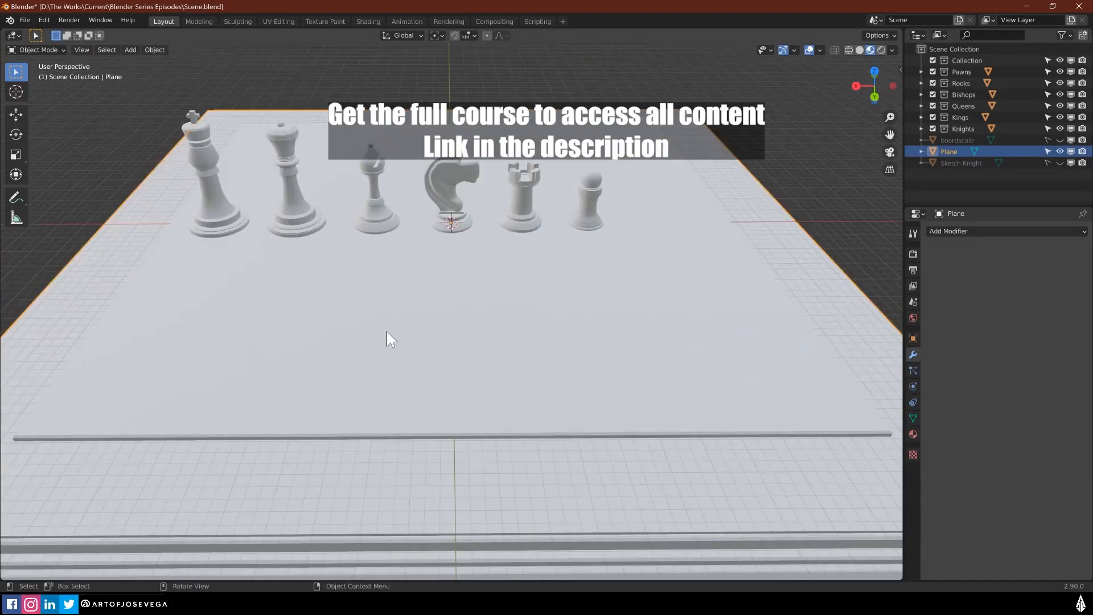
# Enter Edit Mode on the board plane, select one square face, and orbit to see the board
pyautogui.press('Tab')
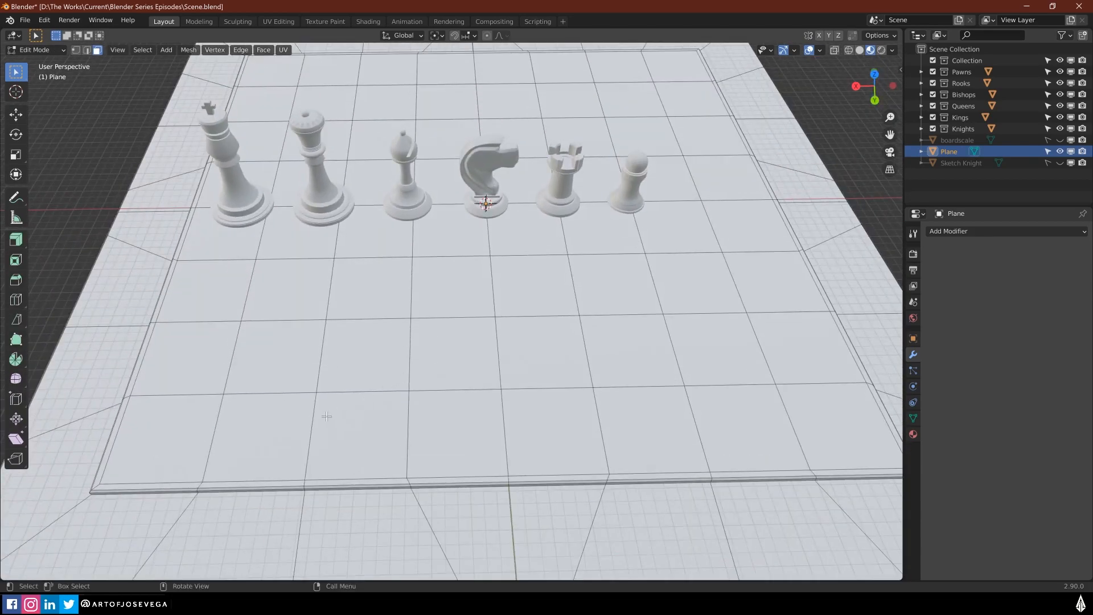
pyautogui.click(363, 364)
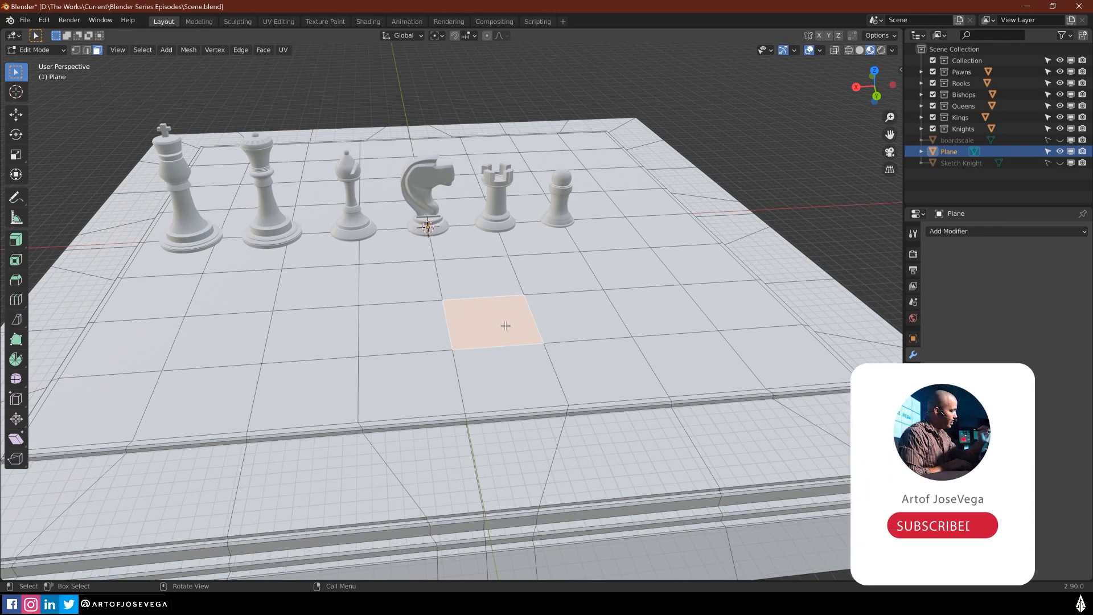
pyautogui.click(941, 525)
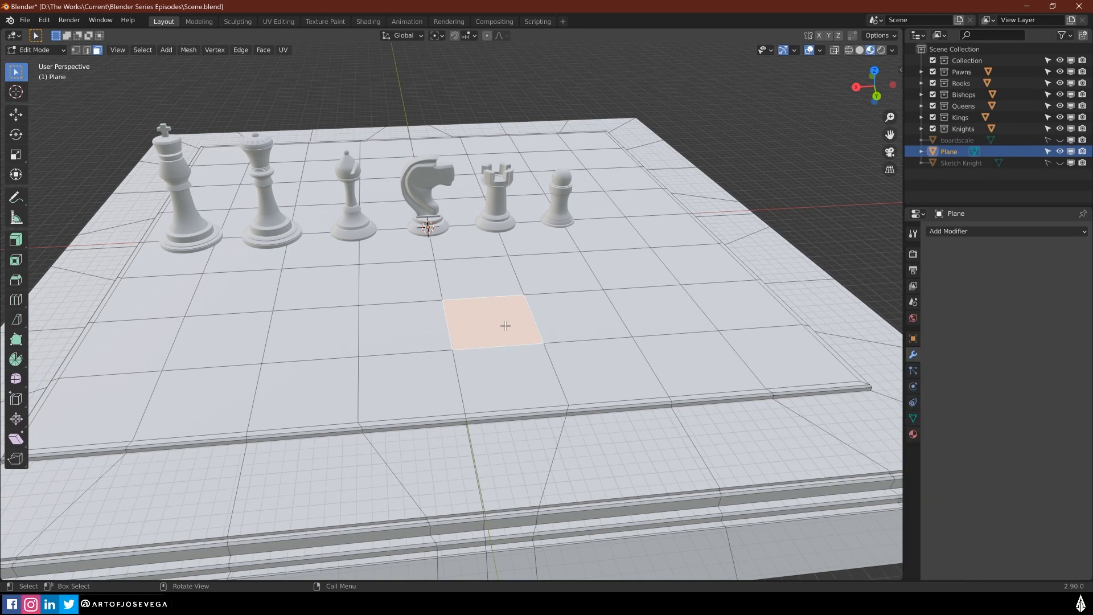
pyautogui.moveTo(544, 310)
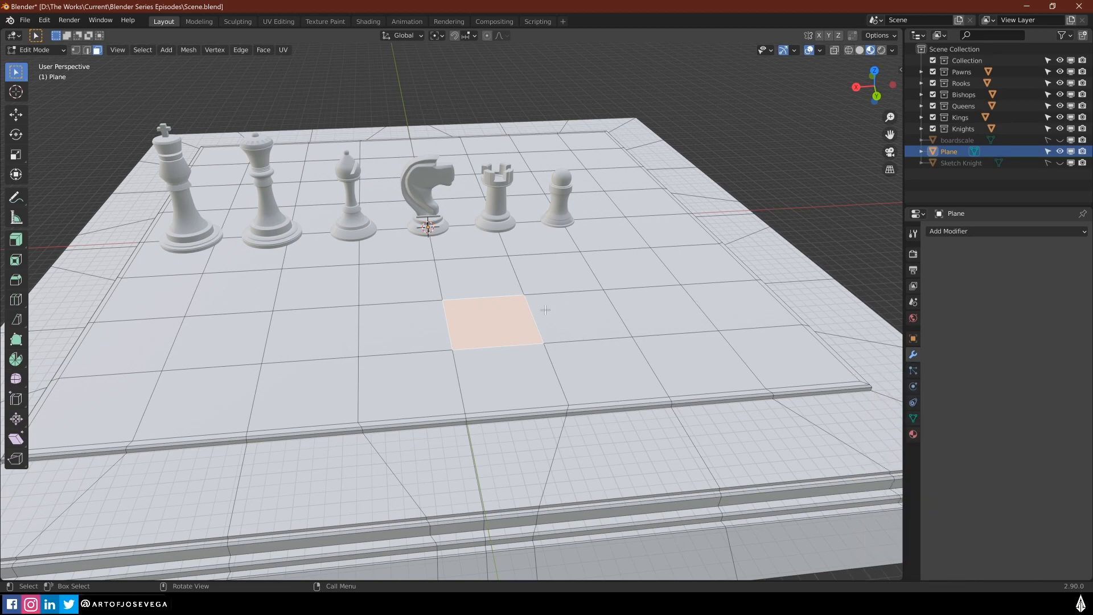
pyautogui.moveTo(546, 310); pyautogui.dragTo(482, 298)
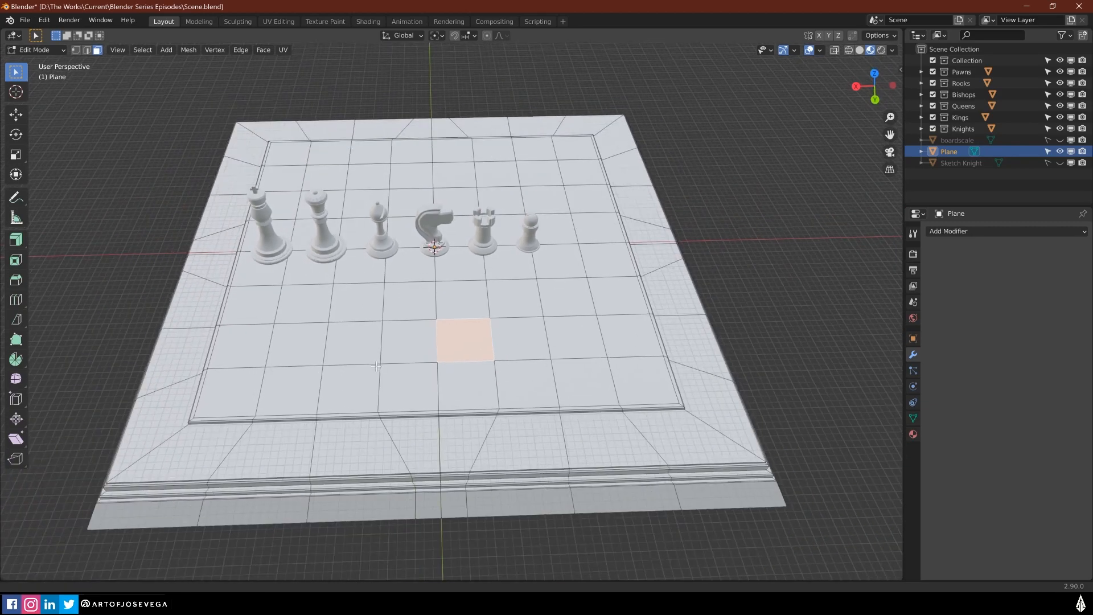
# Return to Object Mode, show Material Properties, and split the lower area into Shader and UV/Image editors
pyautogui.press('Tab')
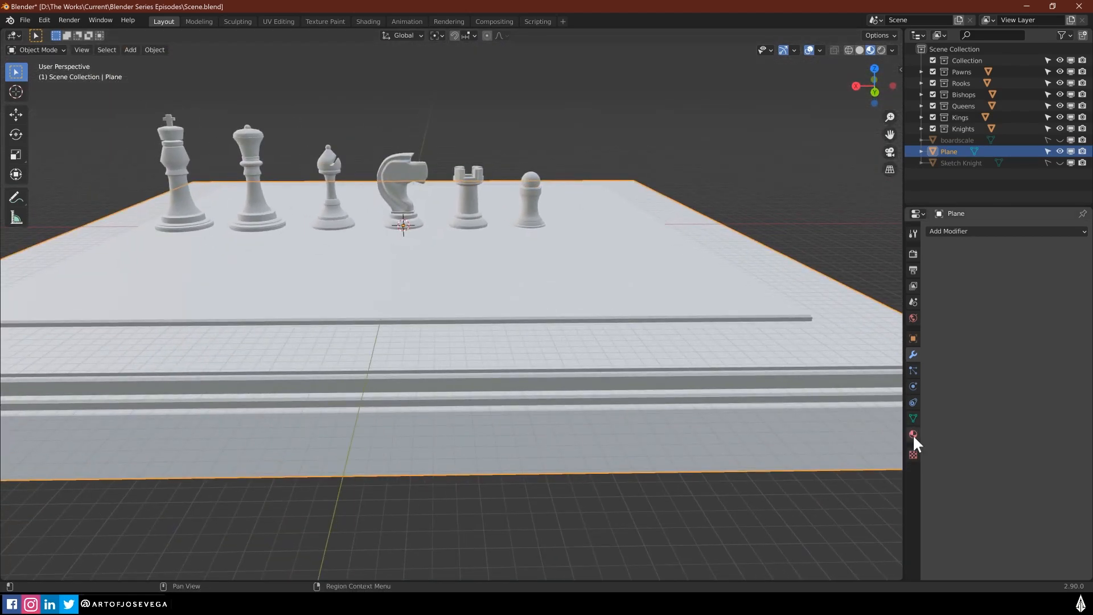
pyautogui.click(913, 433)
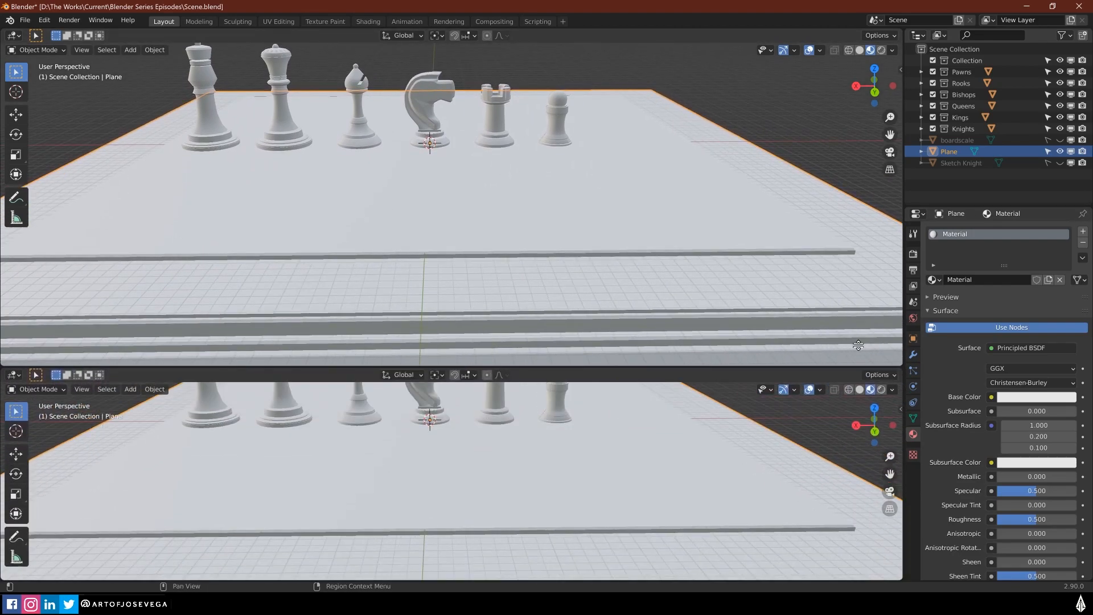
pyautogui.click(12, 317)
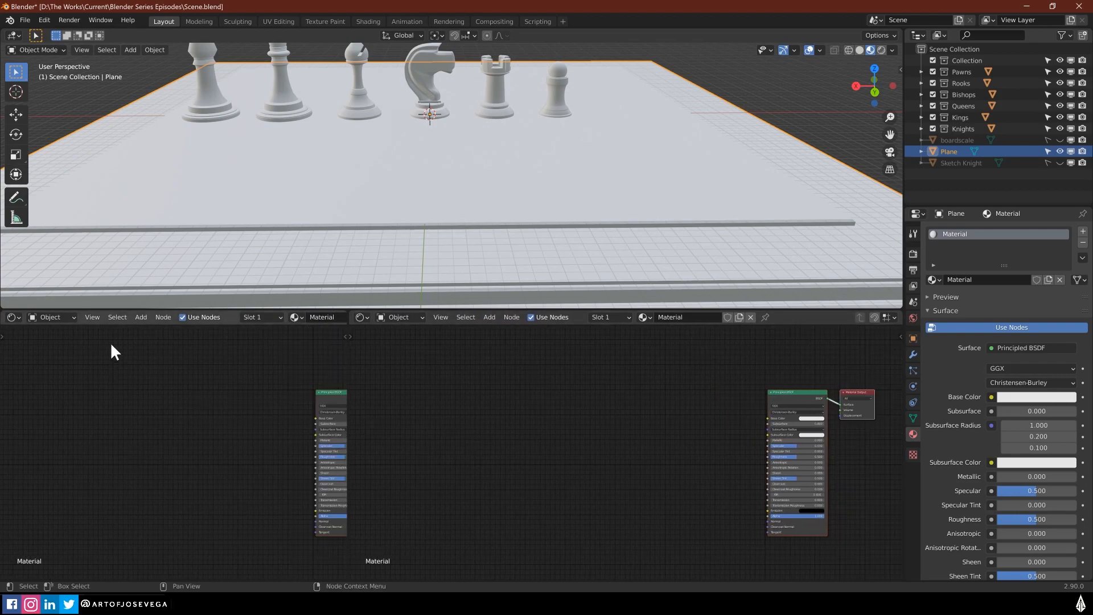
pyautogui.click(12, 317)
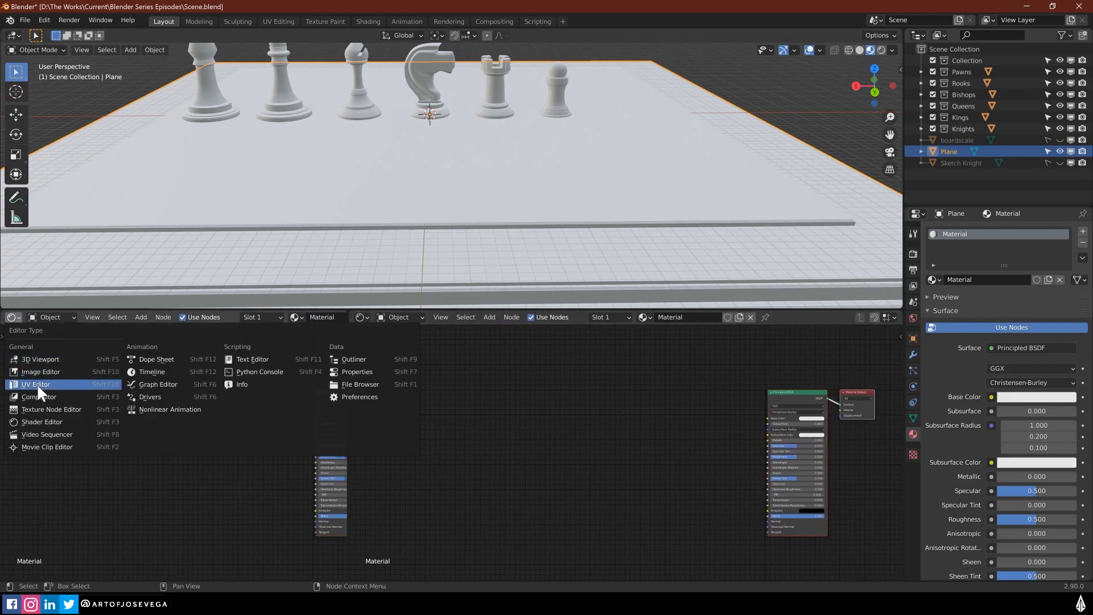
pyautogui.click(36, 385)
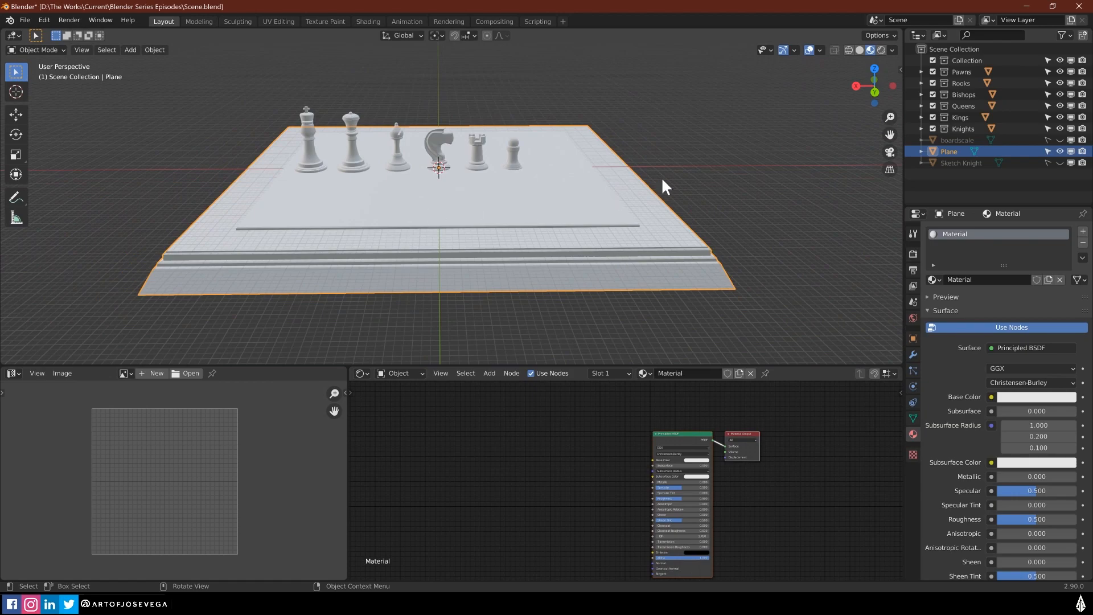
# Add an Image Texture node holding a new 4096×4096 image named 'Material ID'
pyautogui.click(631, 249)
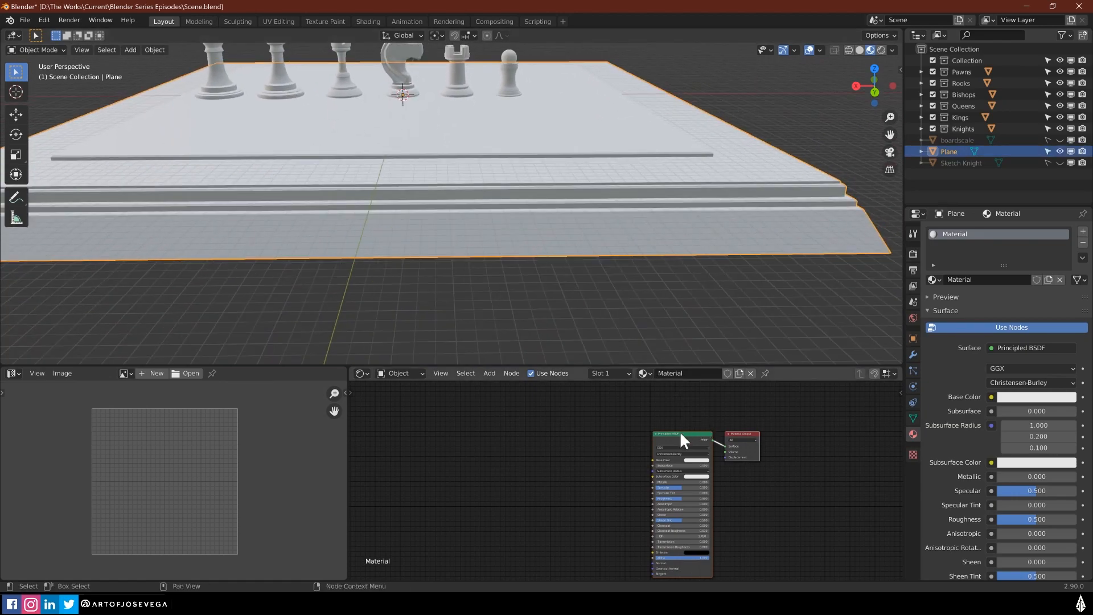
pyautogui.moveTo(682, 439); pyautogui.dragTo(686, 415)
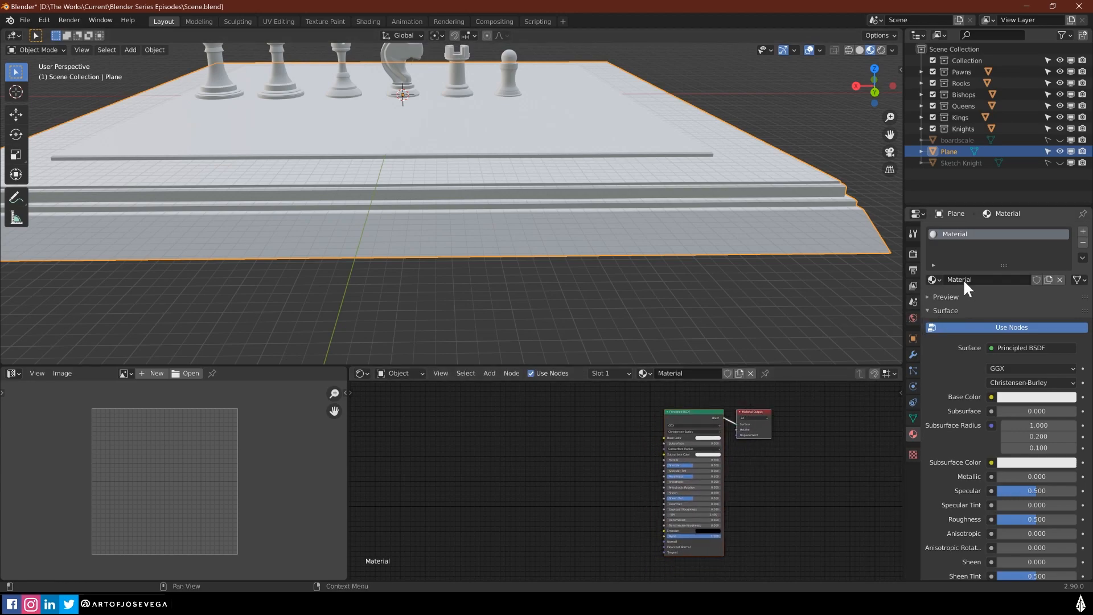
pyautogui.moveTo(591, 443)
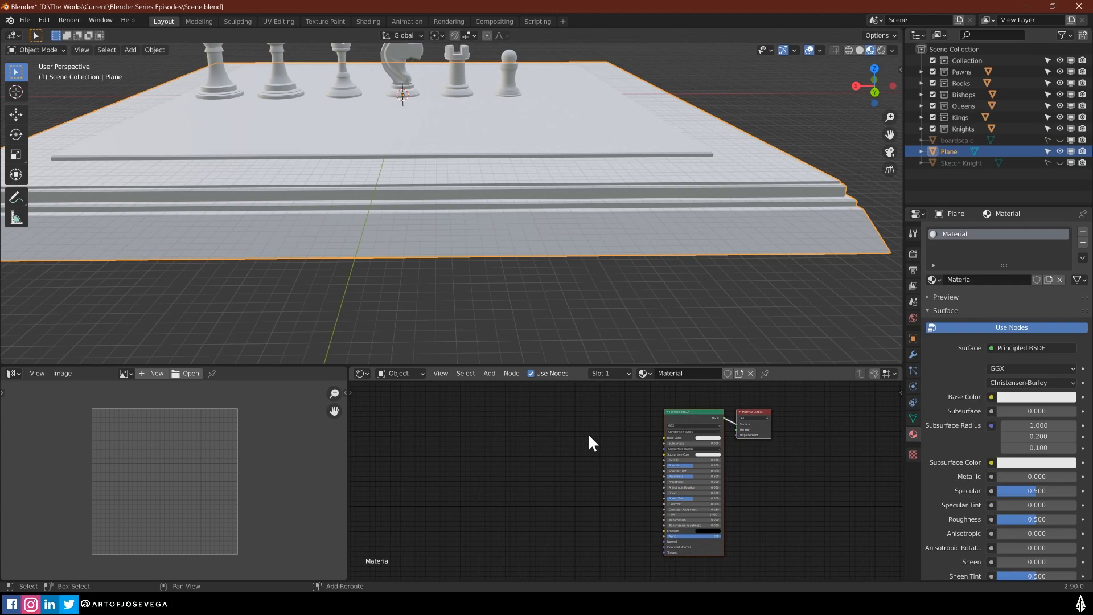
pyautogui.moveTo(530, 456)
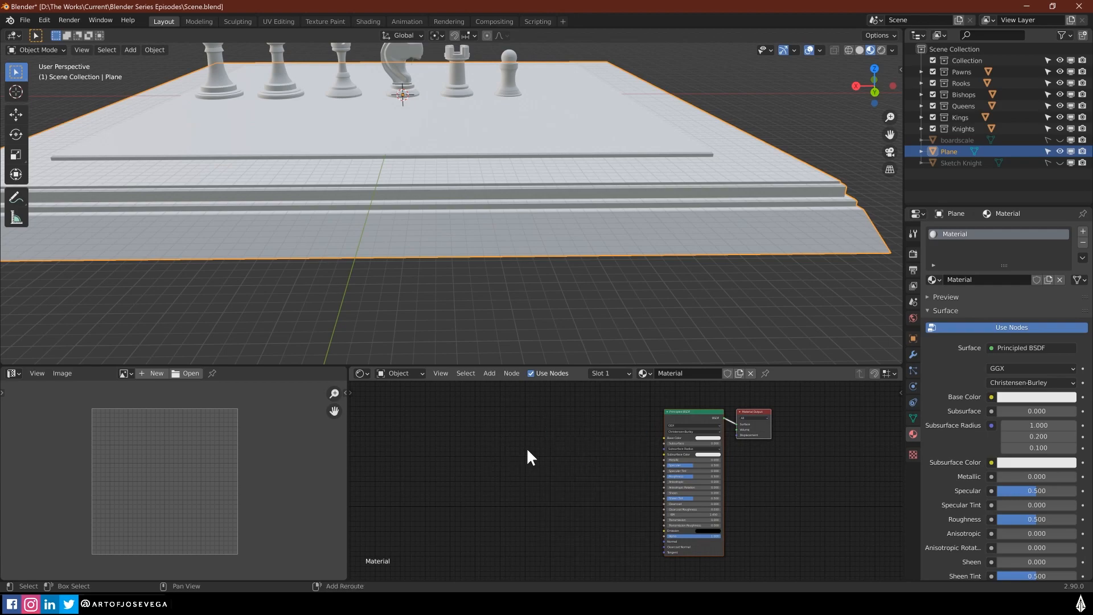
pyautogui.write('image')
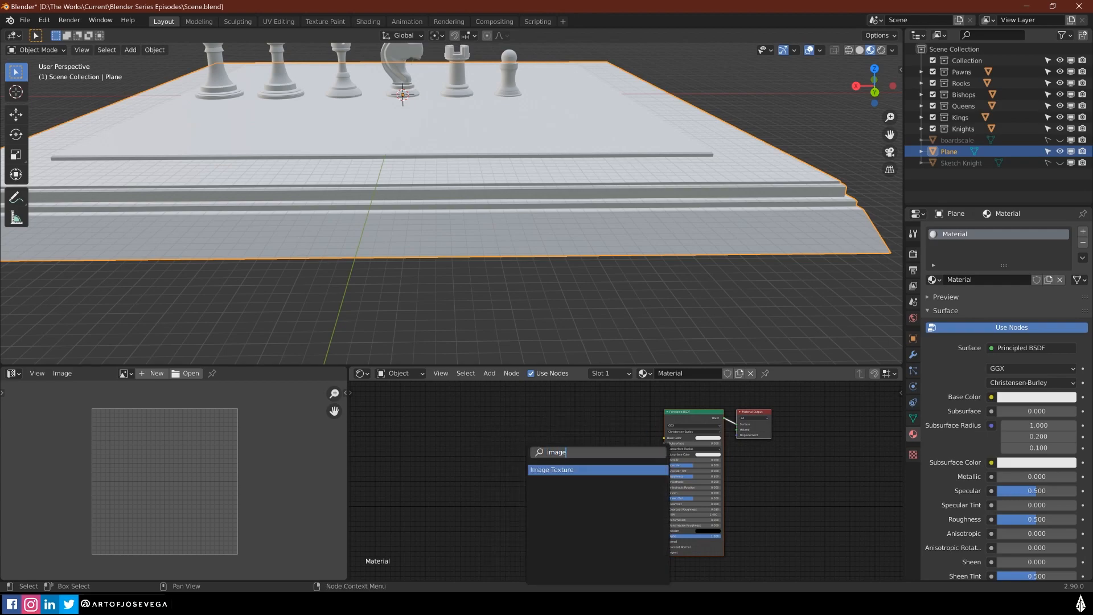
pyautogui.click(551, 469)
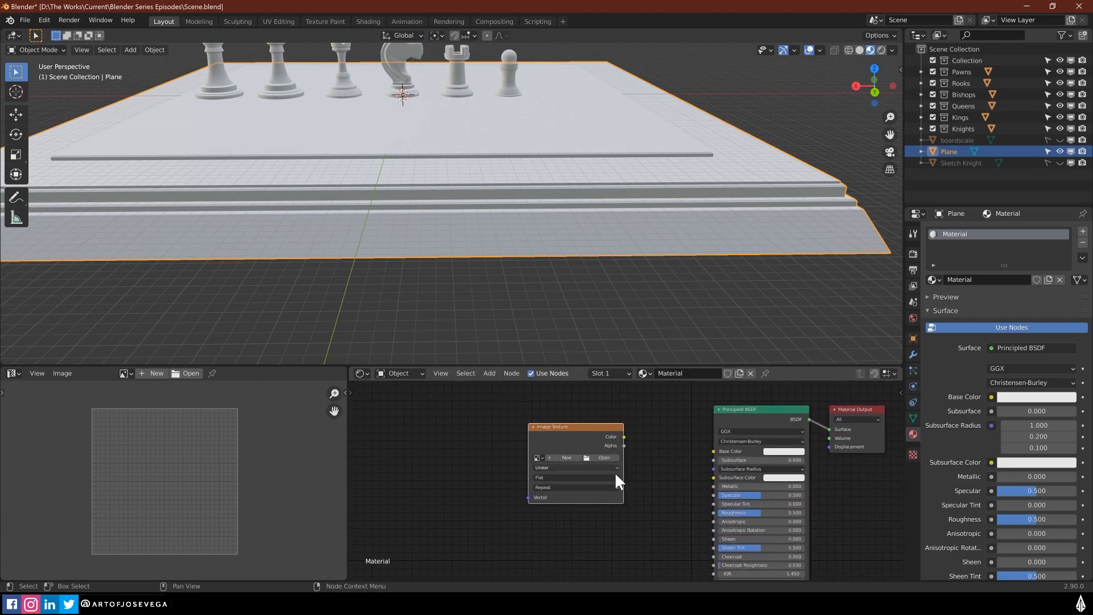
pyautogui.click(566, 457)
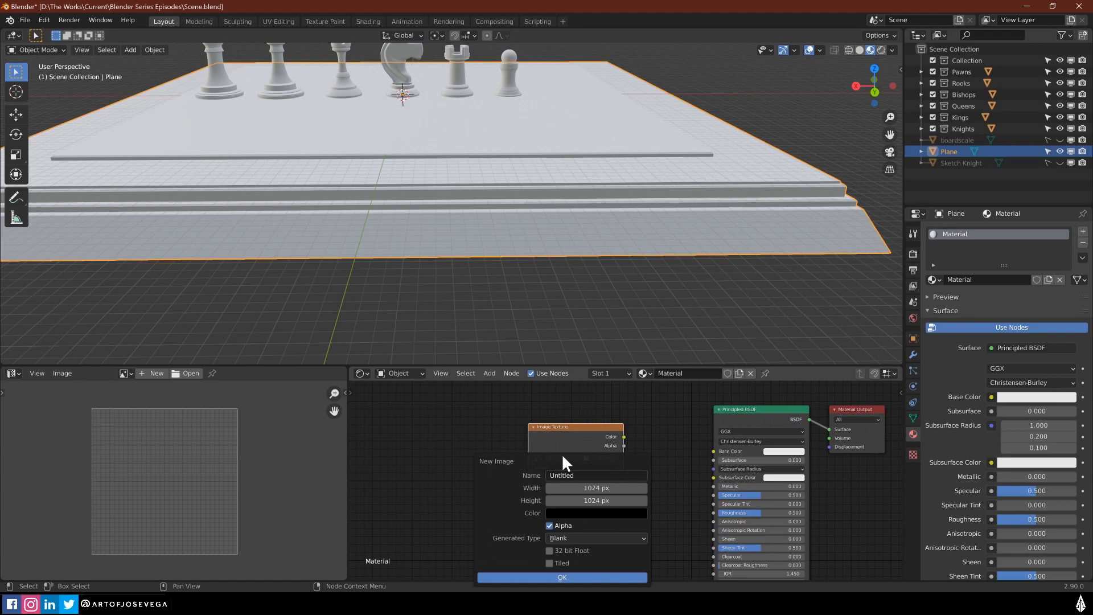
pyautogui.click(596, 475)
pyautogui.write('Material ID')
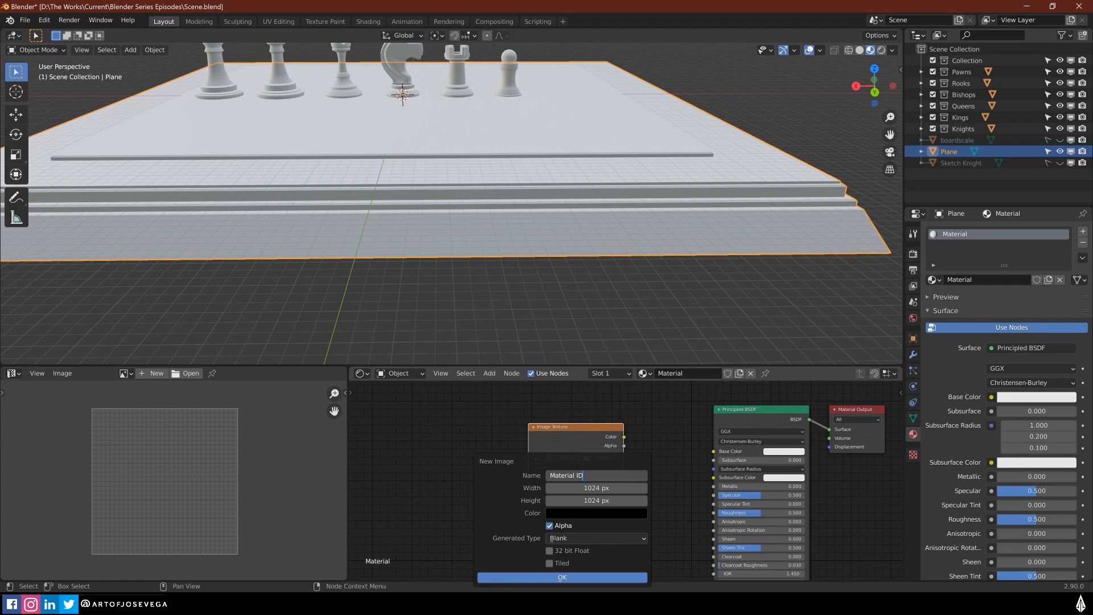
pyautogui.moveTo(596, 487)
pyautogui.write('4096')
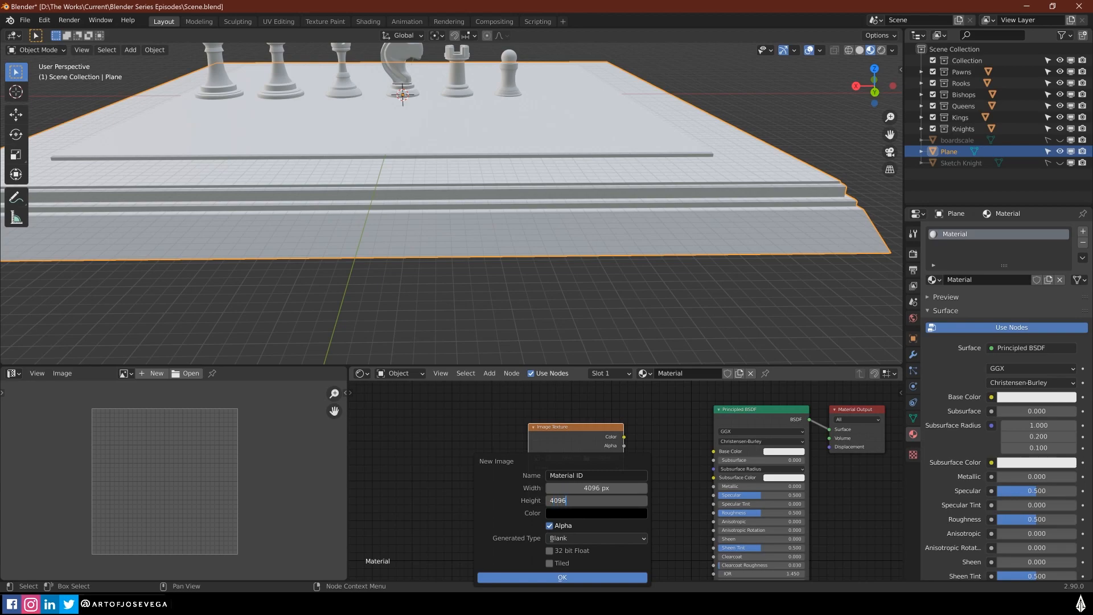
pyautogui.click(562, 577)
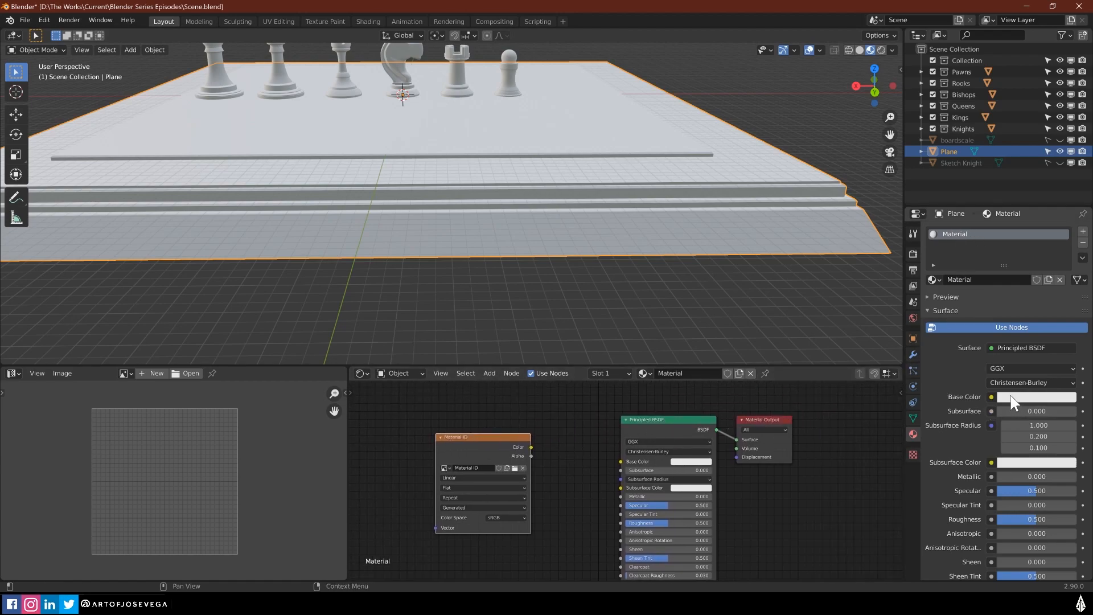
# Change the board material's base color to orange
pyautogui.click(1038, 397)
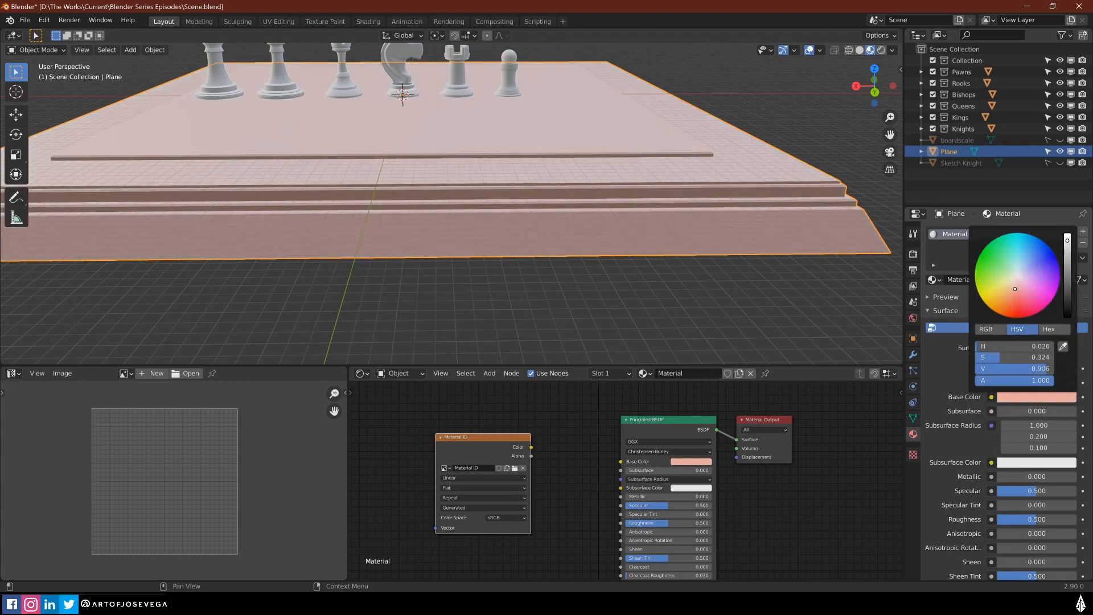
pyautogui.moveTo(1014, 288); pyautogui.dragTo(1015, 300)
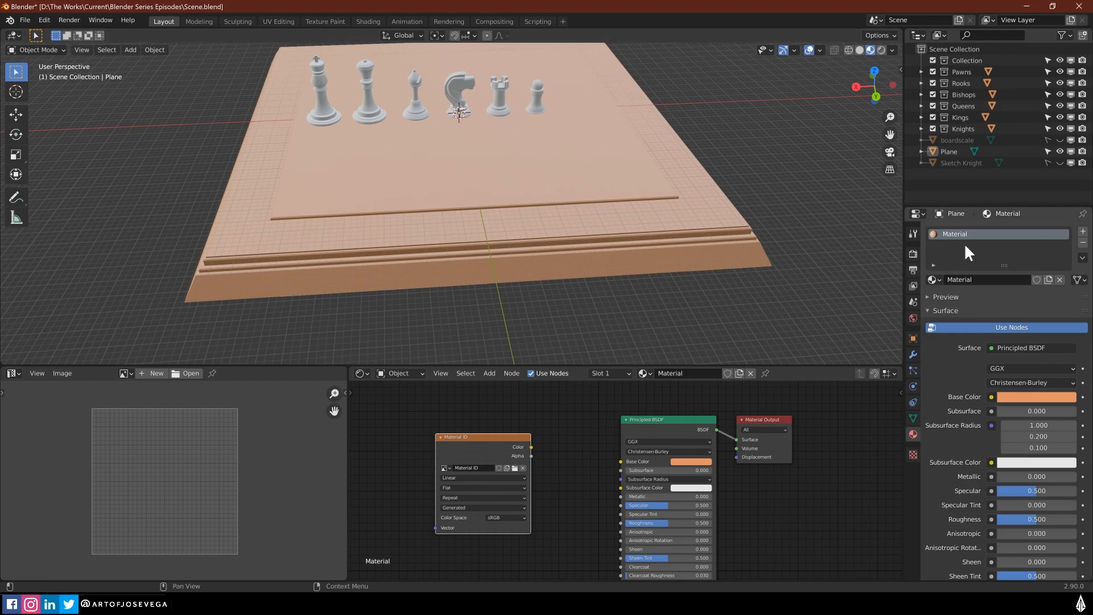
pyautogui.moveTo(1081, 244)
pyautogui.write('Light')
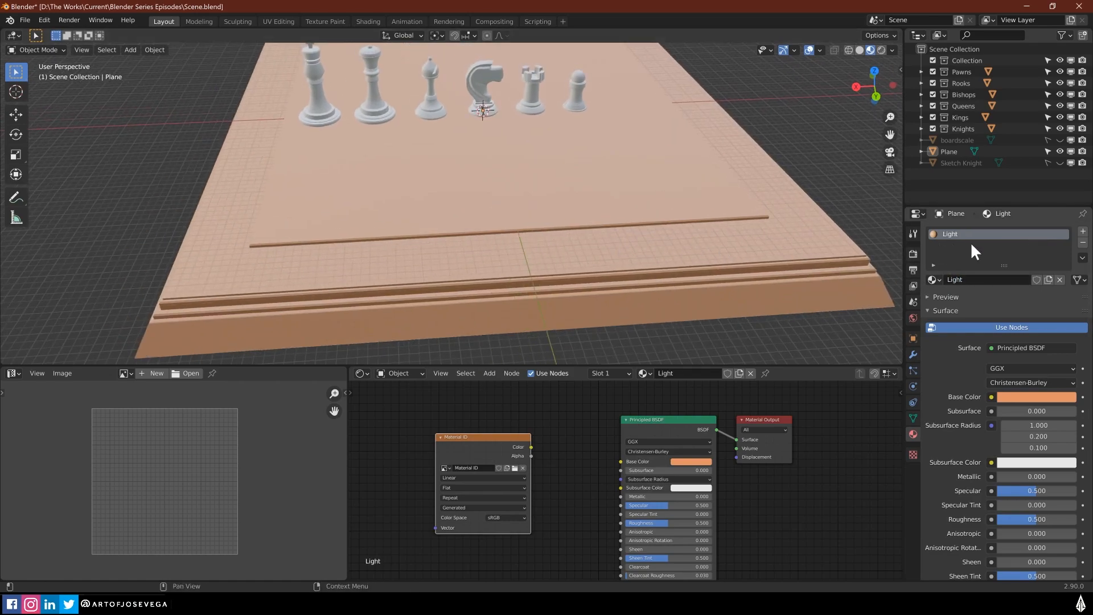
pyautogui.moveTo(1038, 280)
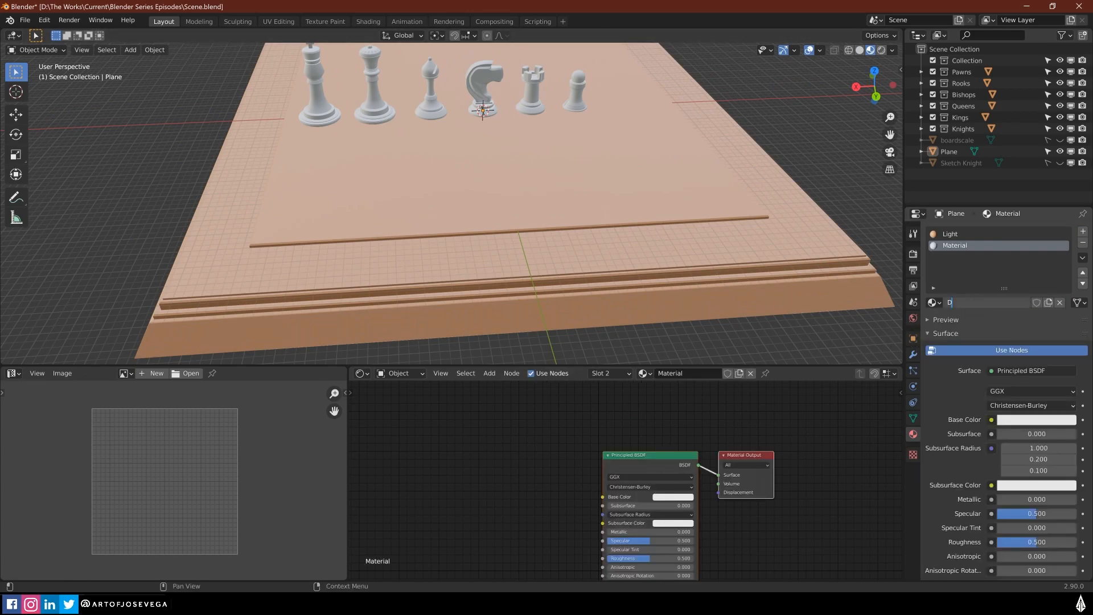
# Name the new material 'Dark' and give it a dark brown base color
pyautogui.write('Dark')
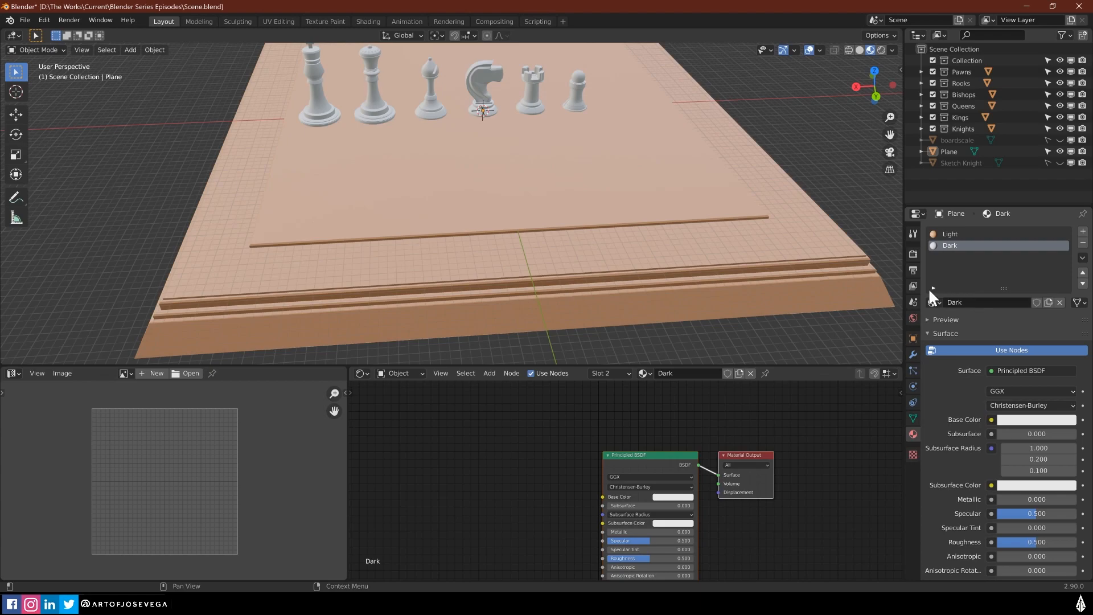
pyautogui.click(1035, 419)
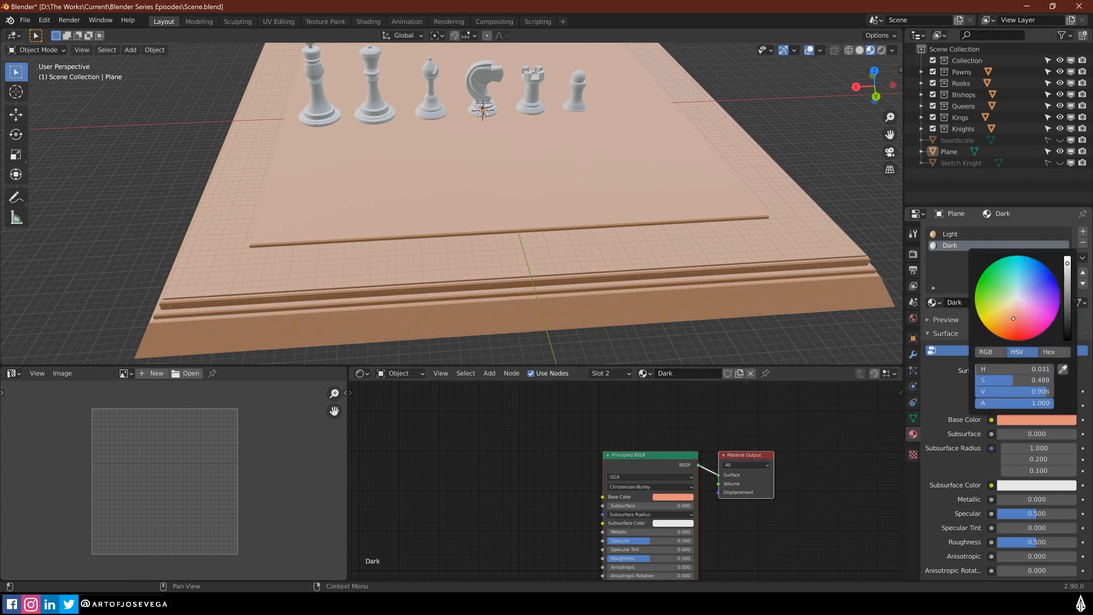
pyautogui.click(651, 247)
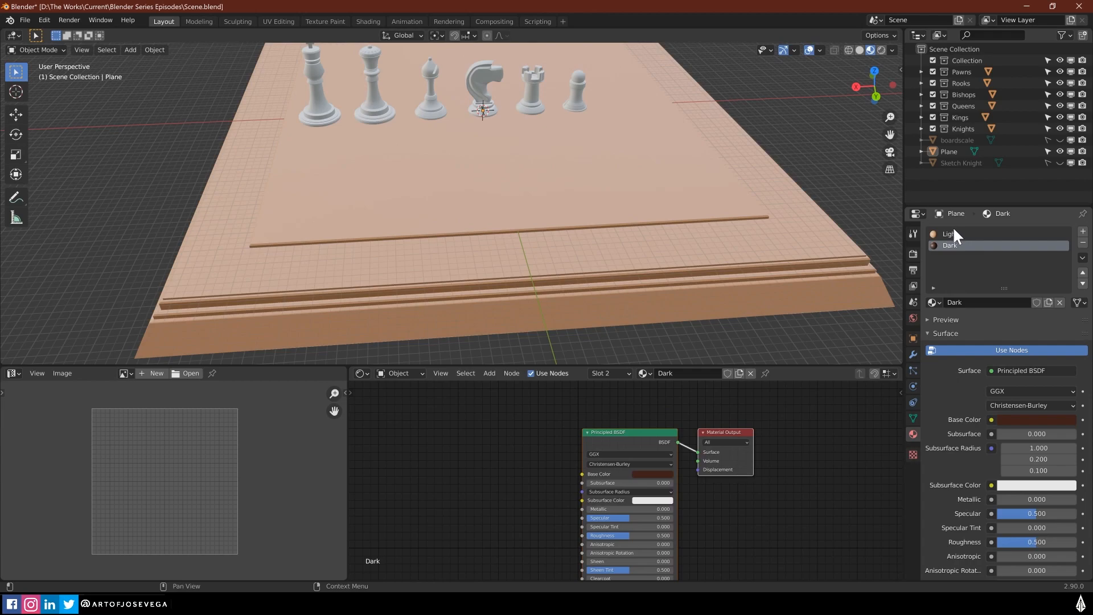
# Copy the Material ID image node into the Dark material and reselect the board
pyautogui.click(962, 233)
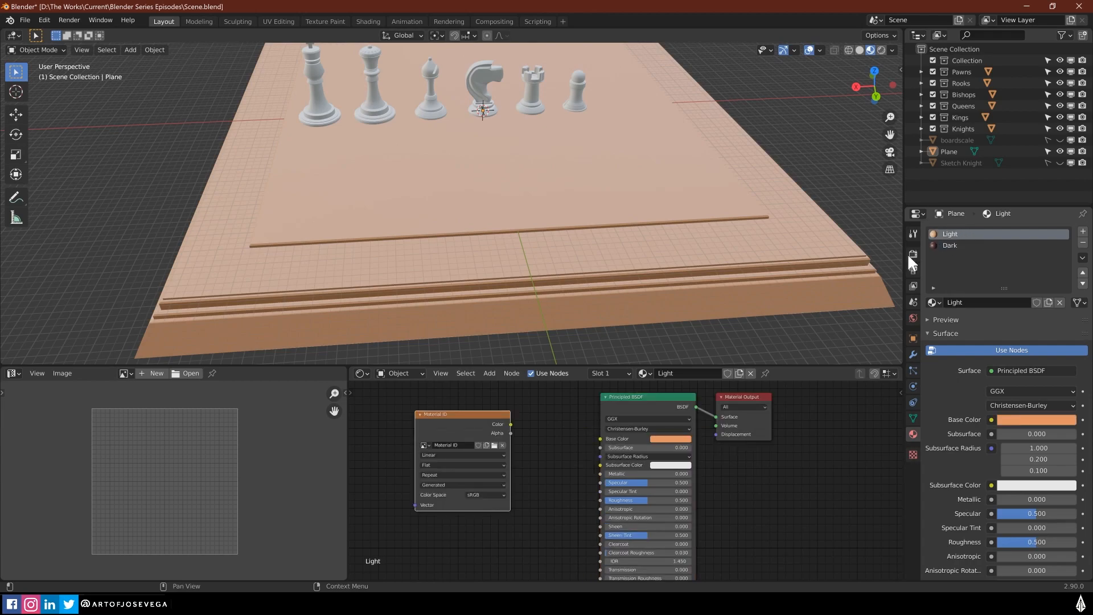
pyautogui.moveTo(461, 413); pyautogui.dragTo(466, 411)
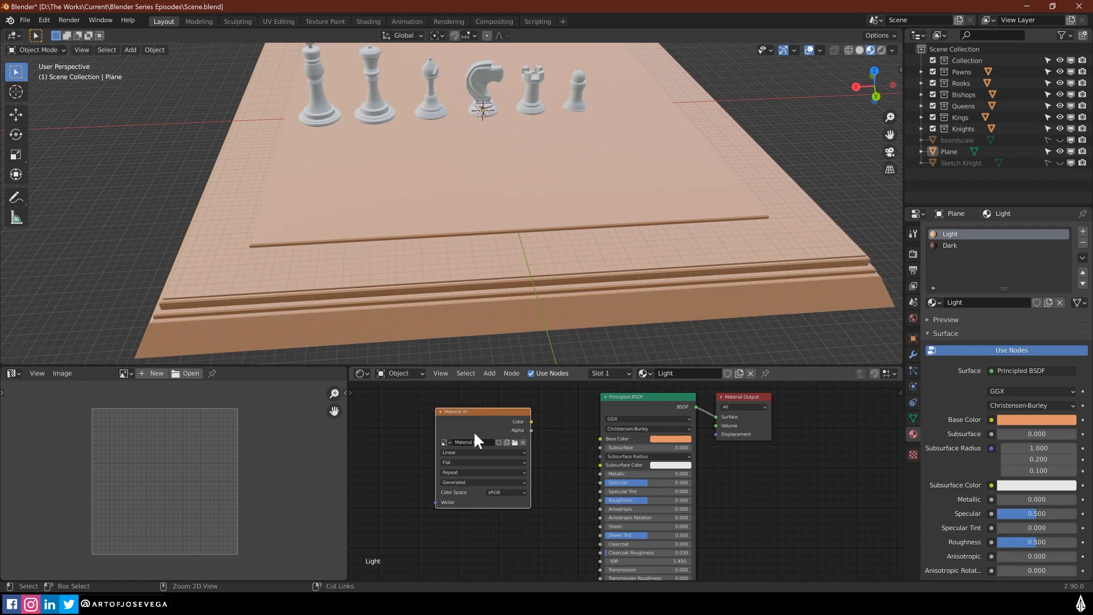
pyautogui.moveTo(956, 251)
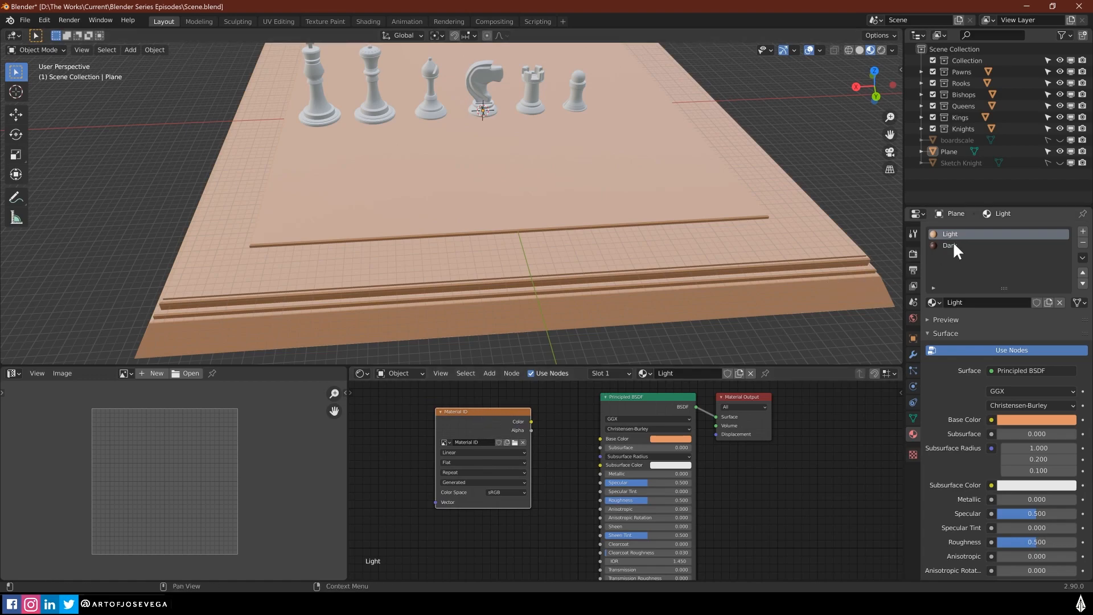
pyautogui.click(950, 245)
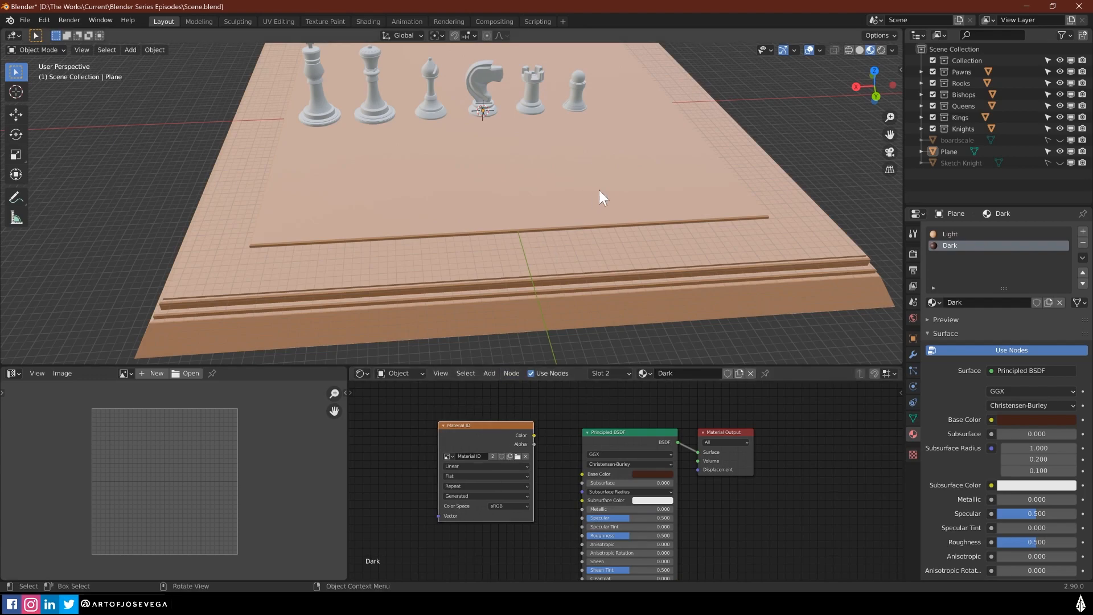
pyautogui.click(475, 243)
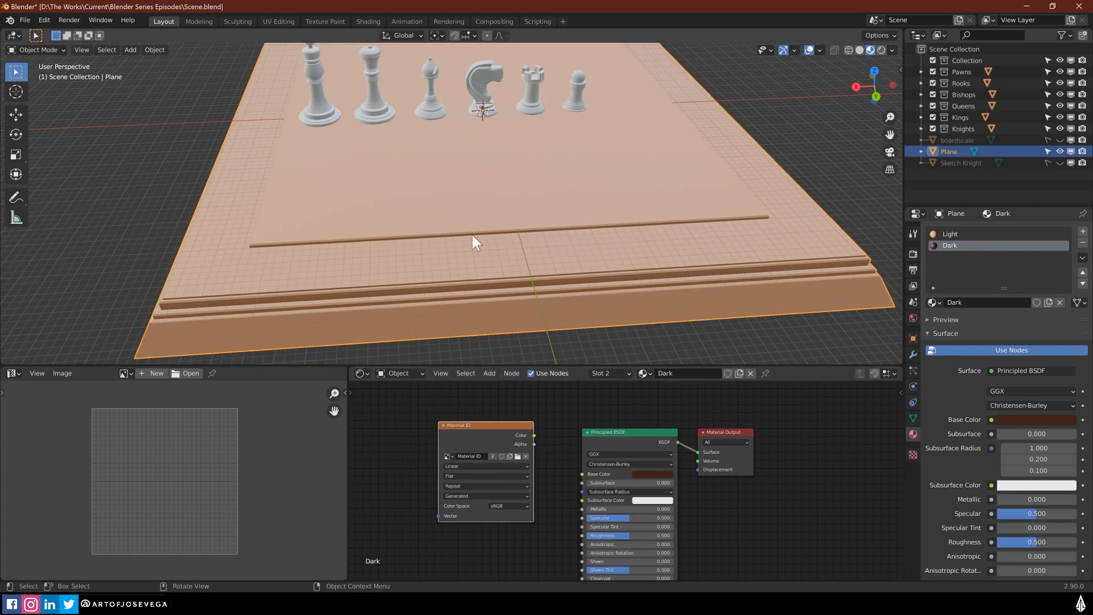
# Checker-deselect the playing squares, assign Dark to them, and check the pattern in Object Mode
pyautogui.press('Tab')
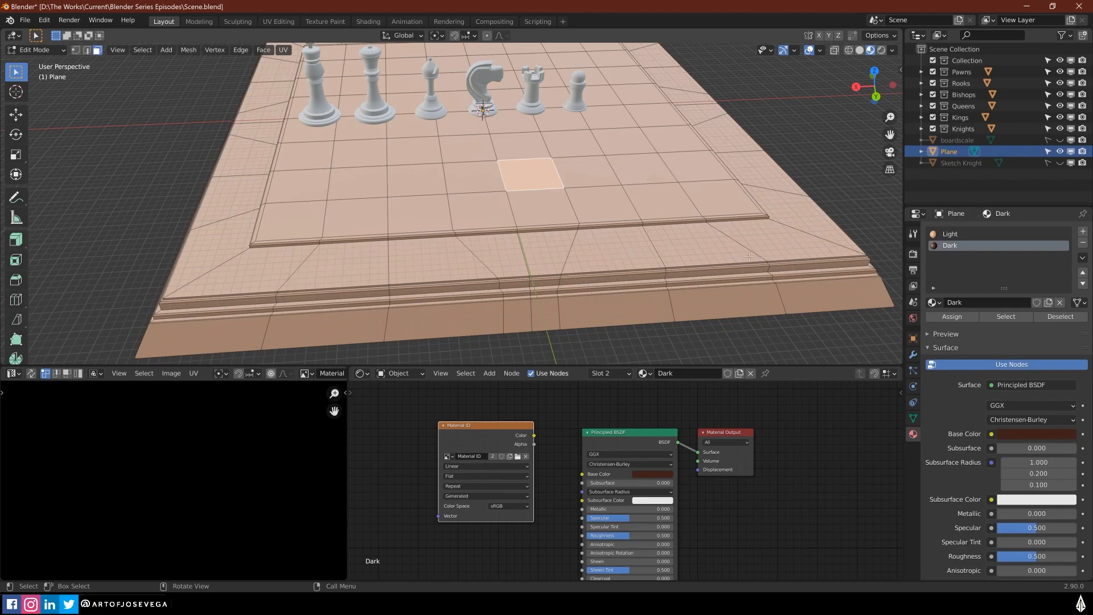
pyautogui.moveTo(944, 245)
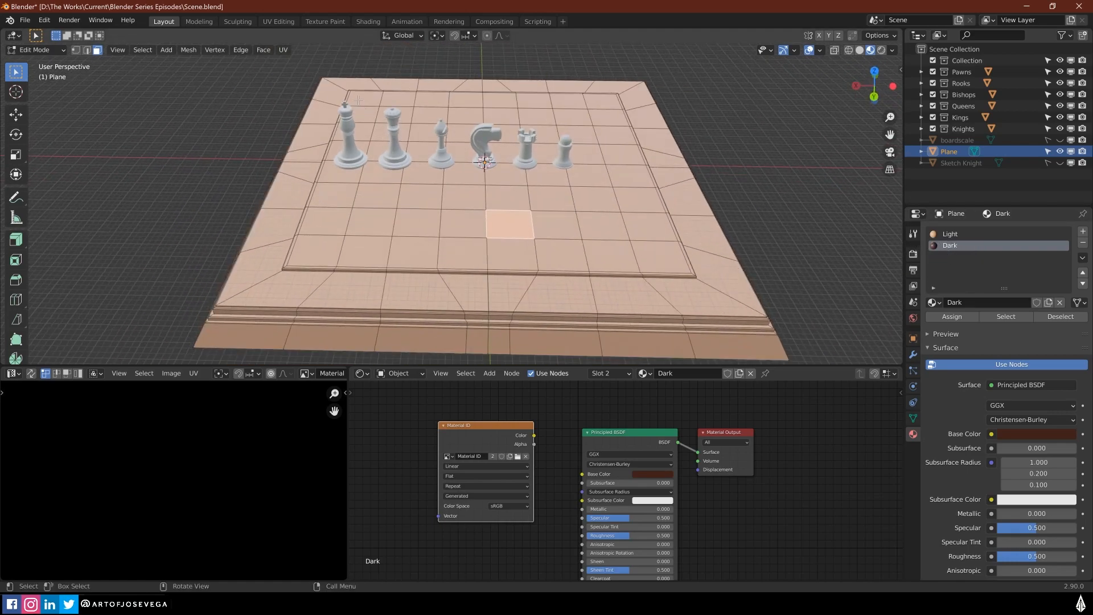
pyautogui.moveTo(357, 103); pyautogui.dragTo(637, 256)
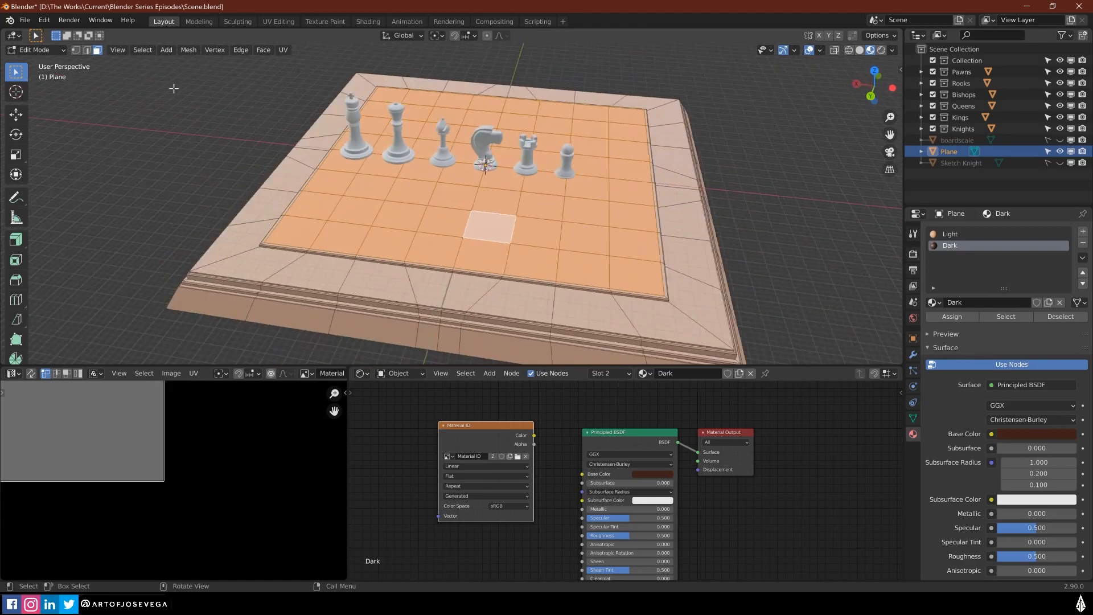
pyautogui.click(143, 49)
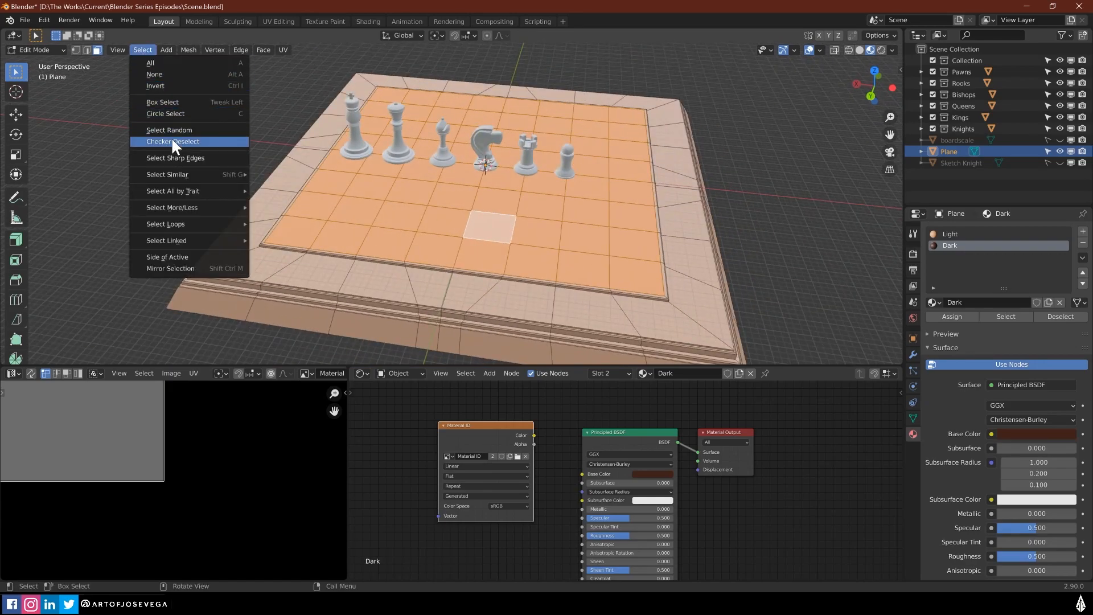
pyautogui.click(173, 142)
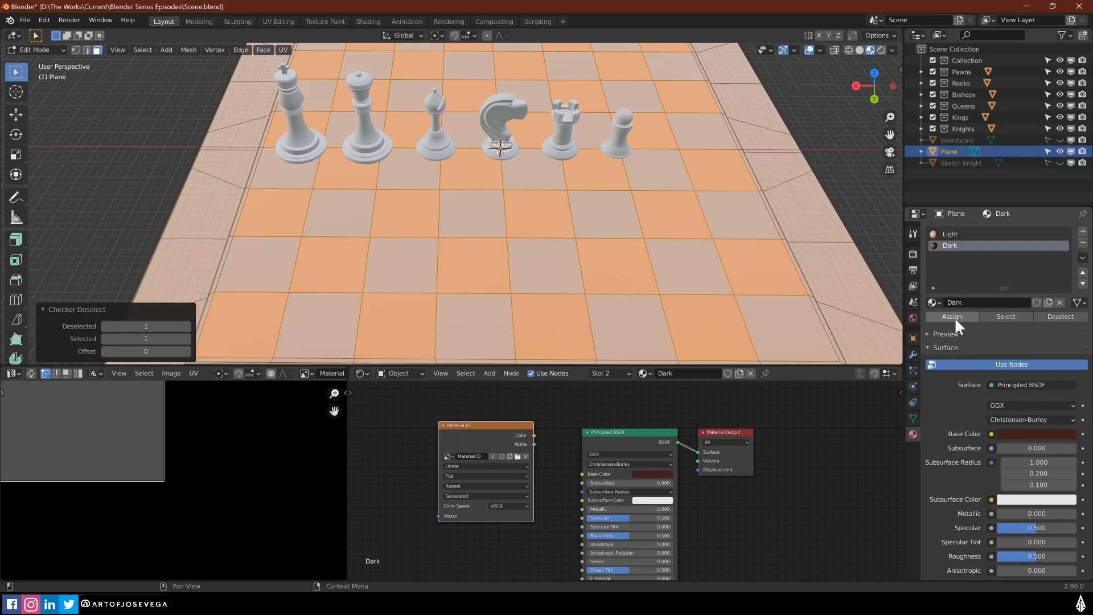
pyautogui.press('tab')
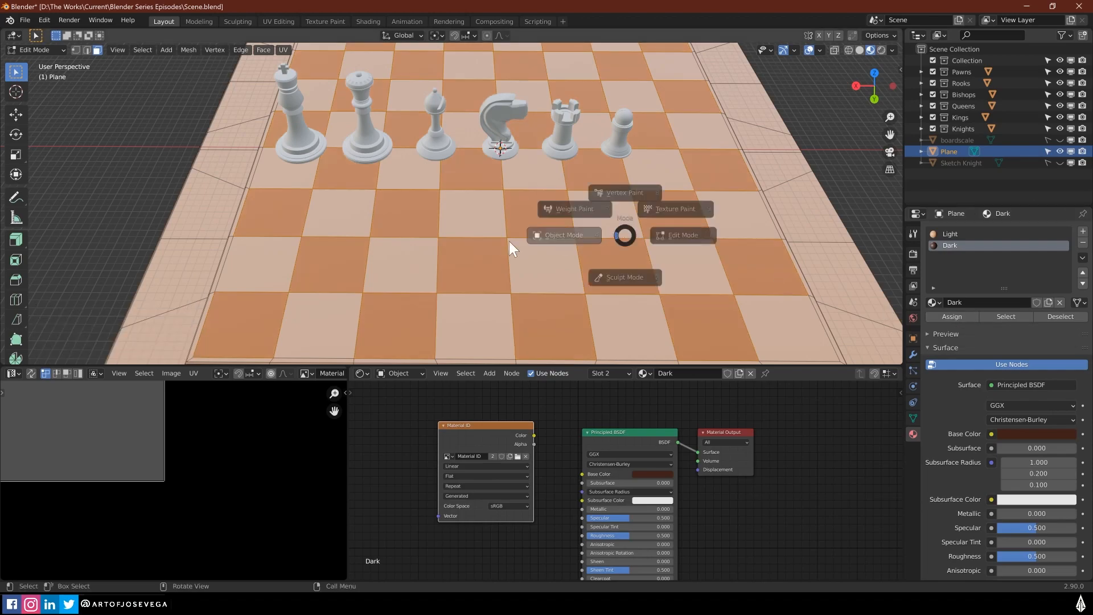
pyautogui.click(562, 235)
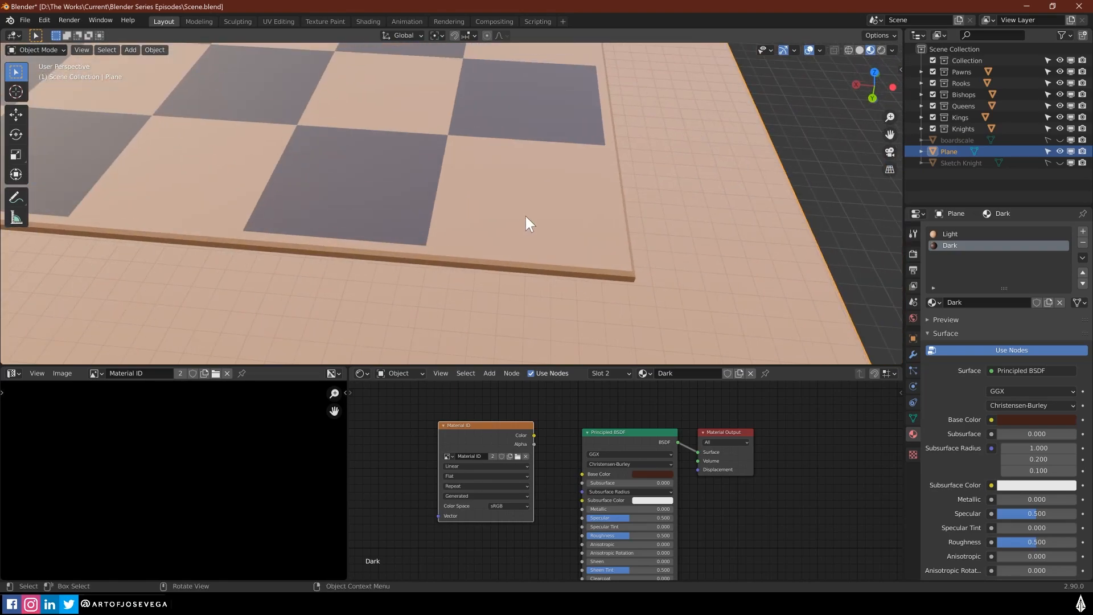
pyautogui.press('Tab')
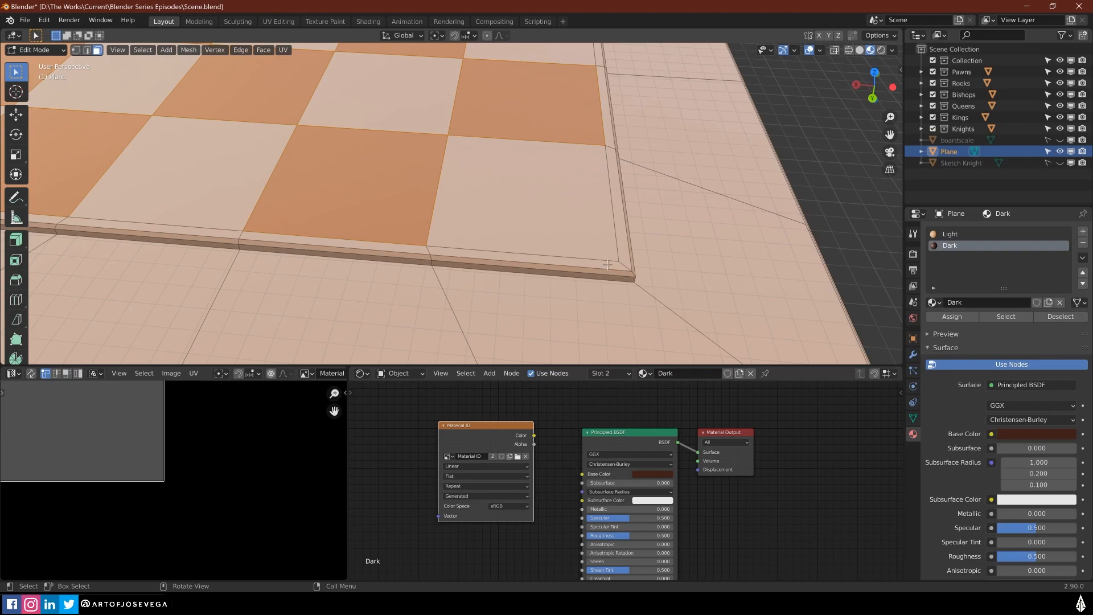
pyautogui.press('Tab')
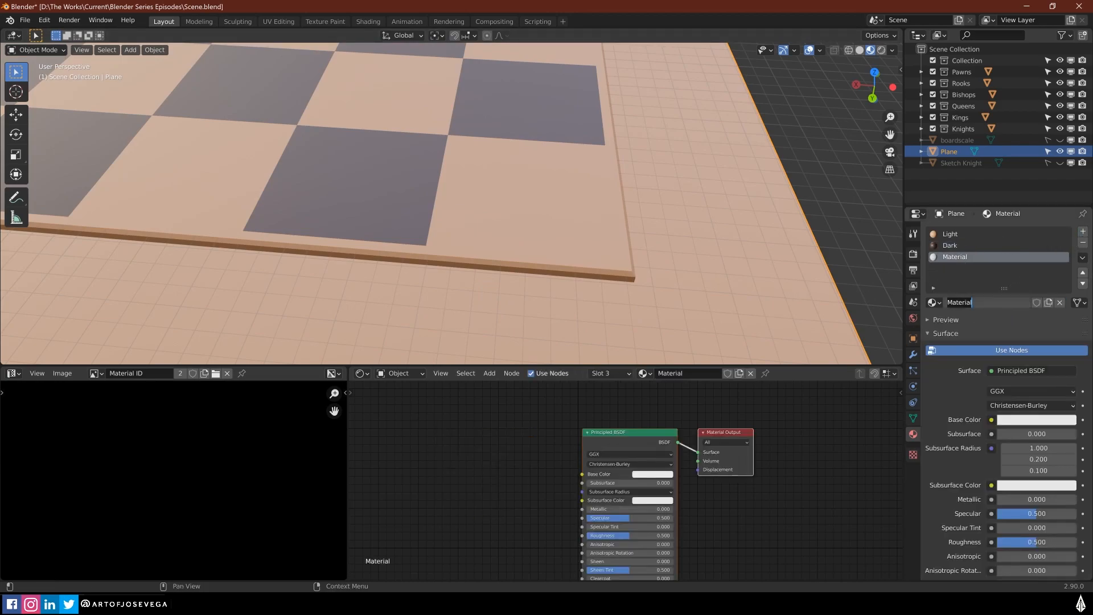
# Name the third material 'Border' and give it the Material ID image node
pyautogui.write('Border')
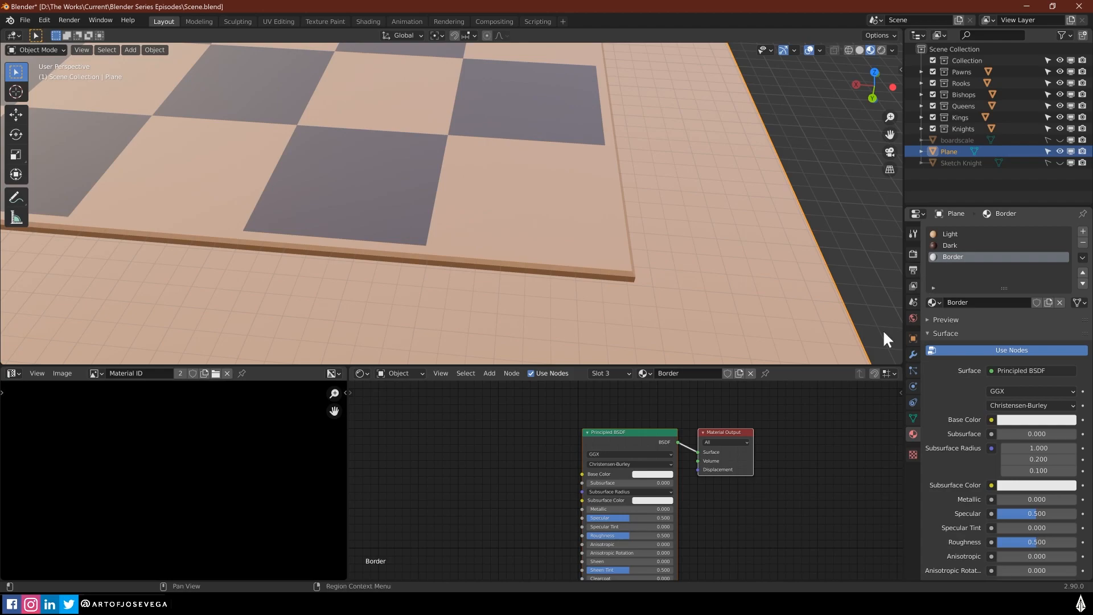
pyautogui.moveTo(692, 410)
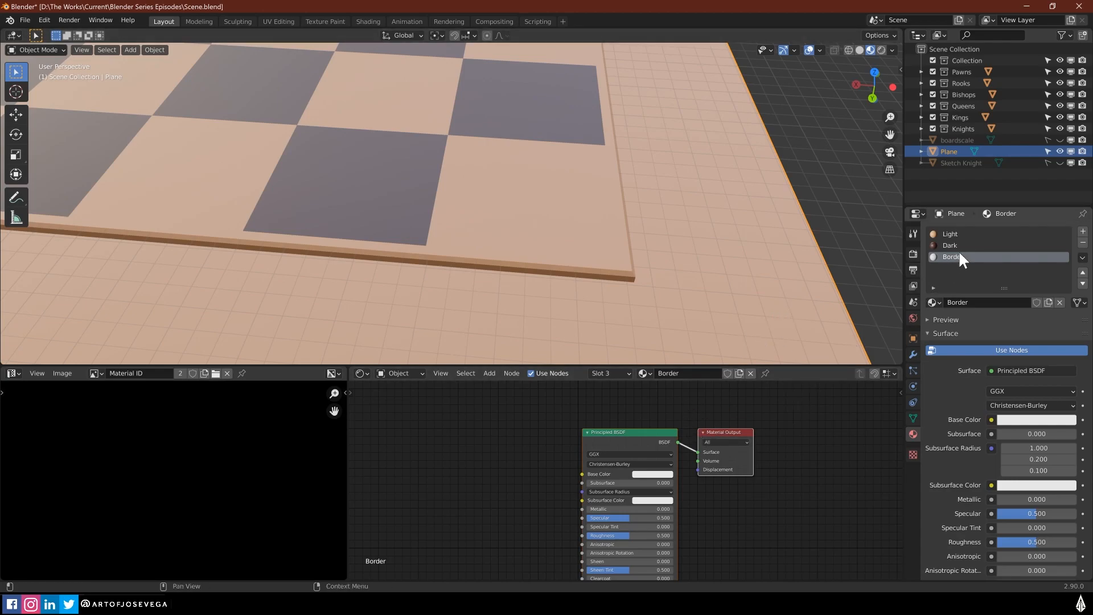
pyautogui.click(949, 245)
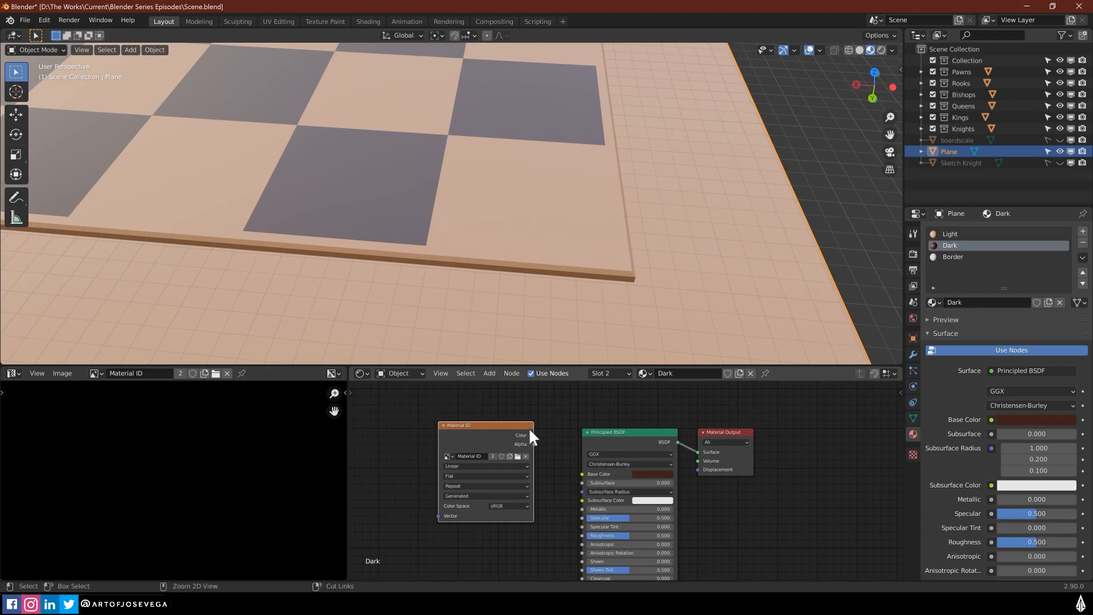
pyautogui.click(953, 256)
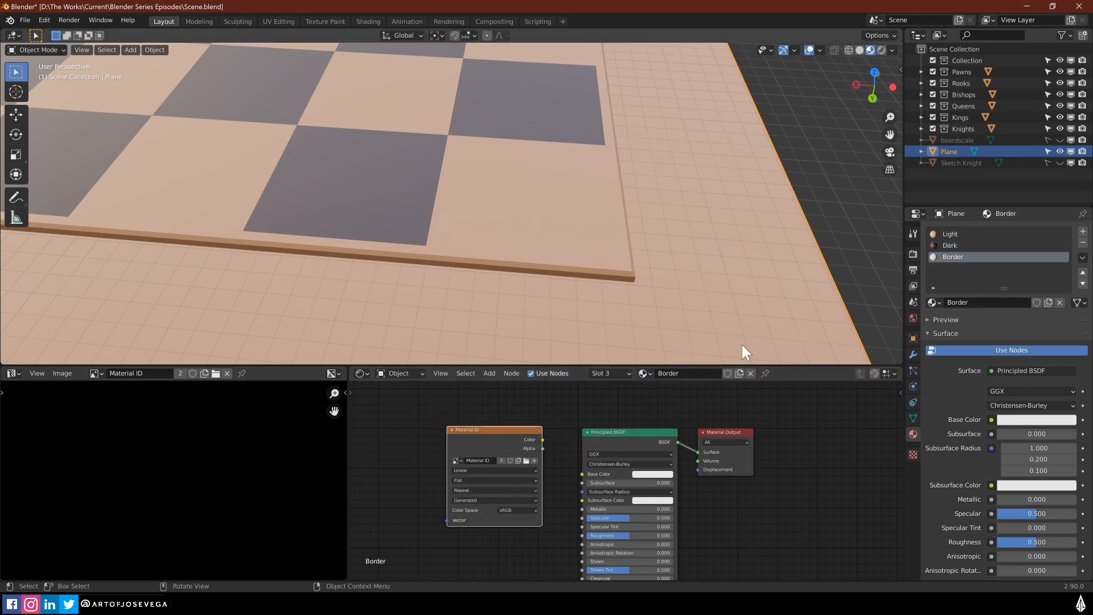
# Set the Border material's base color to yellow
pyautogui.click(651, 474)
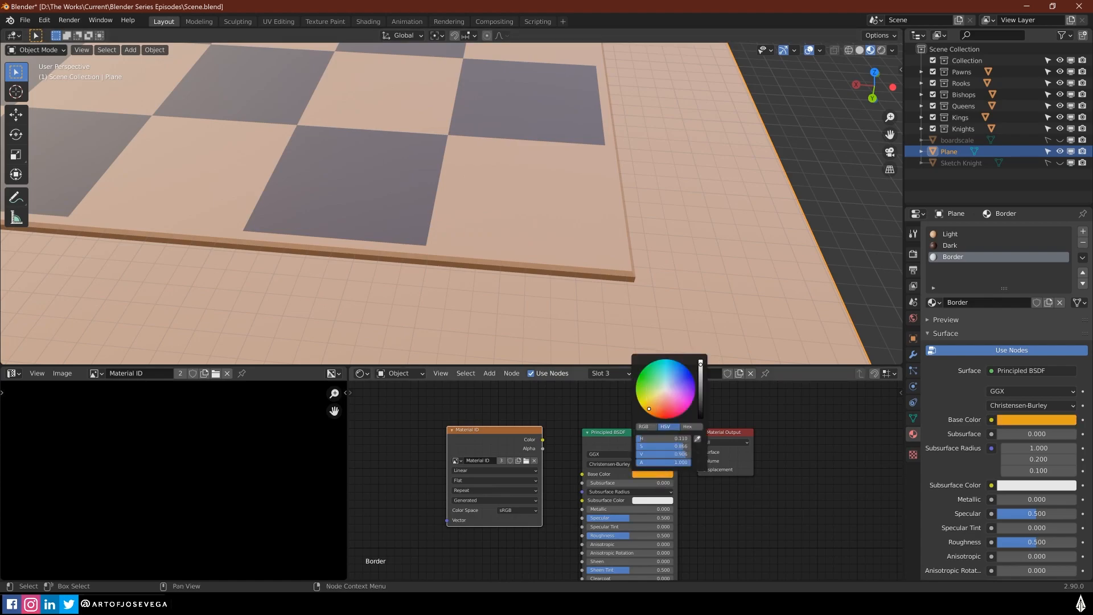
pyautogui.click(812, 432)
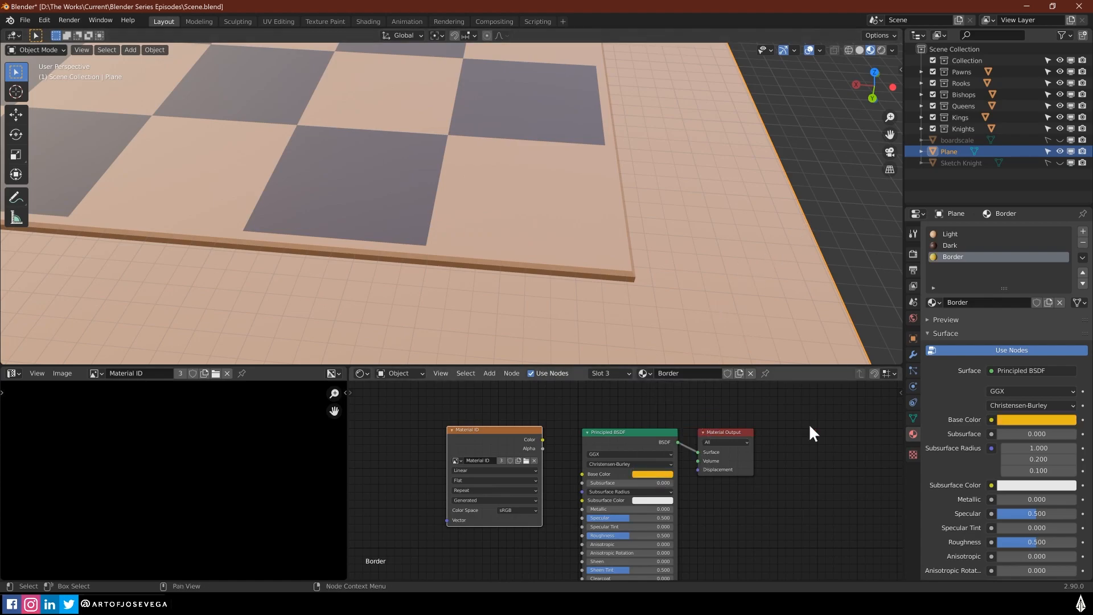
pyautogui.press('Tab')
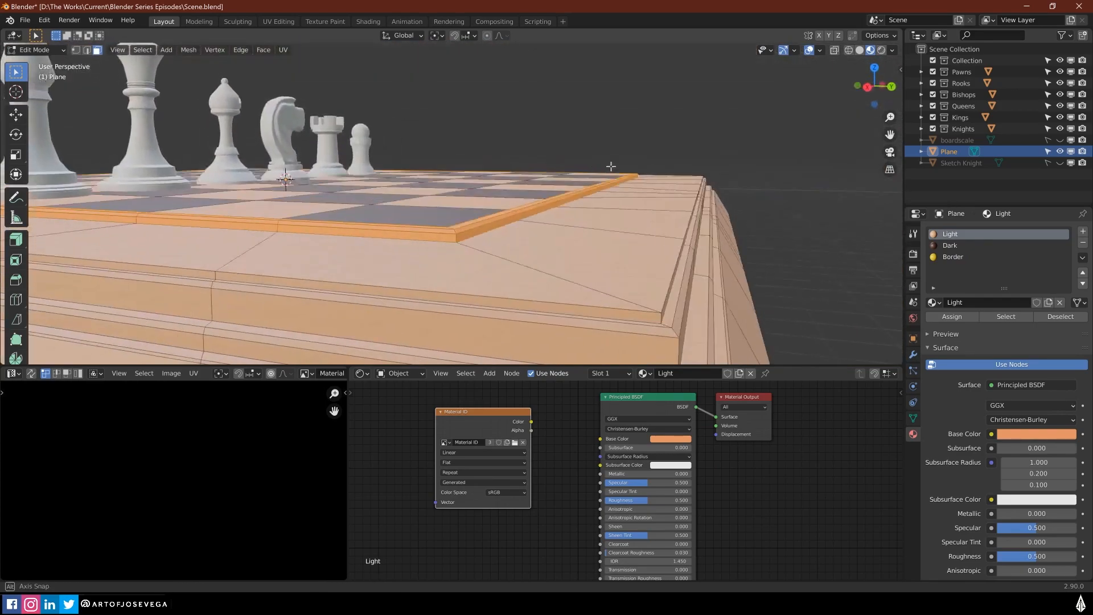
# Assign Border to the edge strip, darken it to brownish orange, and view the whole board
pyautogui.click(953, 257)
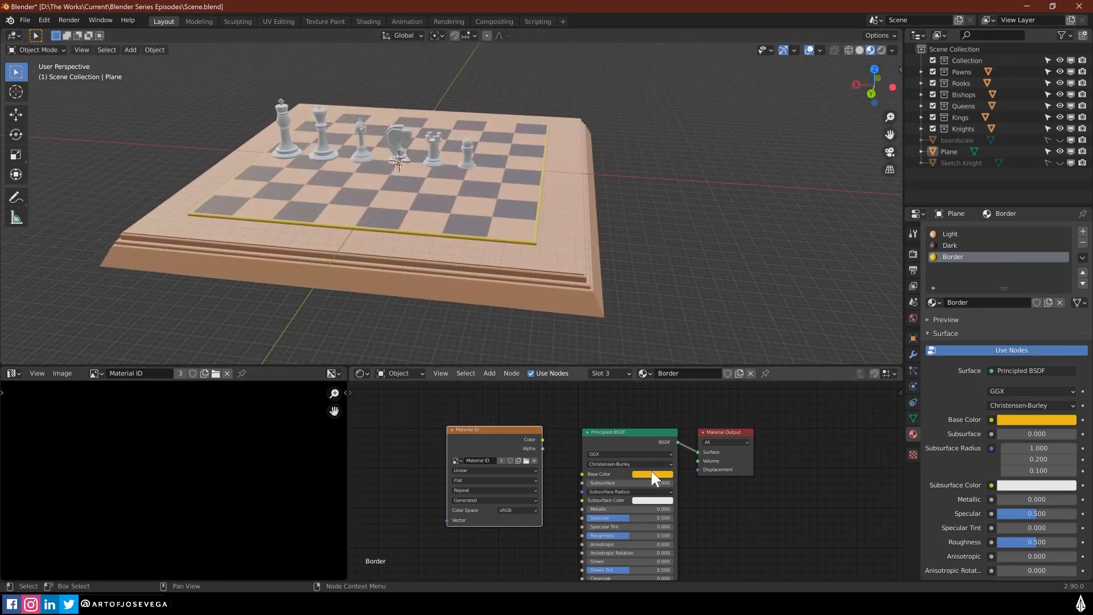
pyautogui.click(654, 475)
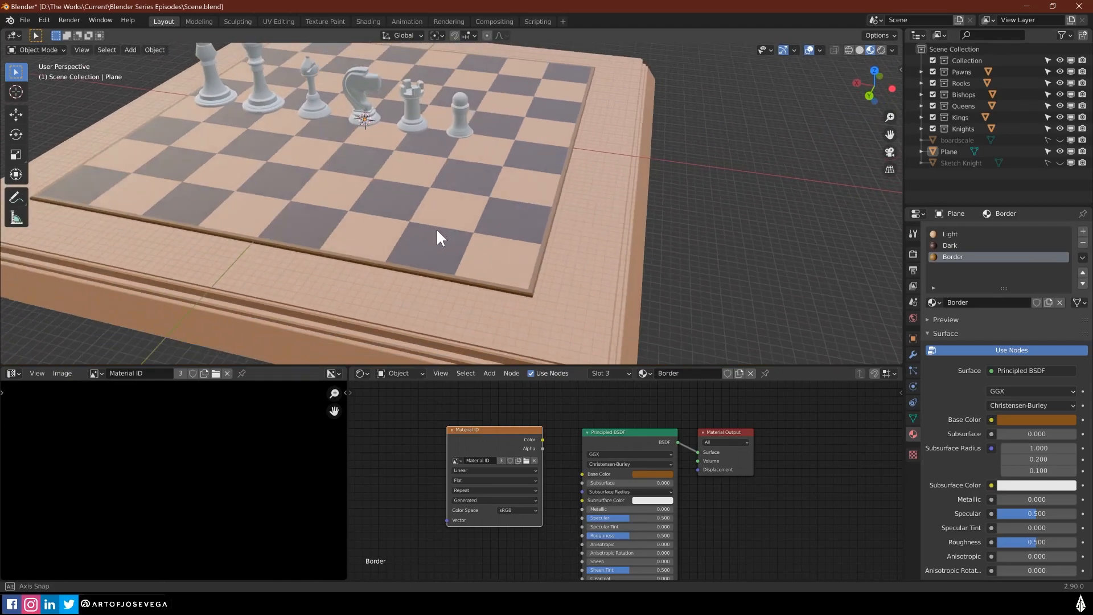
pyautogui.moveTo(439, 237); pyautogui.dragTo(530, 251)
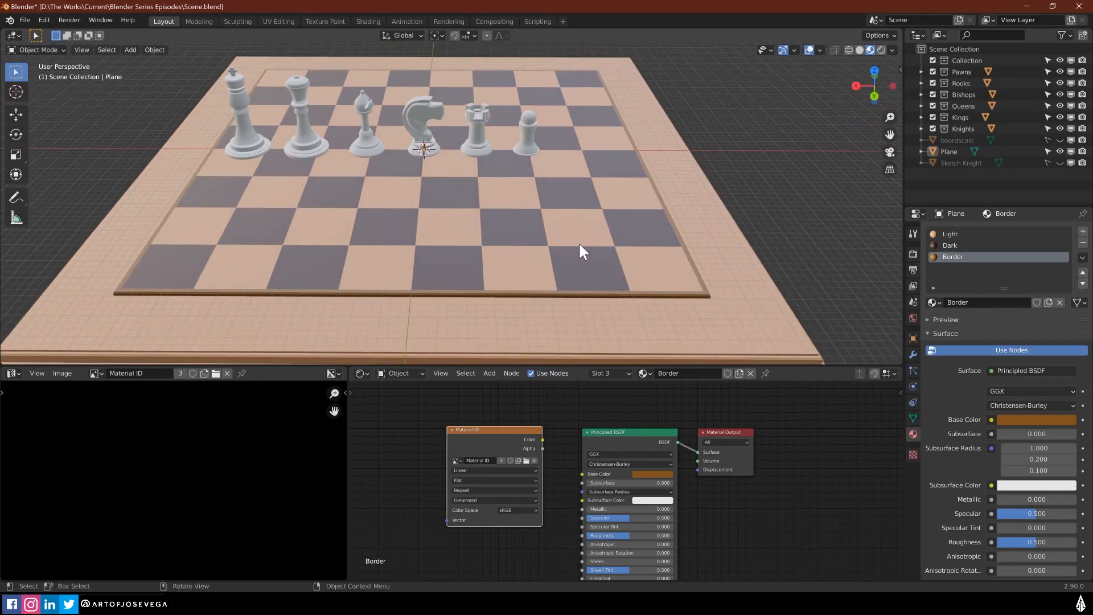
pyautogui.click(948, 152)
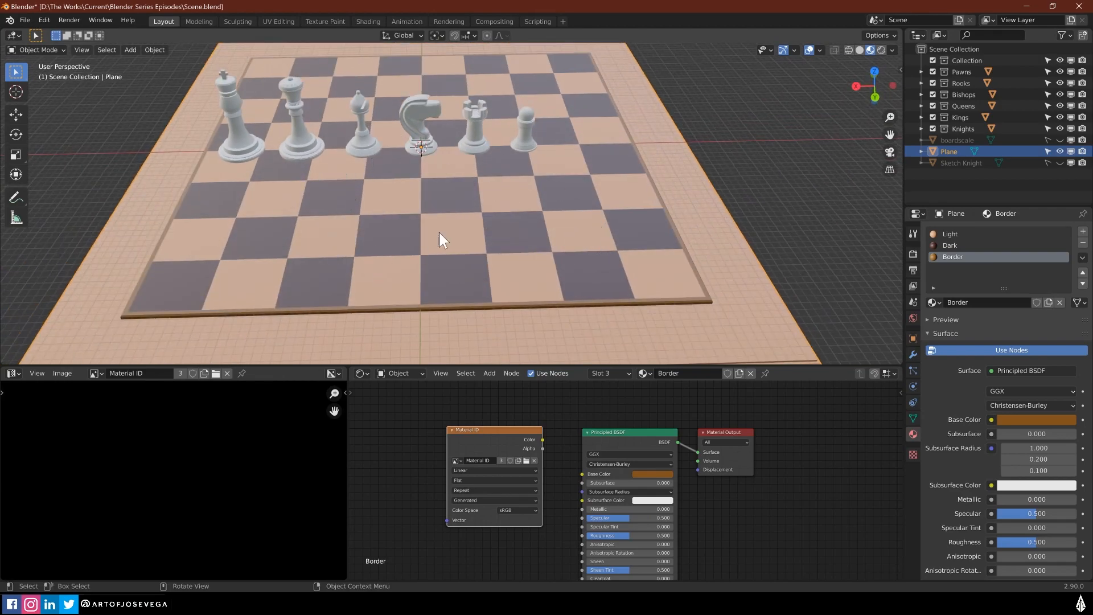
pyautogui.moveTo(439, 239); pyautogui.dragTo(640, 256)
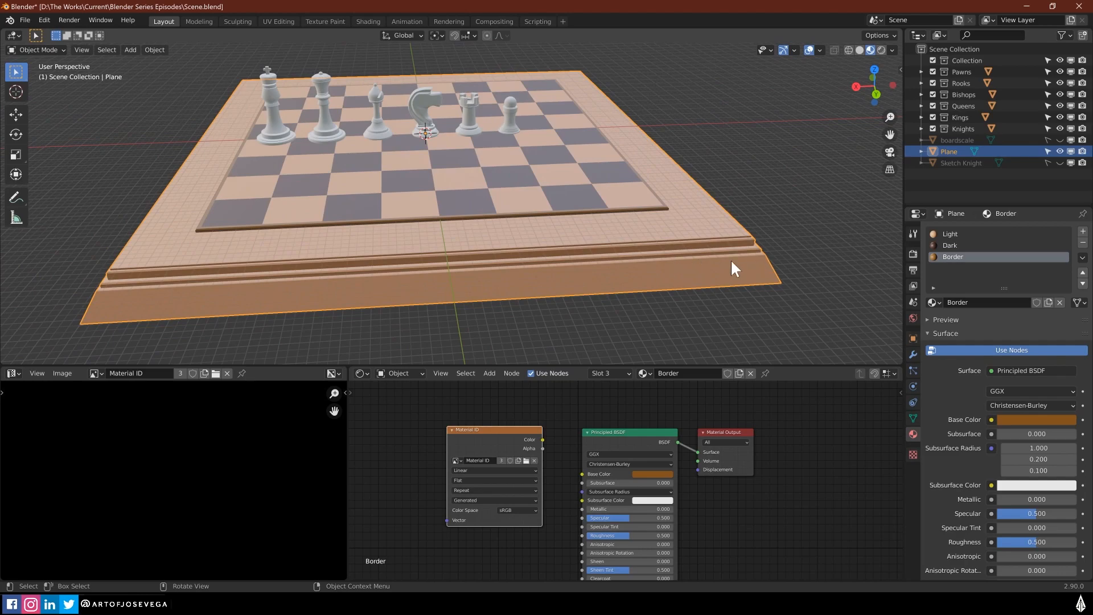
pyautogui.moveTo(745, 249)
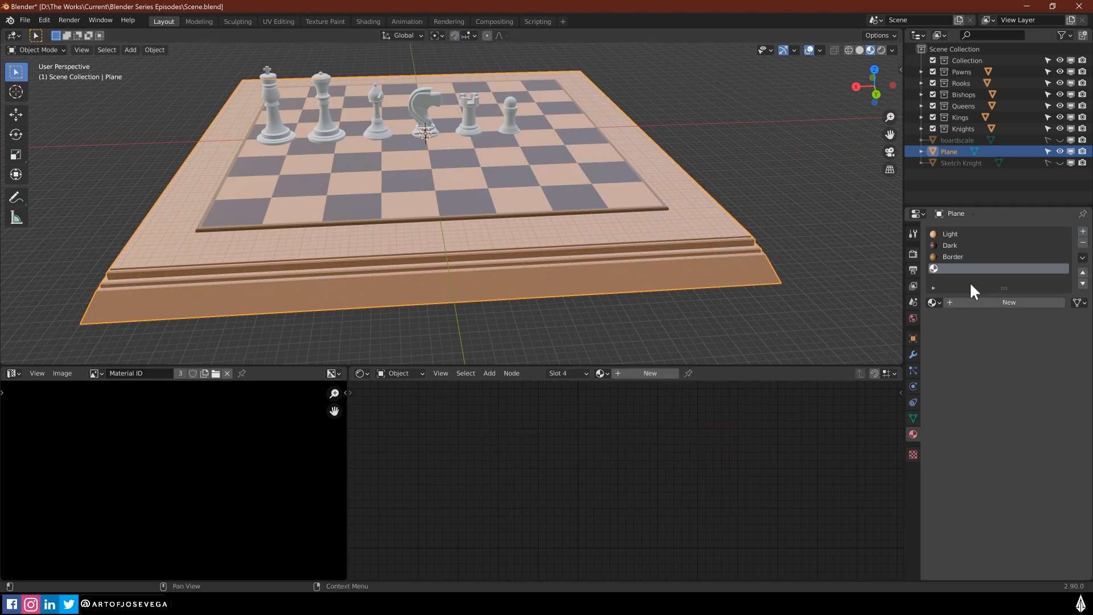
# Create a fourth material named 'Base' and give it the Material ID node
pyautogui.click(1008, 302)
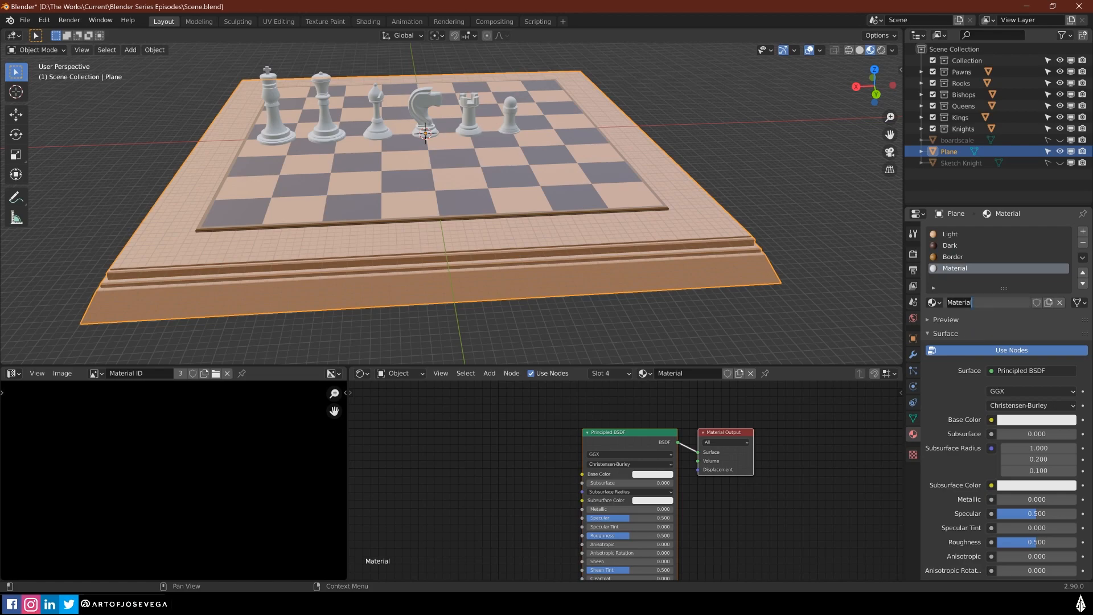
pyautogui.write('Base')
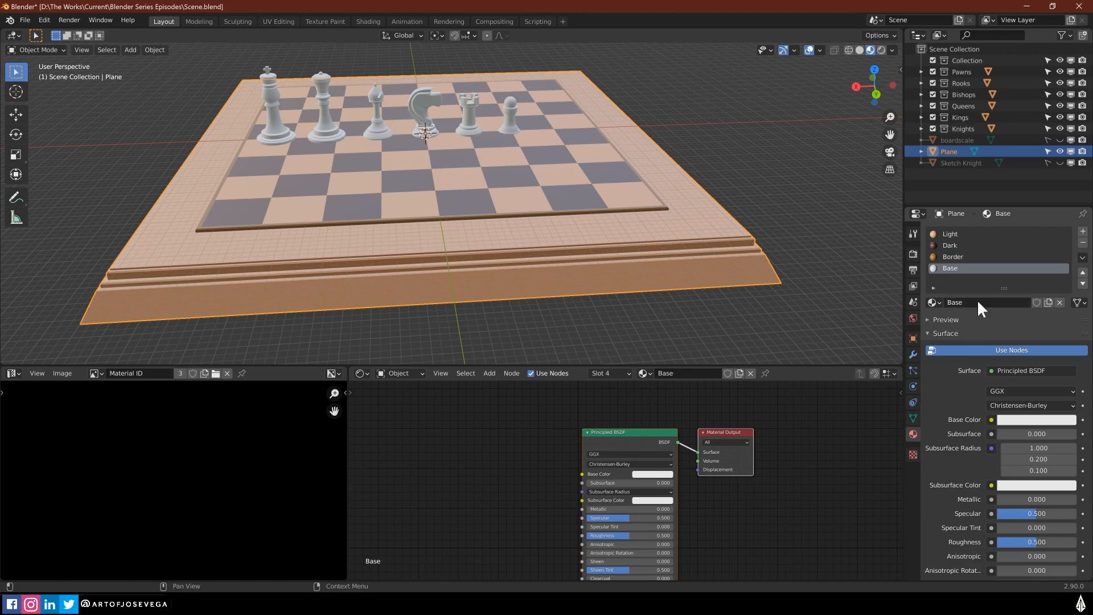
pyautogui.click(953, 257)
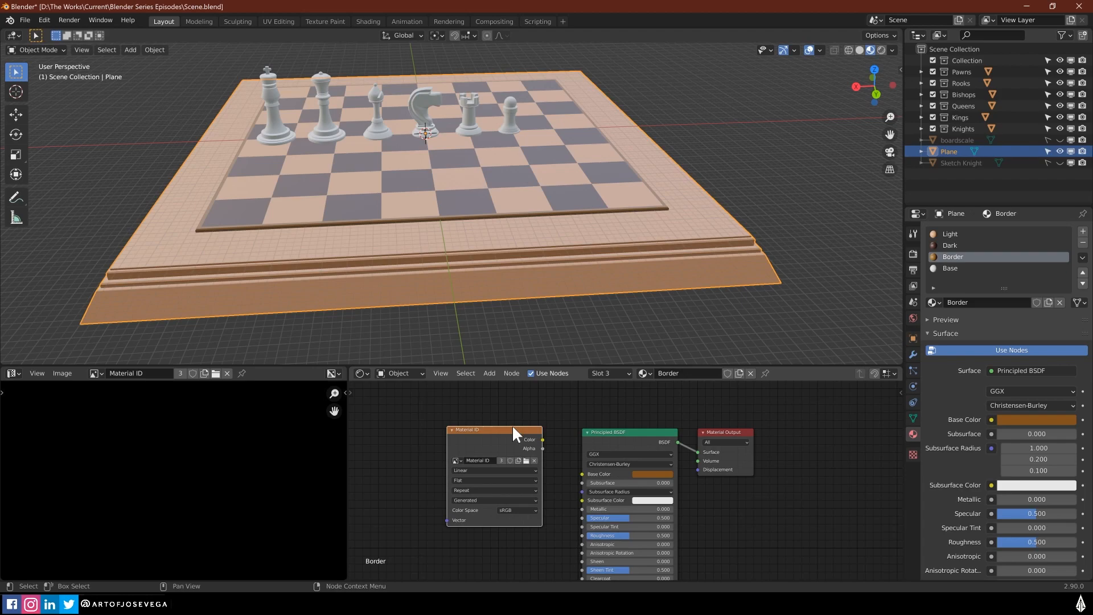
pyautogui.moveTo(960, 272)
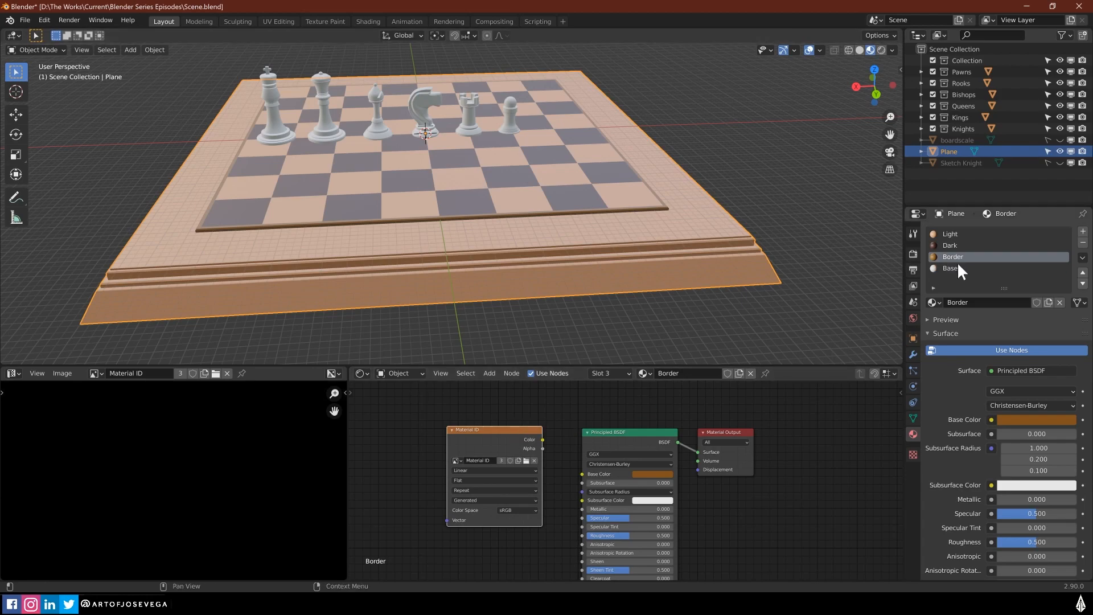
pyautogui.click(950, 267)
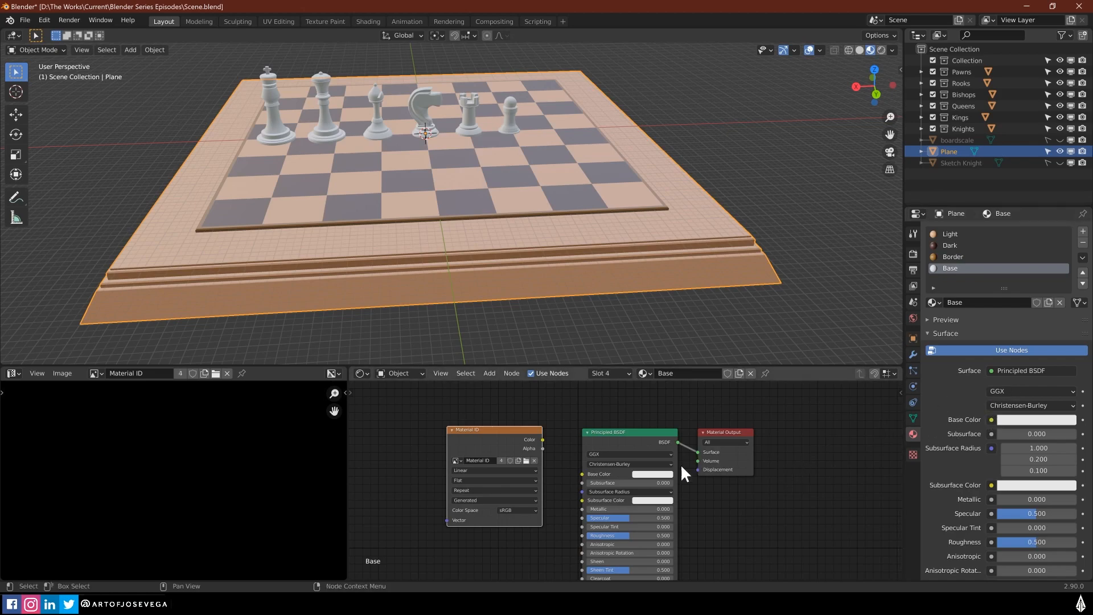
# Set the Base material's base color to green and orbit around the board
pyautogui.click(651, 474)
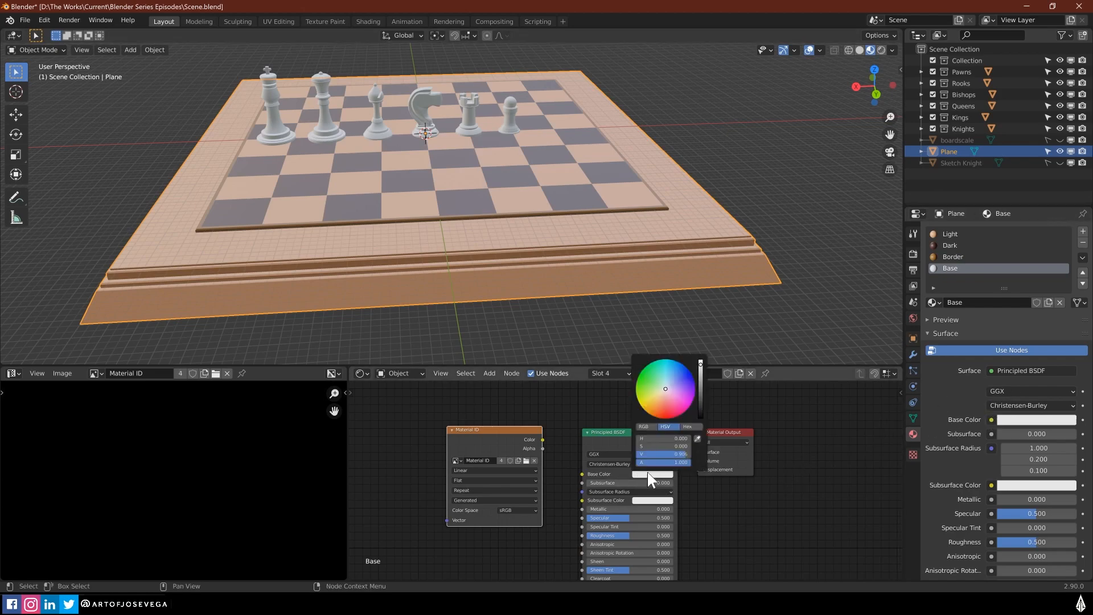
pyautogui.click(662, 379)
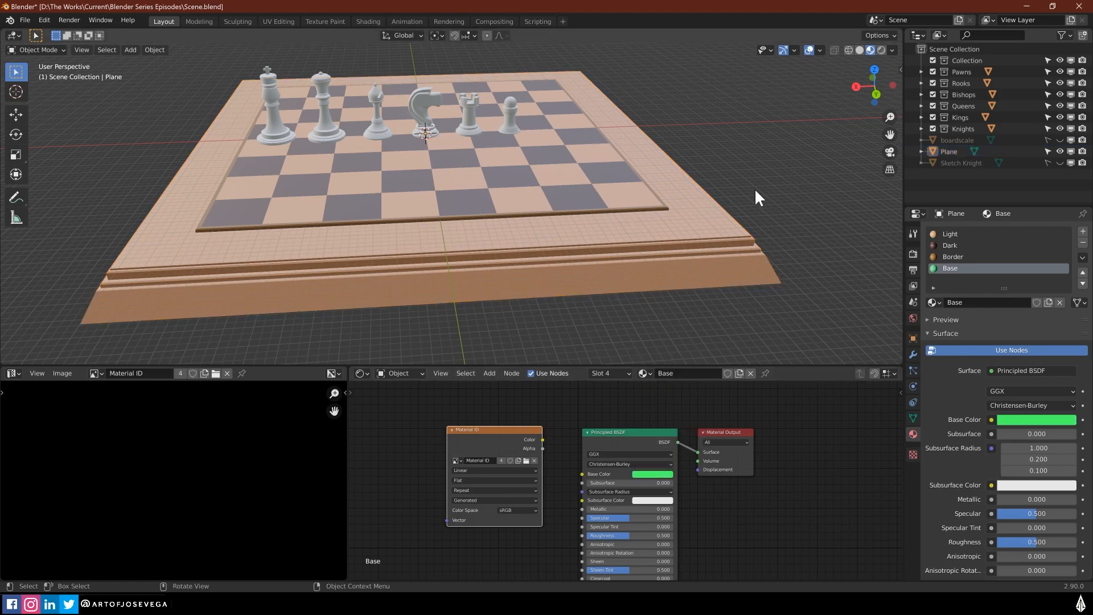
pyautogui.moveTo(758, 198); pyautogui.dragTo(624, 234)
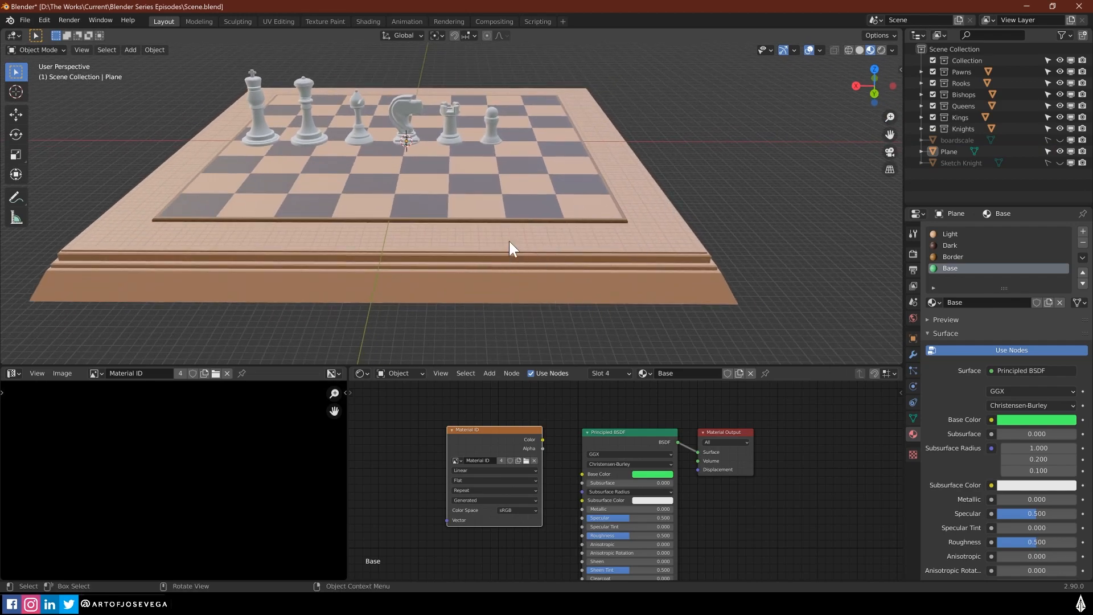
pyautogui.moveTo(513, 247); pyautogui.dragTo(634, 275)
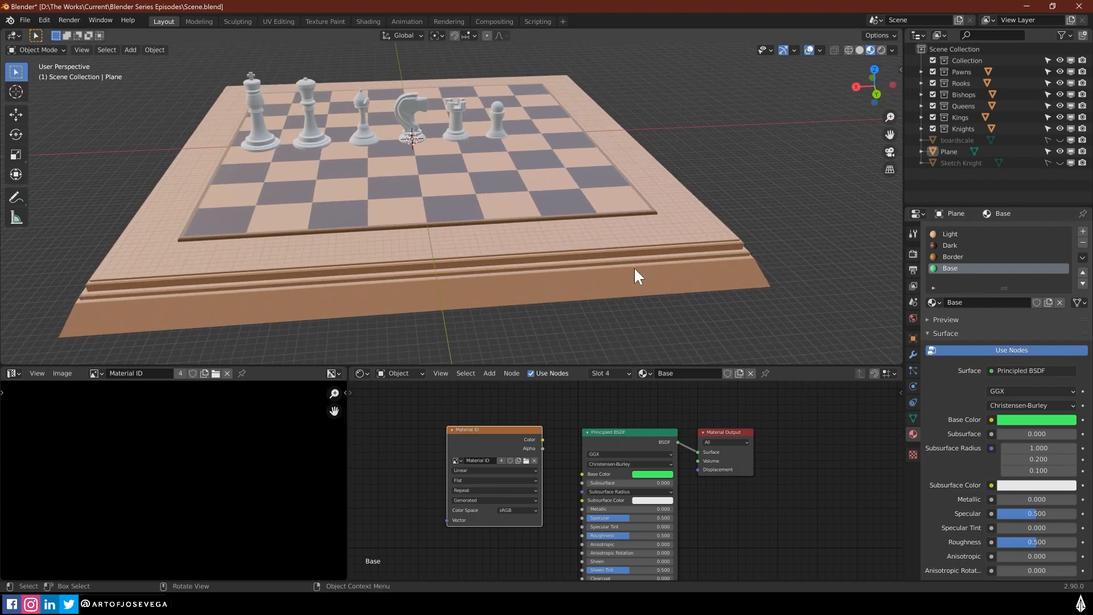
pyautogui.press('Tab')
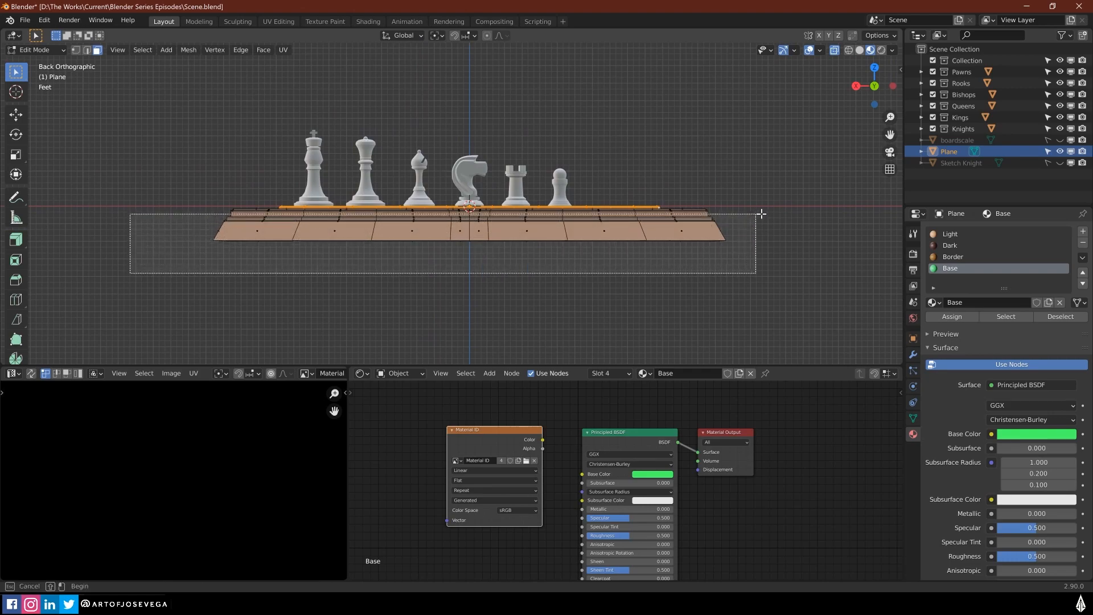
# Orbit around the board and switch between the Light and Base slots to inspect the green base
pyautogui.scroll(3)
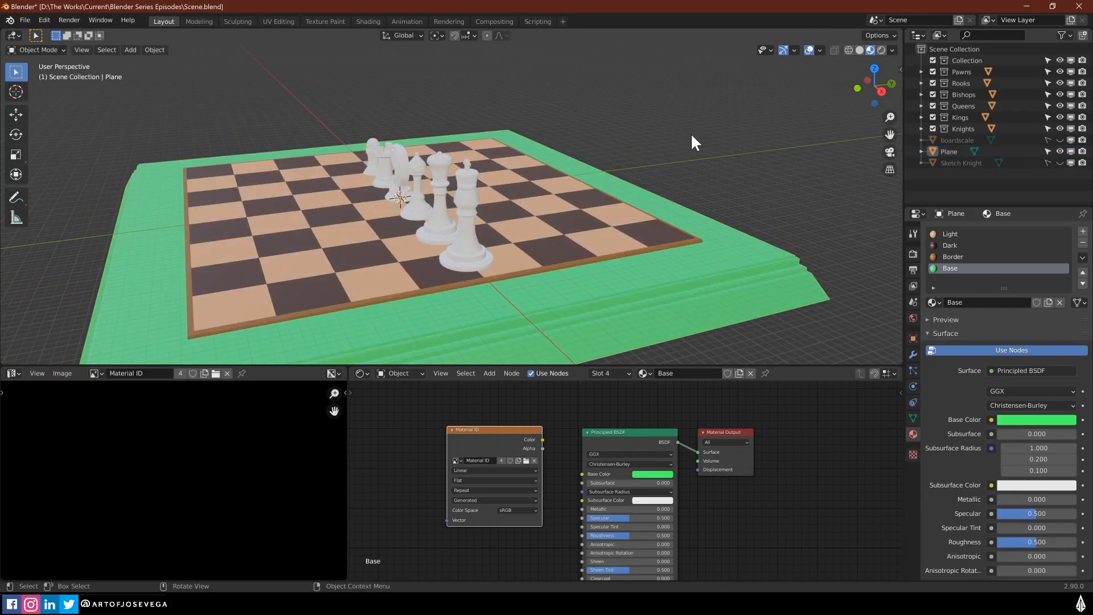
pyautogui.moveTo(693, 143); pyautogui.dragTo(370, 195)
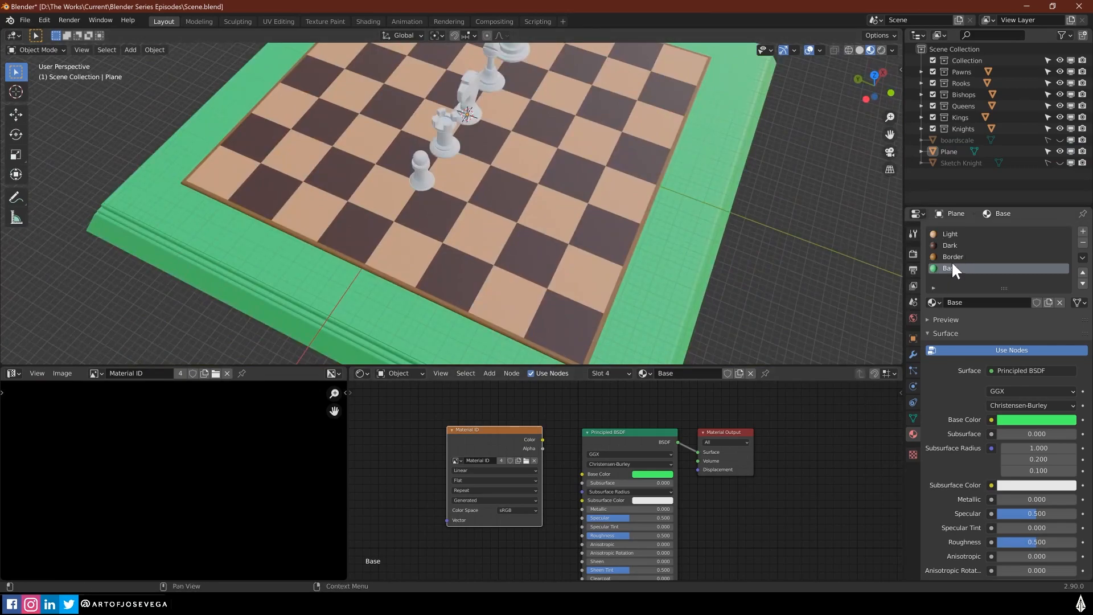
pyautogui.click(950, 233)
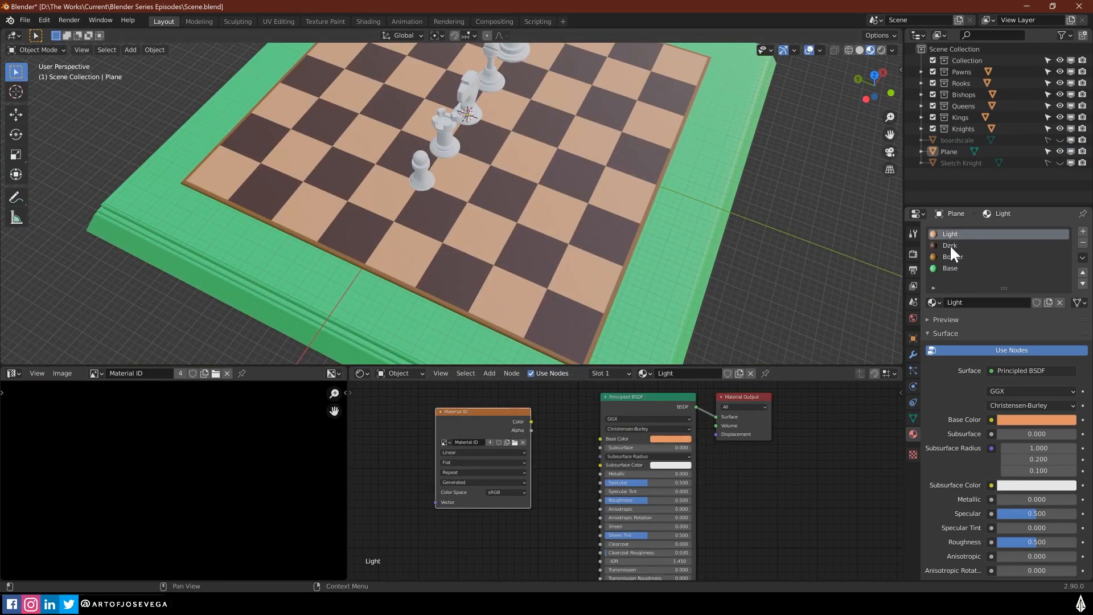
pyautogui.click(950, 268)
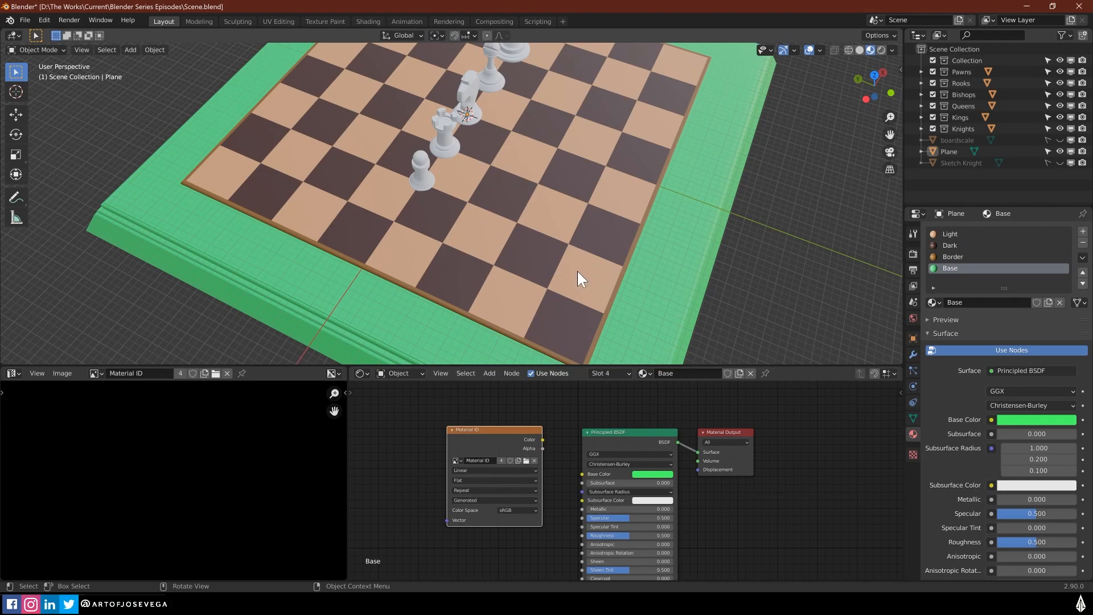
pyautogui.moveTo(578, 263)
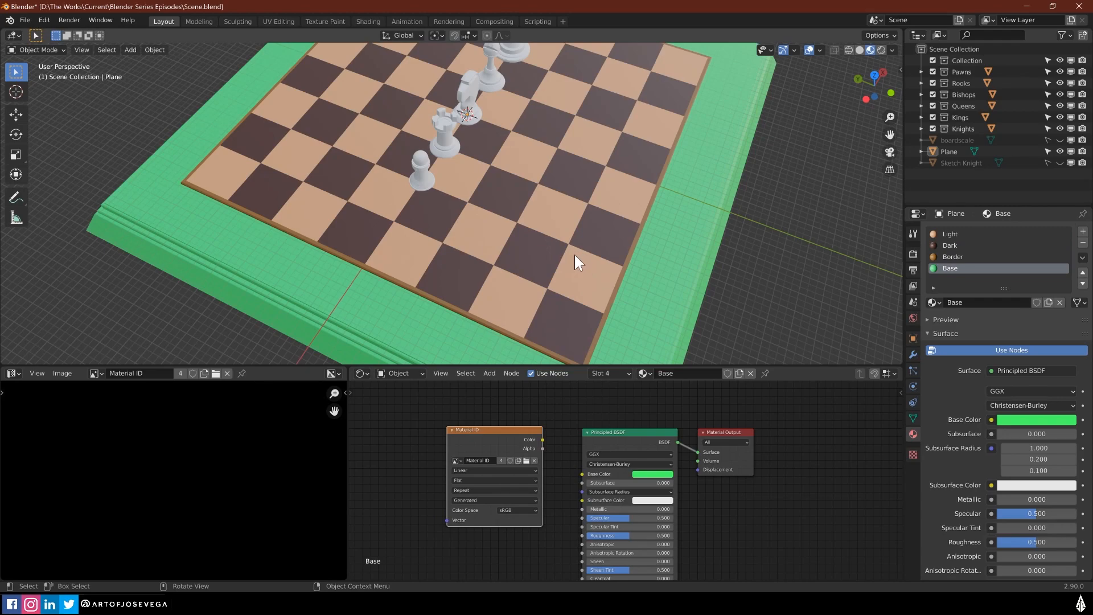
pyautogui.moveTo(578, 263); pyautogui.dragTo(447, 245)
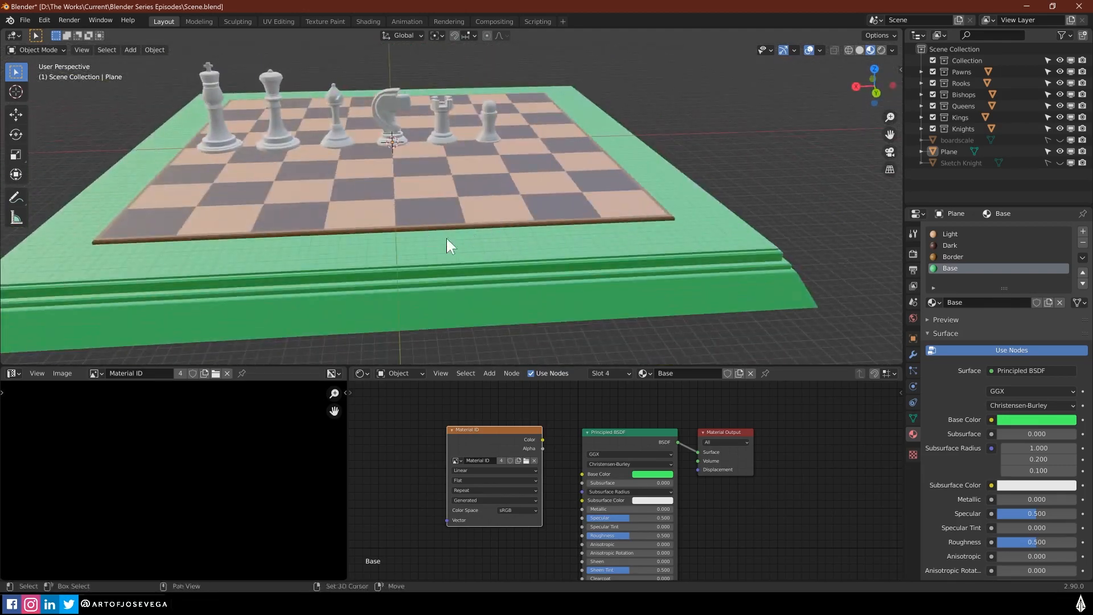
pyautogui.moveTo(447, 245); pyautogui.dragTo(837, 315)
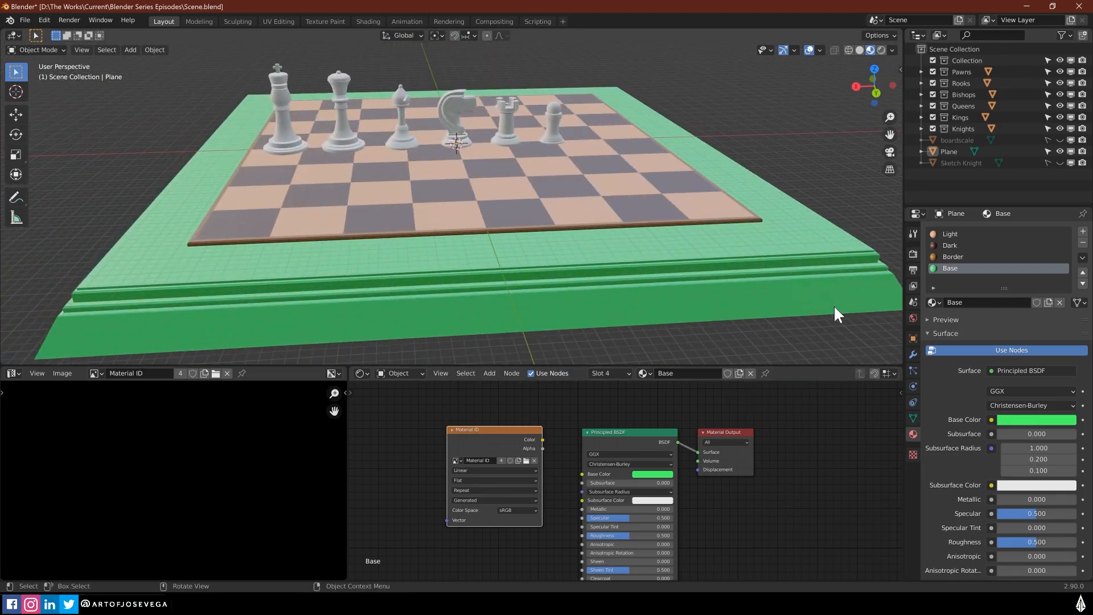
# Select the board plane and save the scene file
pyautogui.click(836, 314)
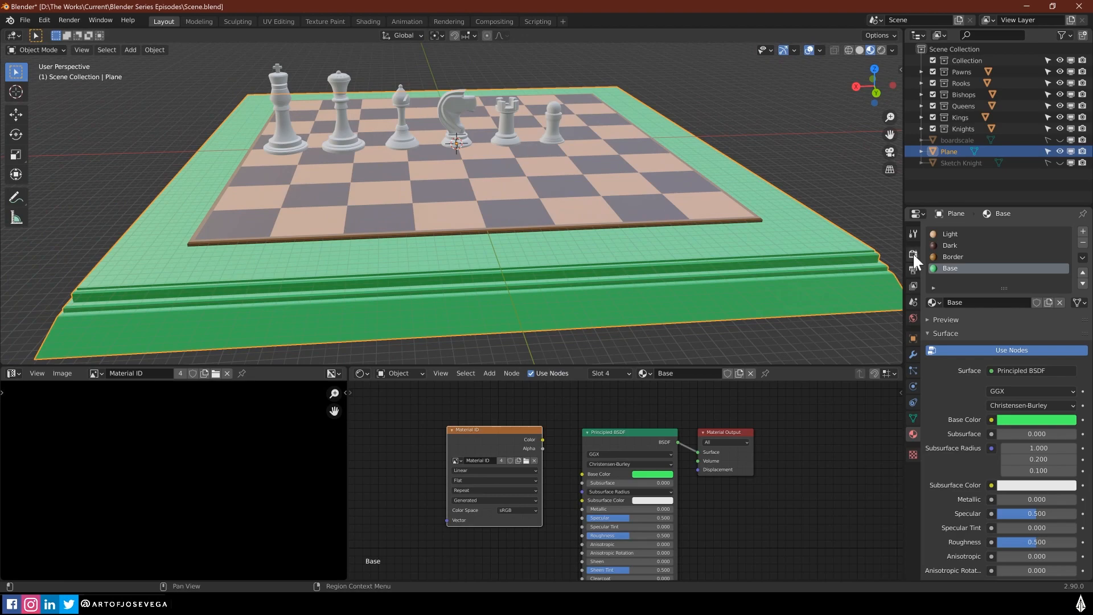
pyautogui.click(912, 254)
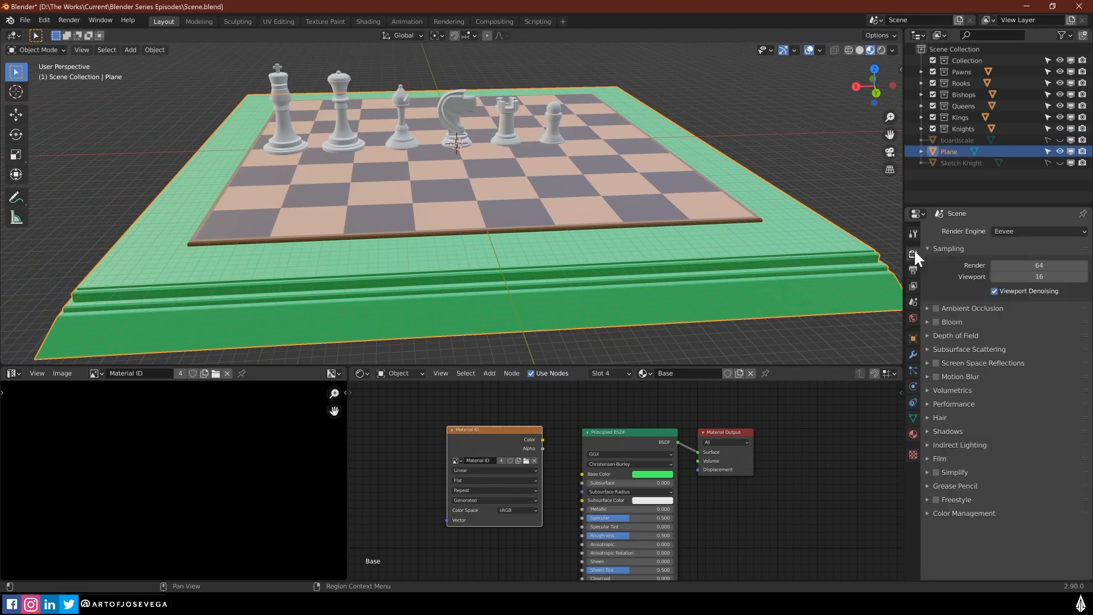
pyautogui.press('ctrl+s')
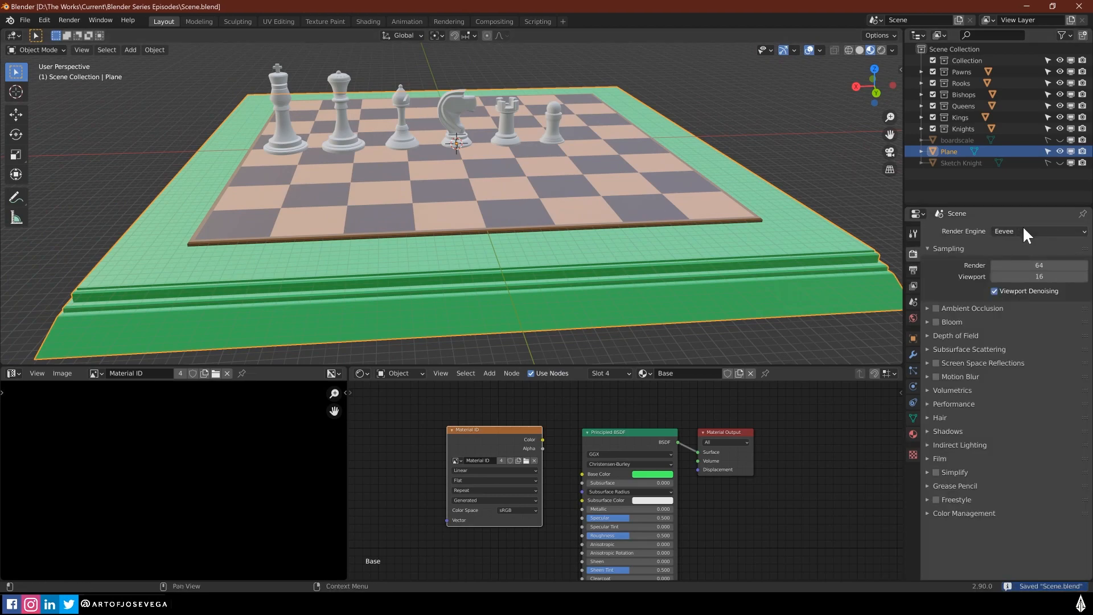
# Switch the render engine to Cycles and expand the Bake settings
pyautogui.click(1037, 231)
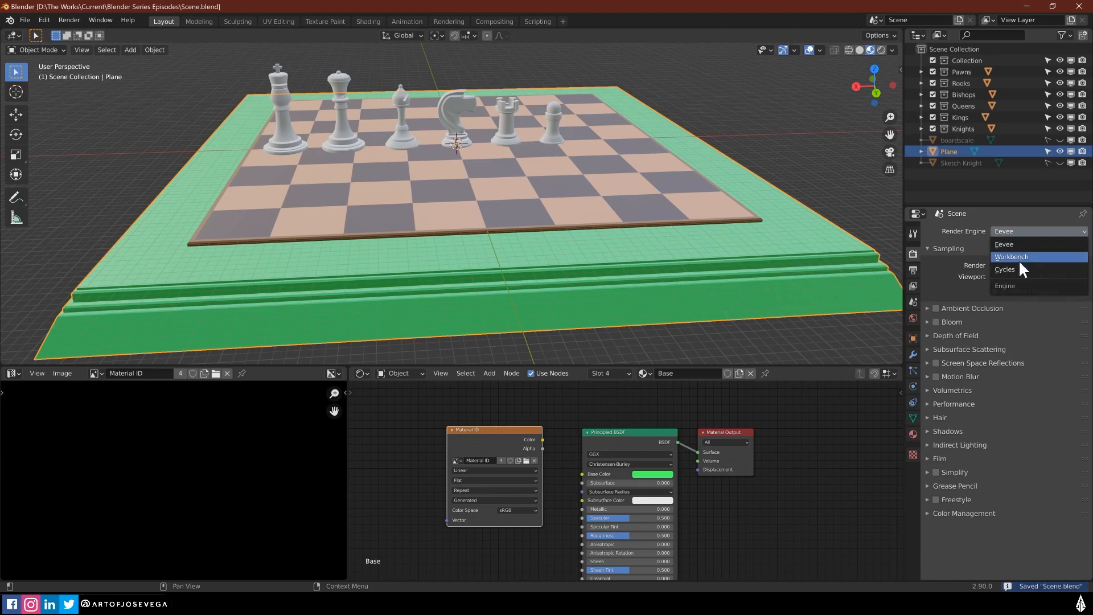
pyautogui.click(1006, 270)
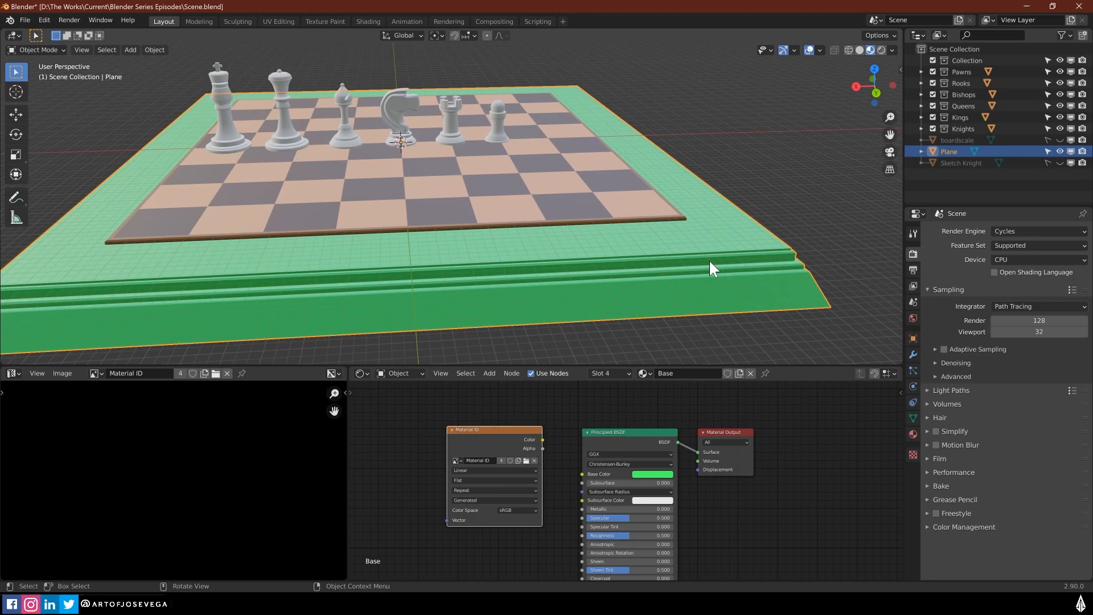
pyautogui.click(941, 485)
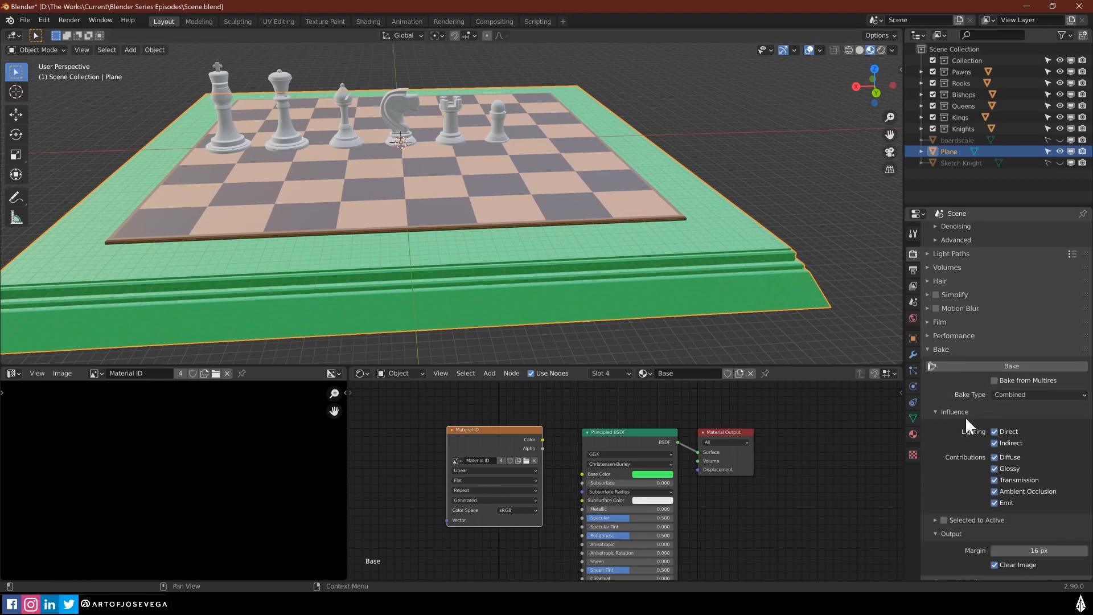
pyautogui.click(1037, 394)
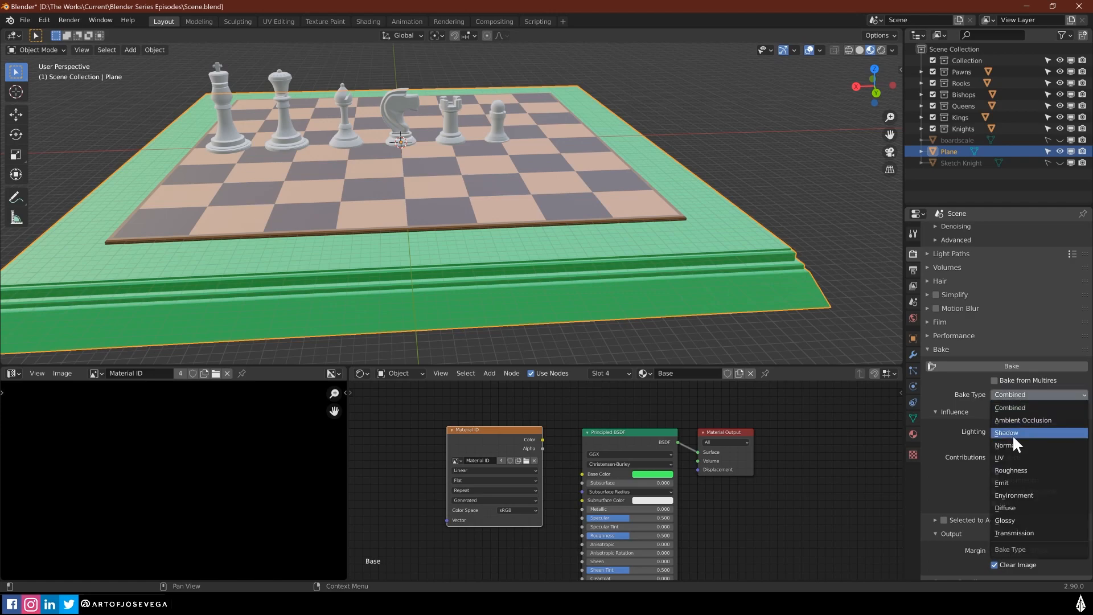
# Set the bake type to Diffuse with colour-only contribution, then put the board into Edit Mode
pyautogui.click(1005, 507)
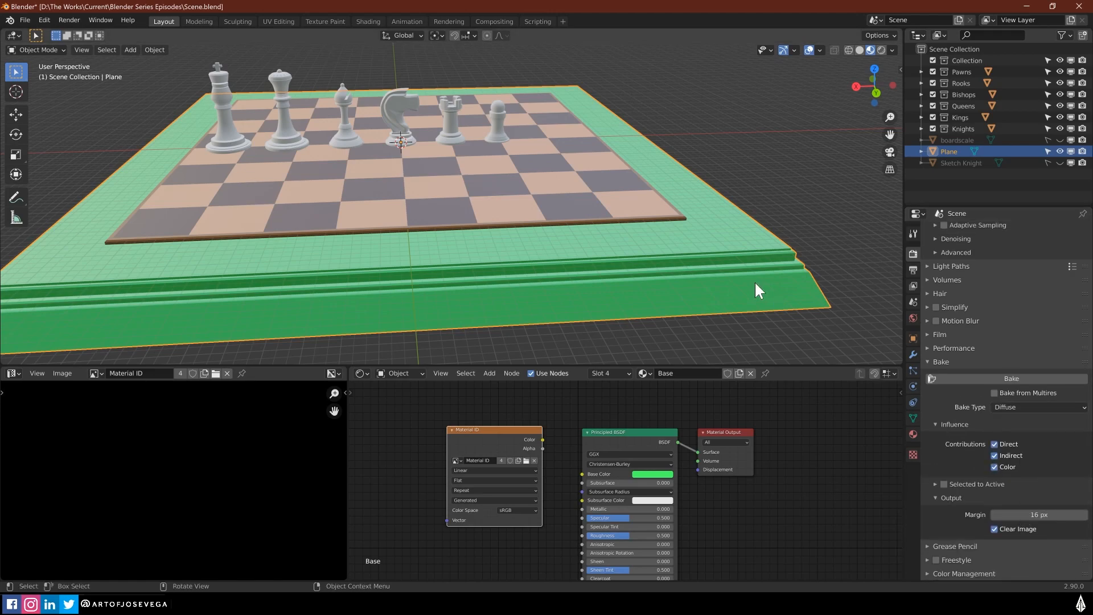
pyautogui.moveTo(798, 323)
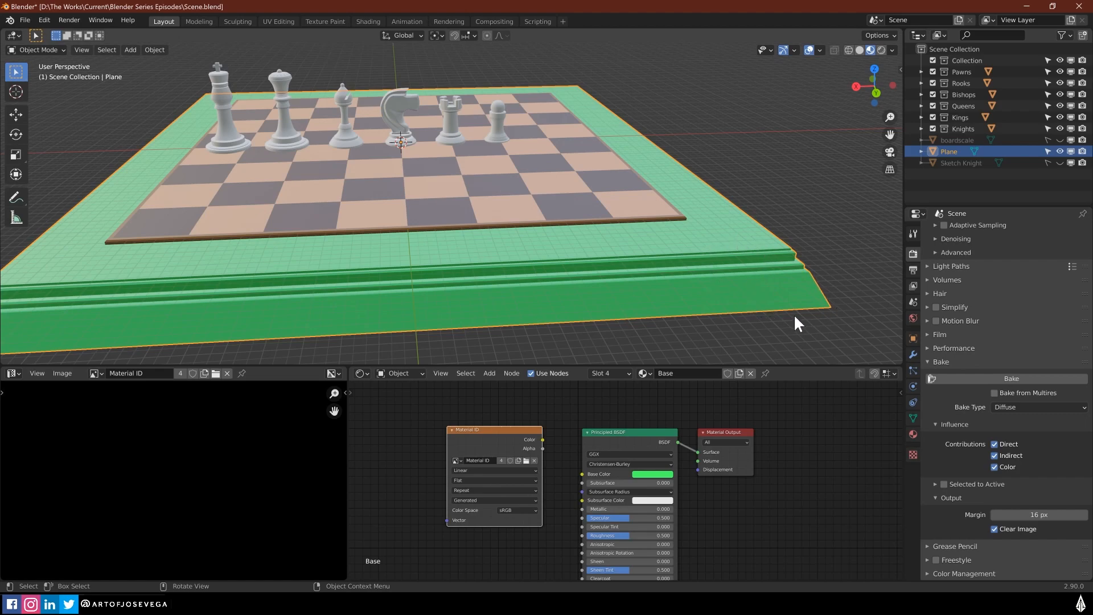
pyautogui.moveTo(758, 277)
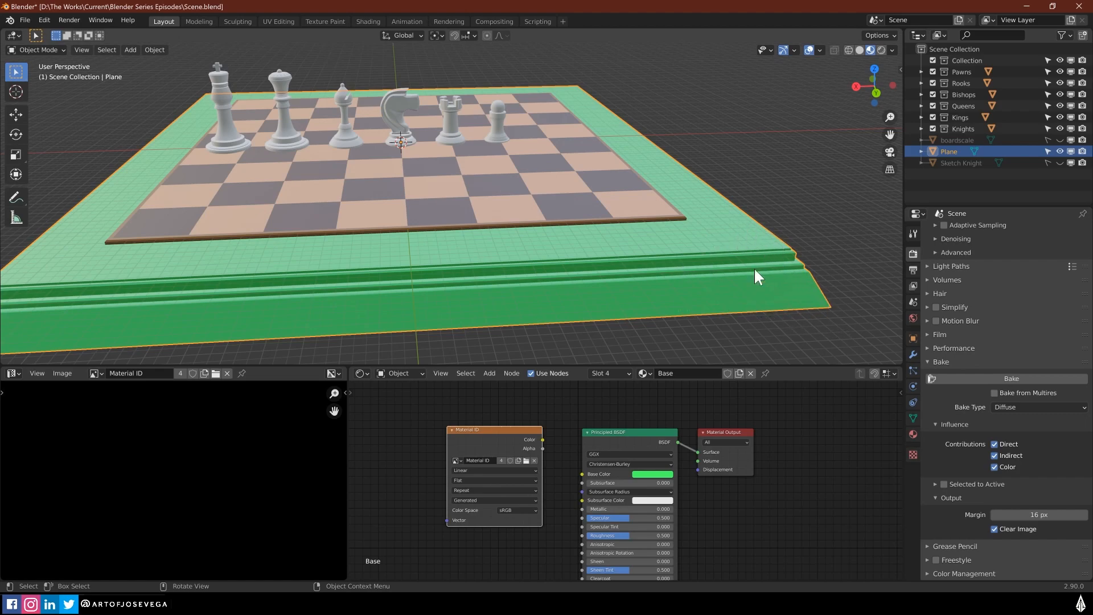
pyautogui.moveTo(602, 235)
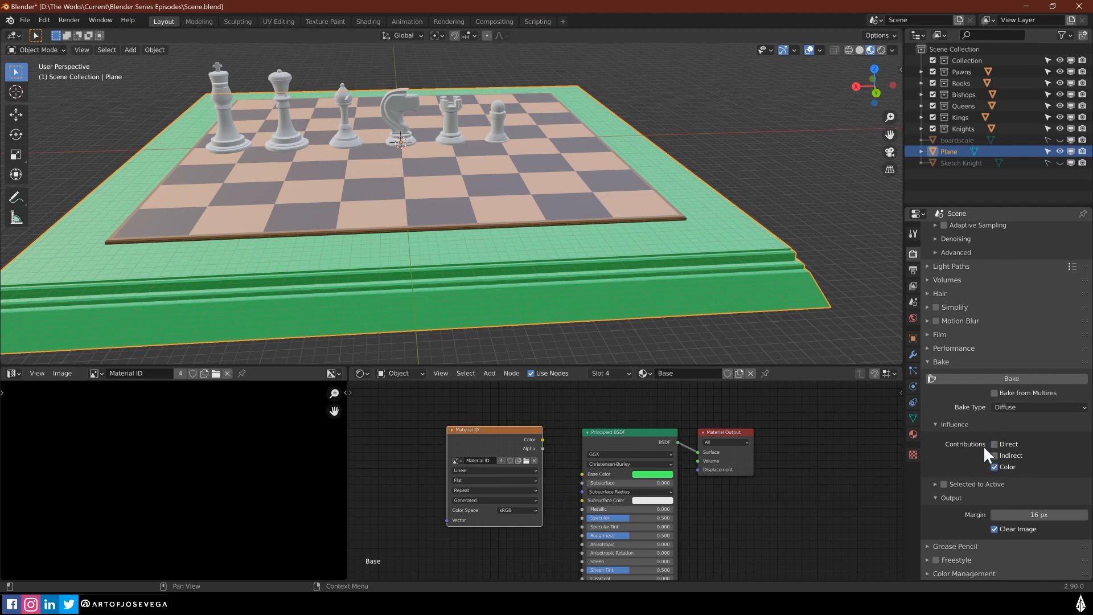
pyautogui.moveTo(994, 444)
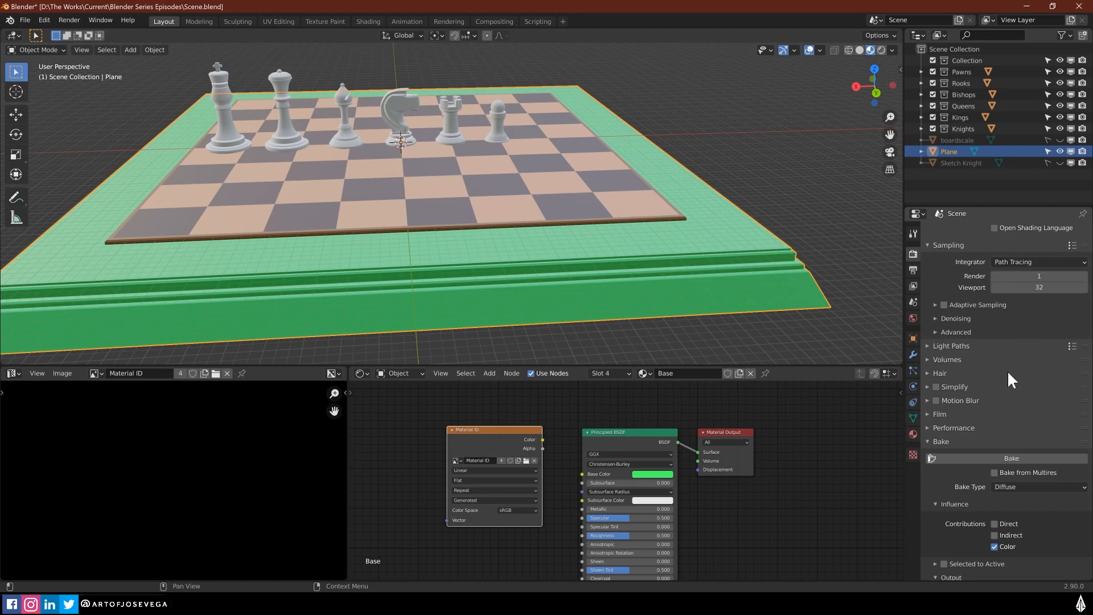
pyautogui.scroll(-3)
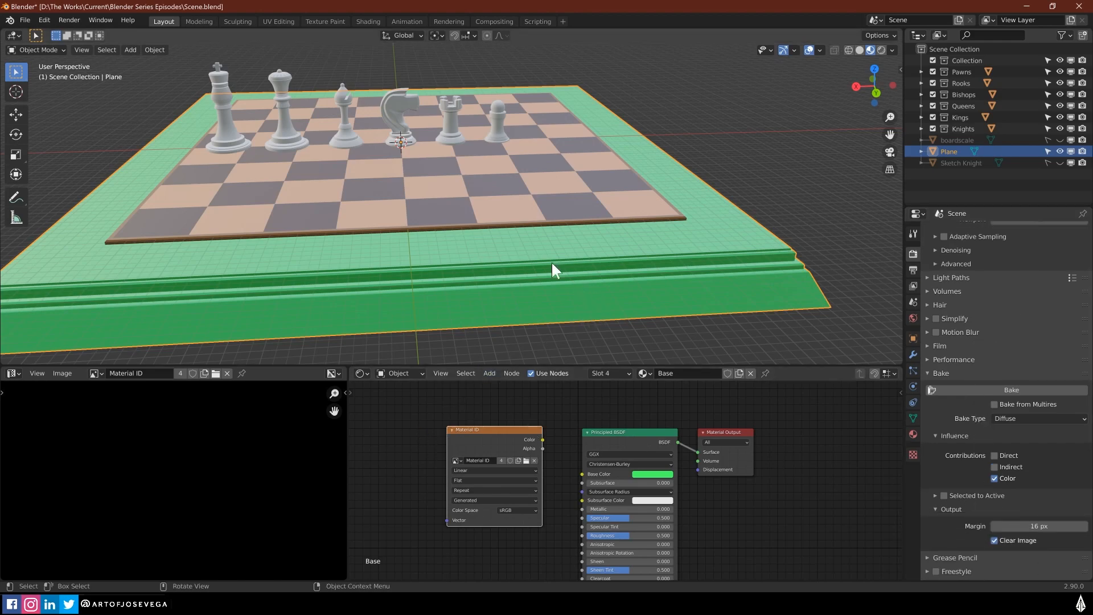
pyautogui.press('Tab')
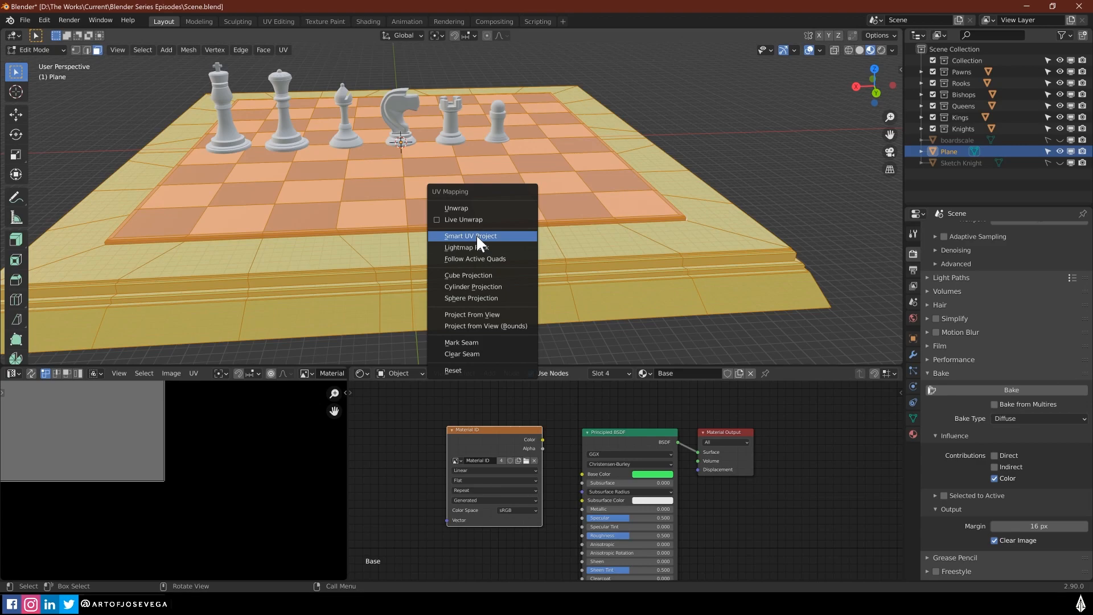
# Smart UV Project the whole board and bake its material colours into the Material ID image
pyautogui.click(469, 236)
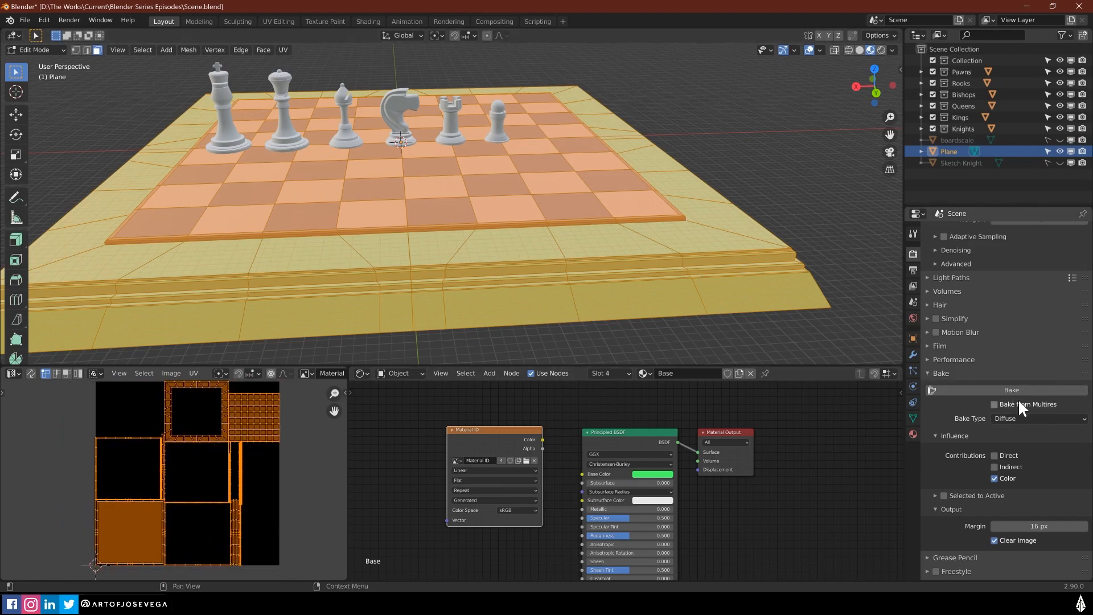
pyautogui.moveTo(1012, 390)
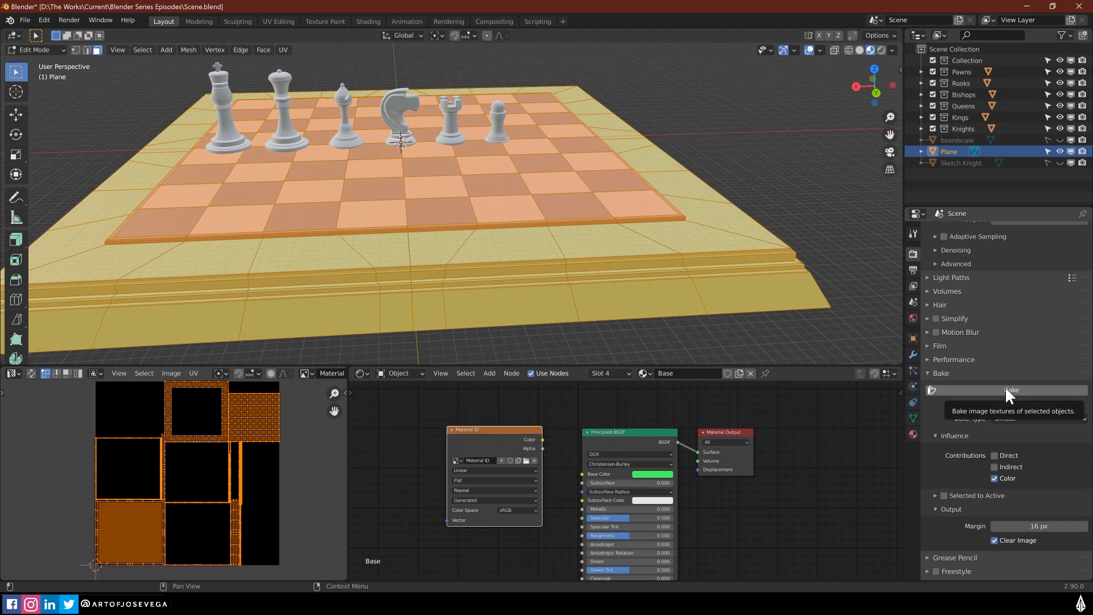
pyautogui.click(1010, 389)
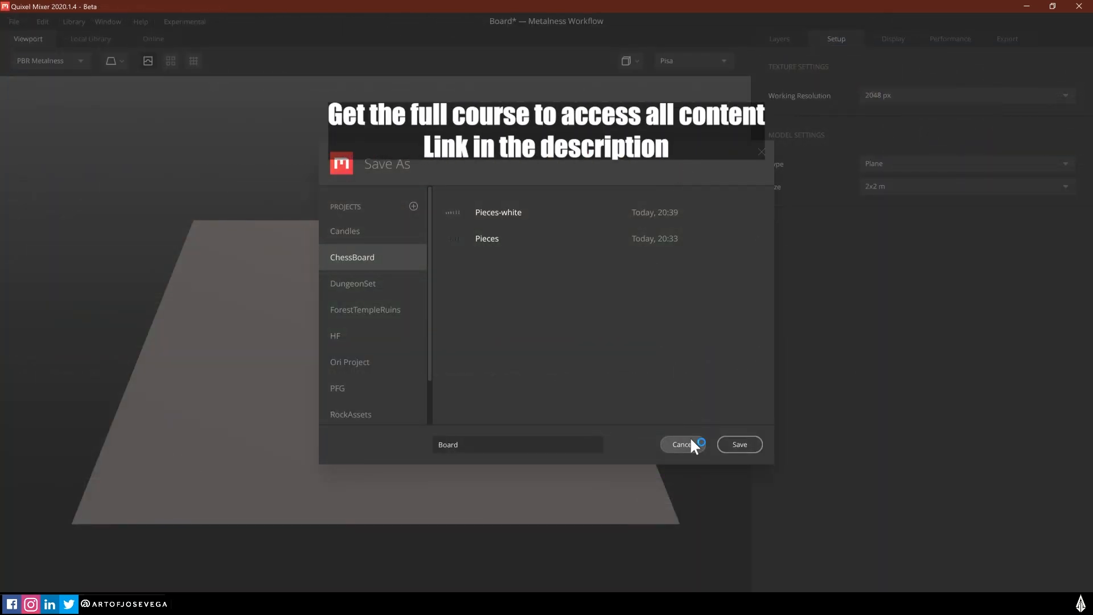
# Cancel the save and use Board.obj from the 3D folder as a custom preview mesh
pyautogui.click(738, 445)
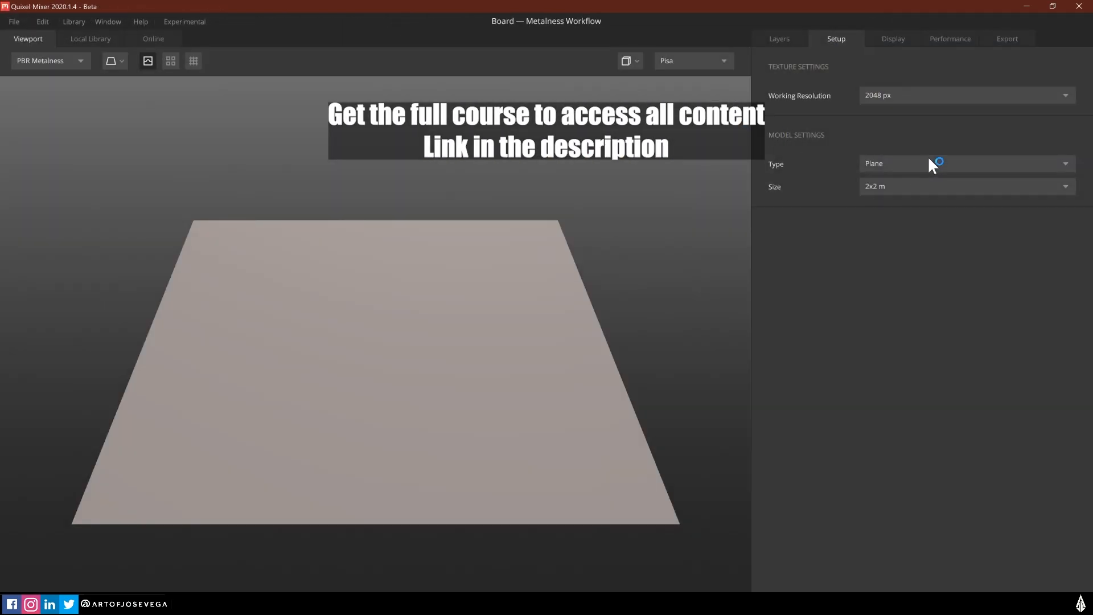
pyautogui.click(964, 163)
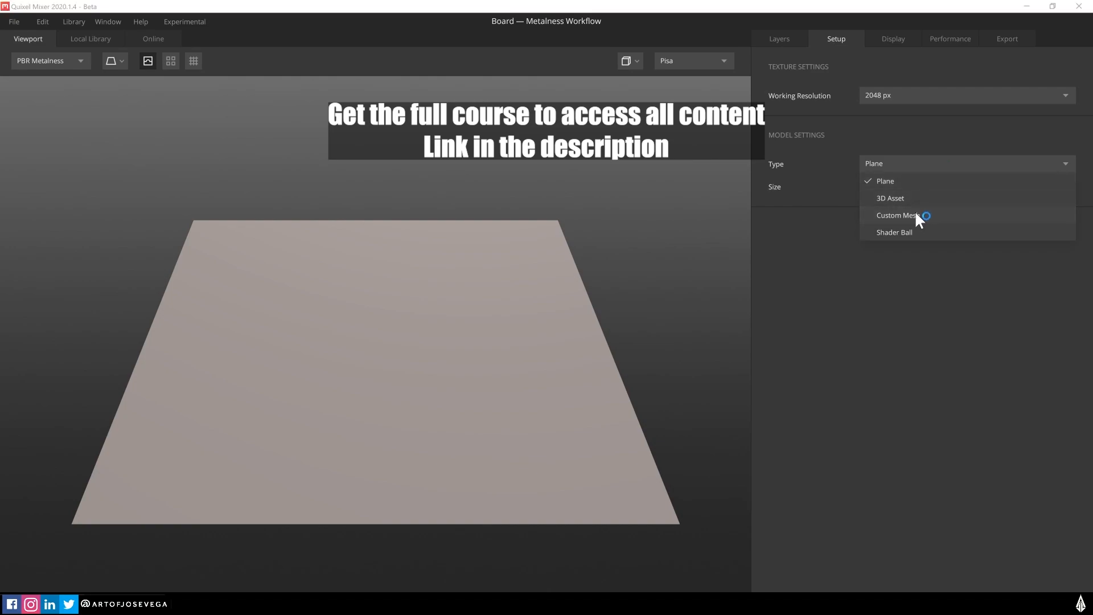
pyautogui.click(897, 214)
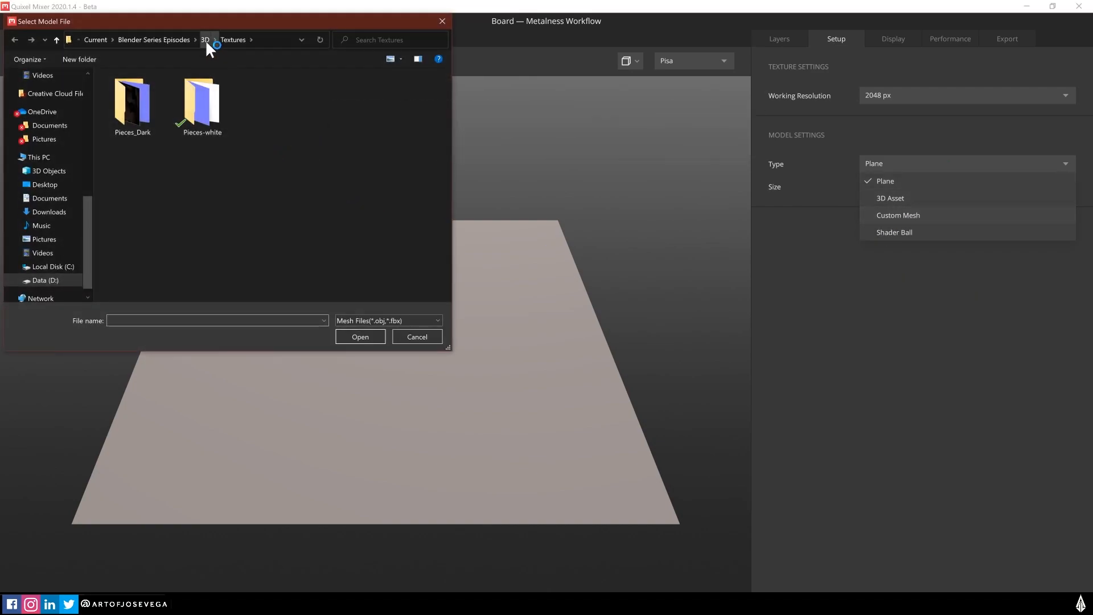
pyautogui.click(230, 40)
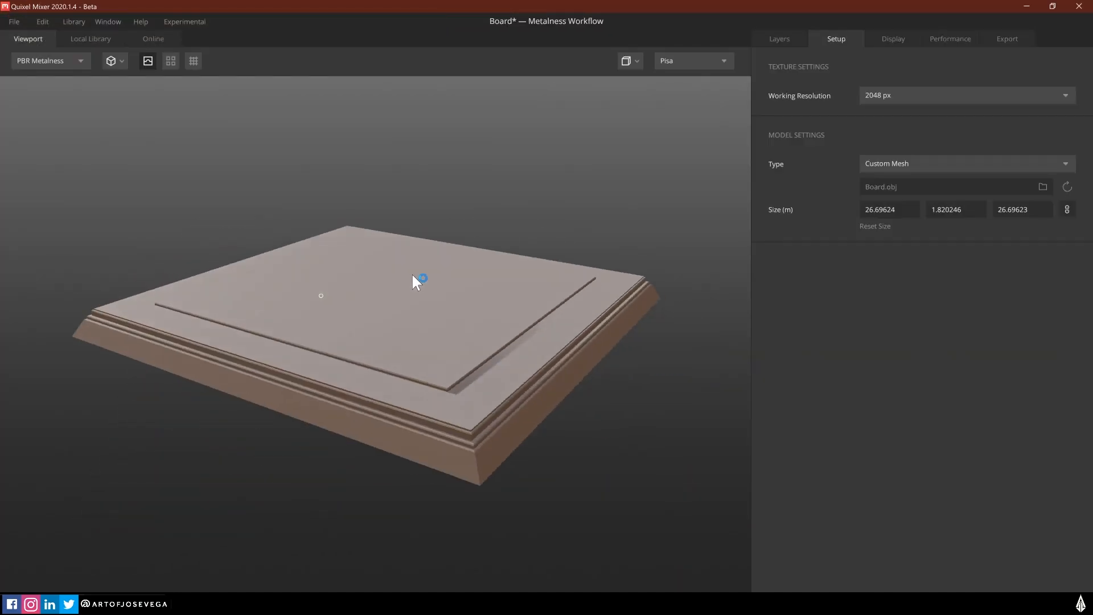
pyautogui.click(779, 38)
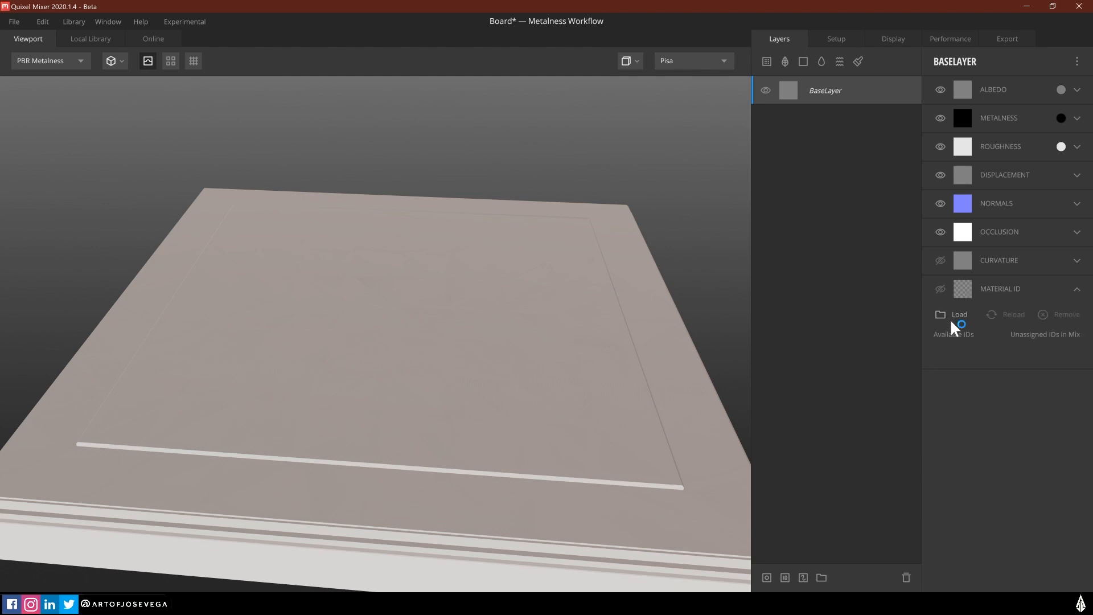
# Load the Material ID image from the Textures folder as the base layer's ID map
pyautogui.click(957, 314)
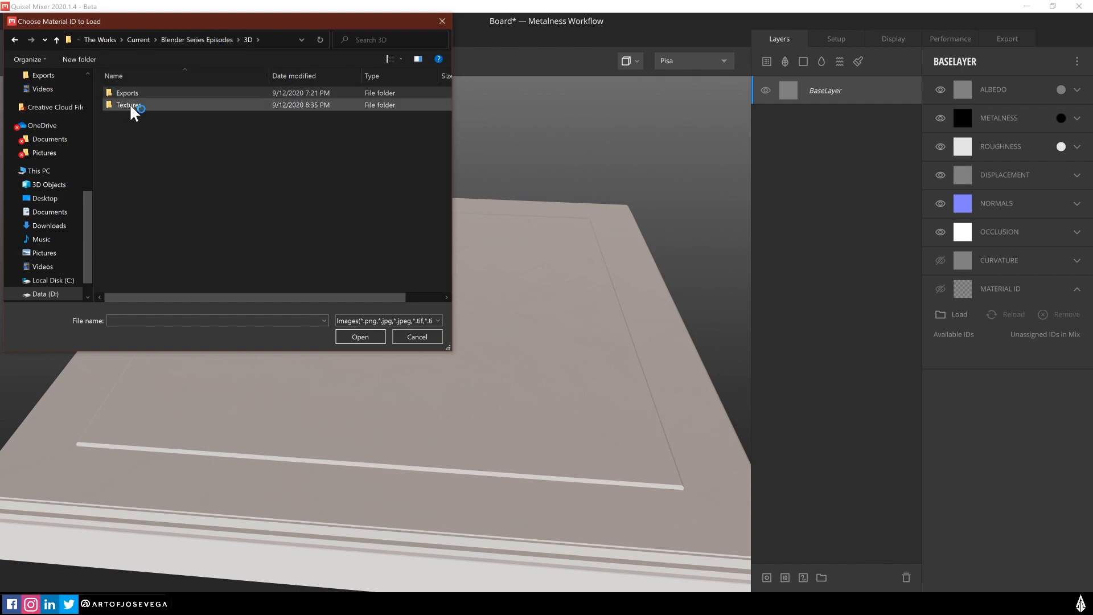
pyautogui.doubleClick(128, 105)
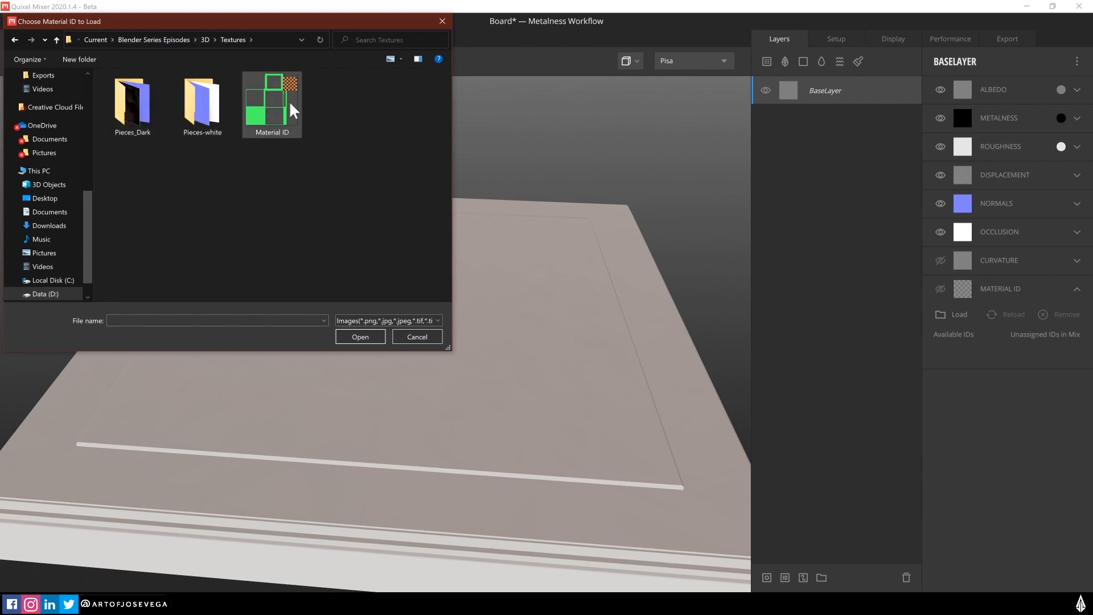
pyautogui.click(271, 104)
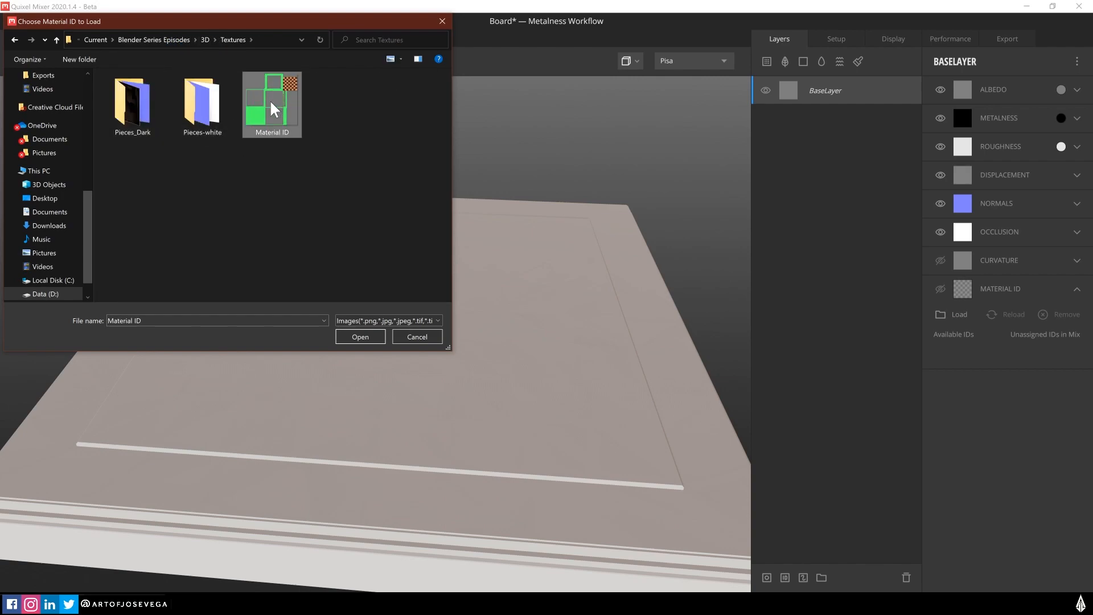
pyautogui.click(360, 337)
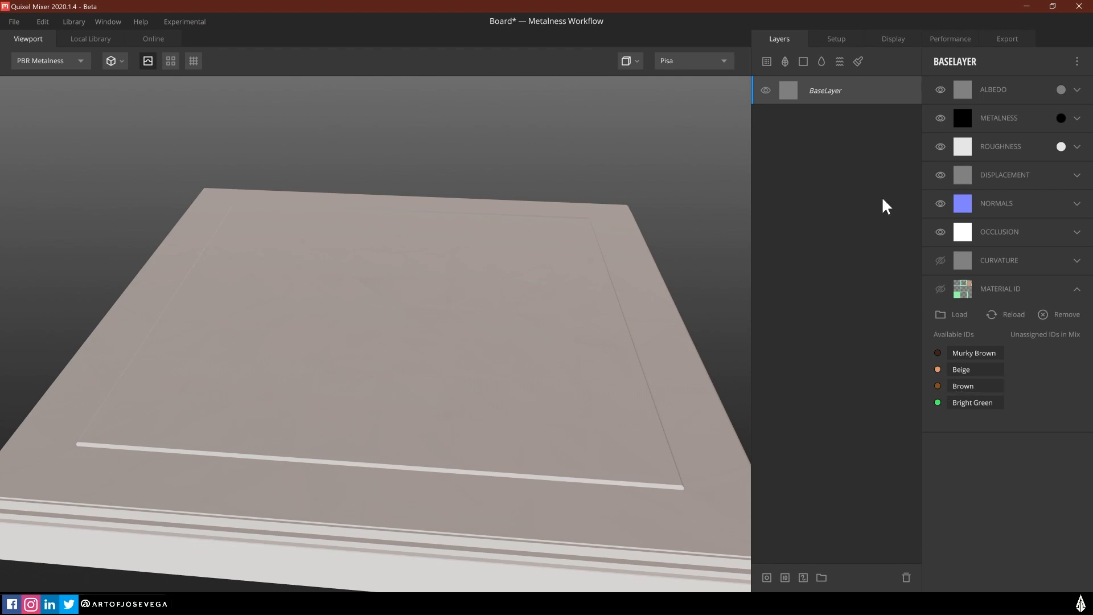
pyautogui.moveTo(766, 62)
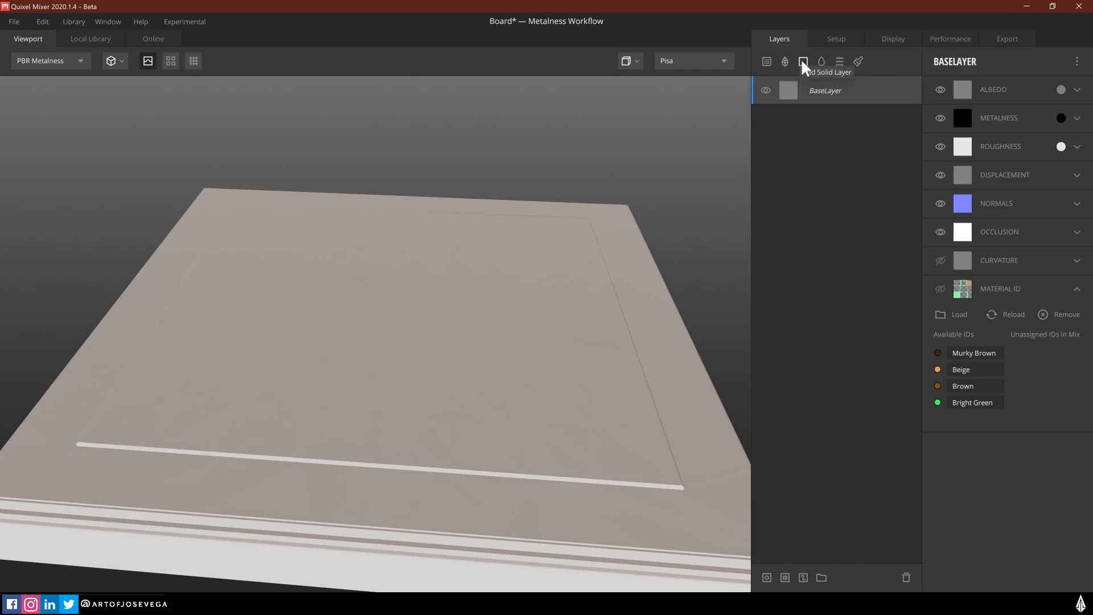
# Add a solid layer with an orange albedo colour
pyautogui.click(802, 62)
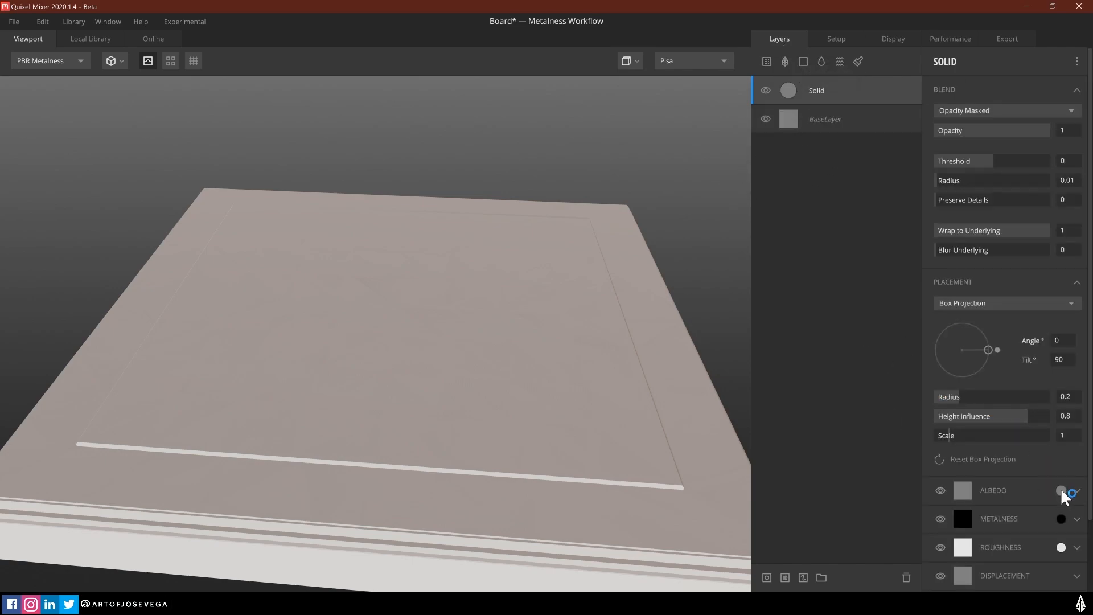
pyautogui.click(1060, 490)
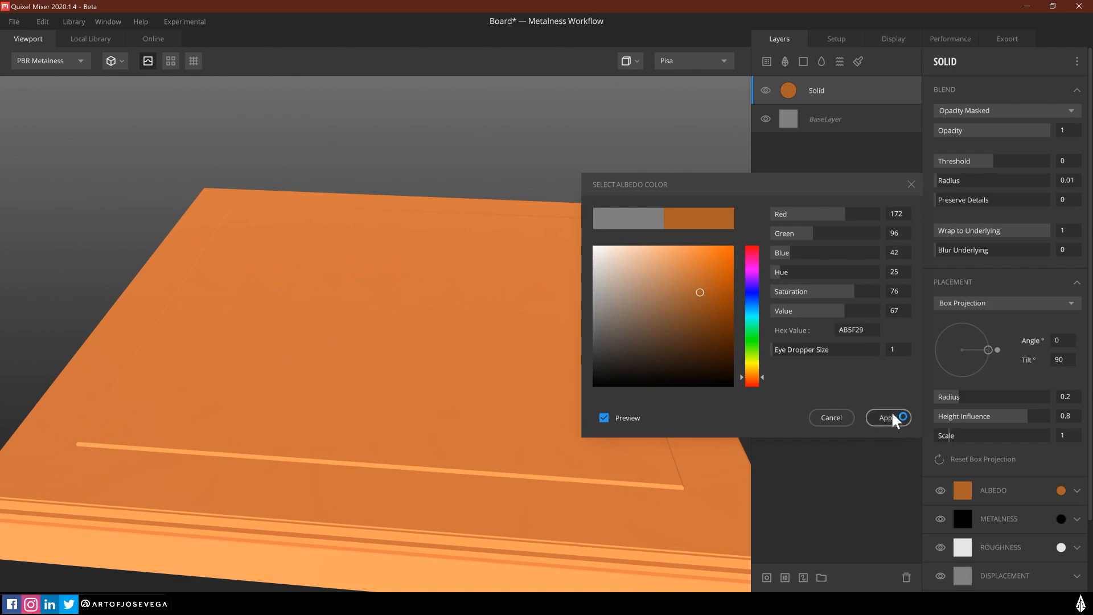
pyautogui.click(887, 417)
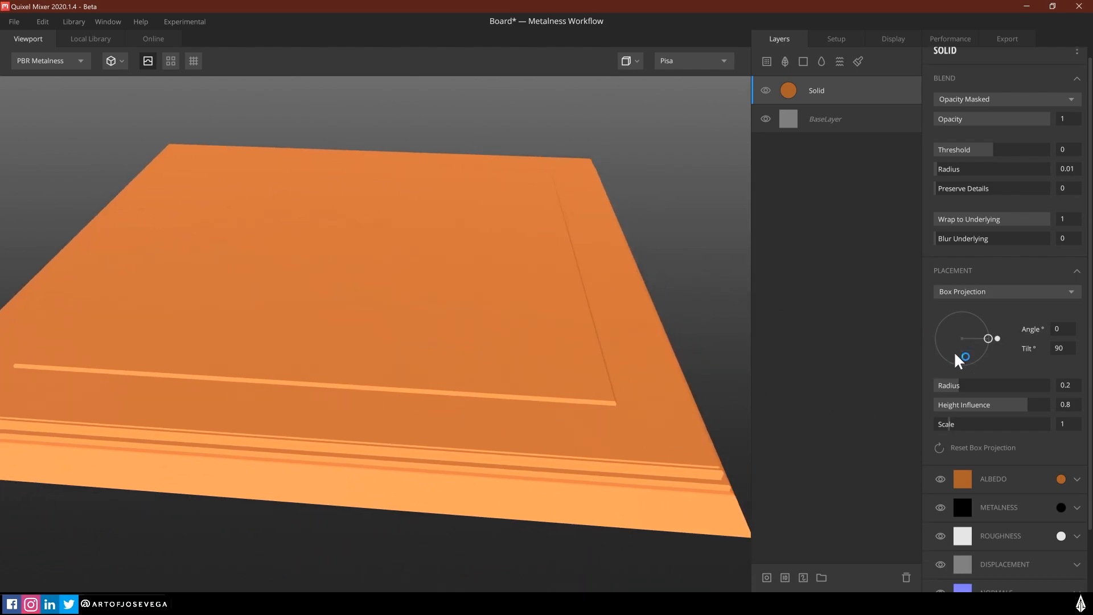
pyautogui.scroll(-3)
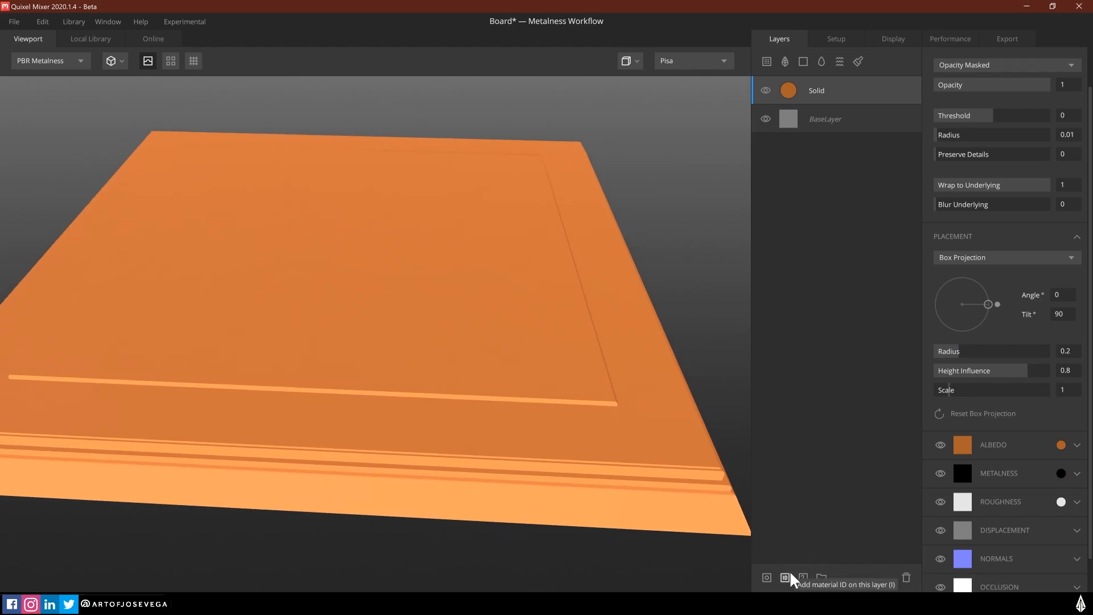
pyautogui.moveTo(792, 582)
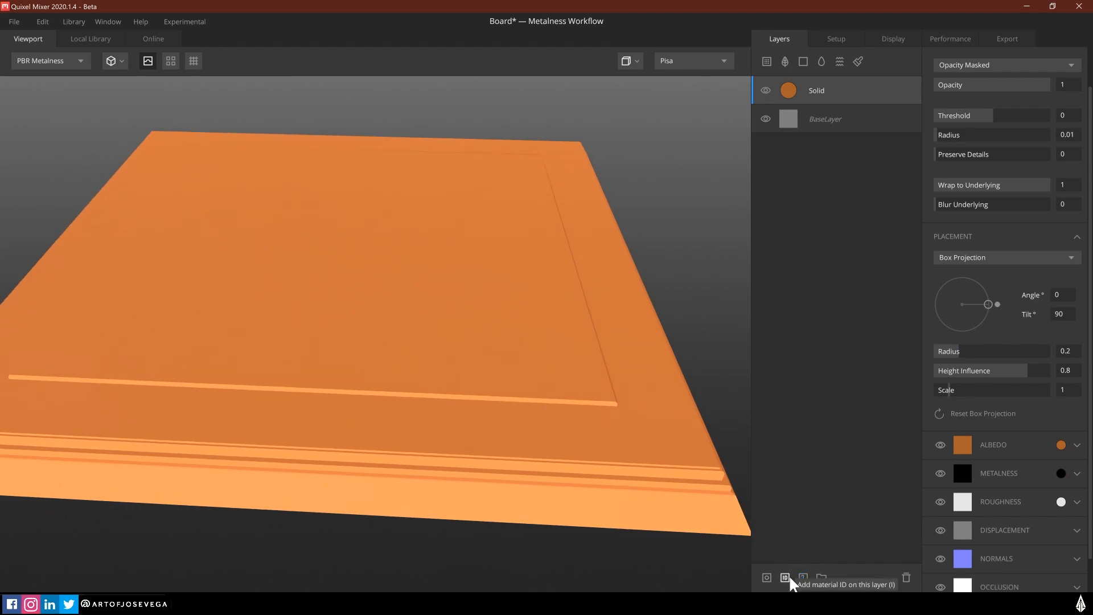
# Add a Material ID mask to the orange layer limited to Bright Green, then orbit the board
pyautogui.click(784, 577)
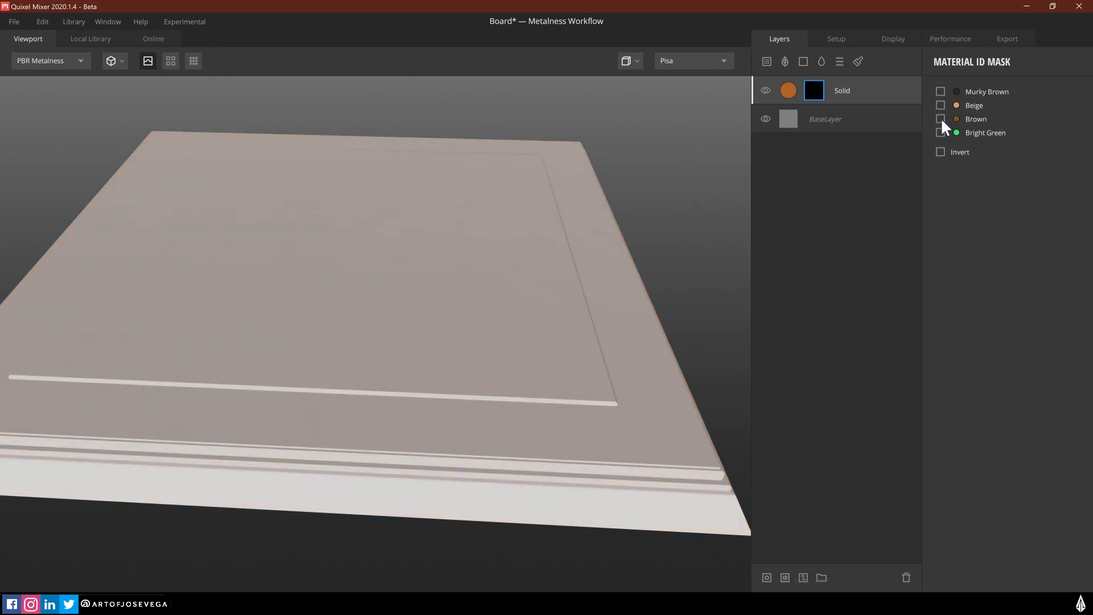
pyautogui.click(940, 119)
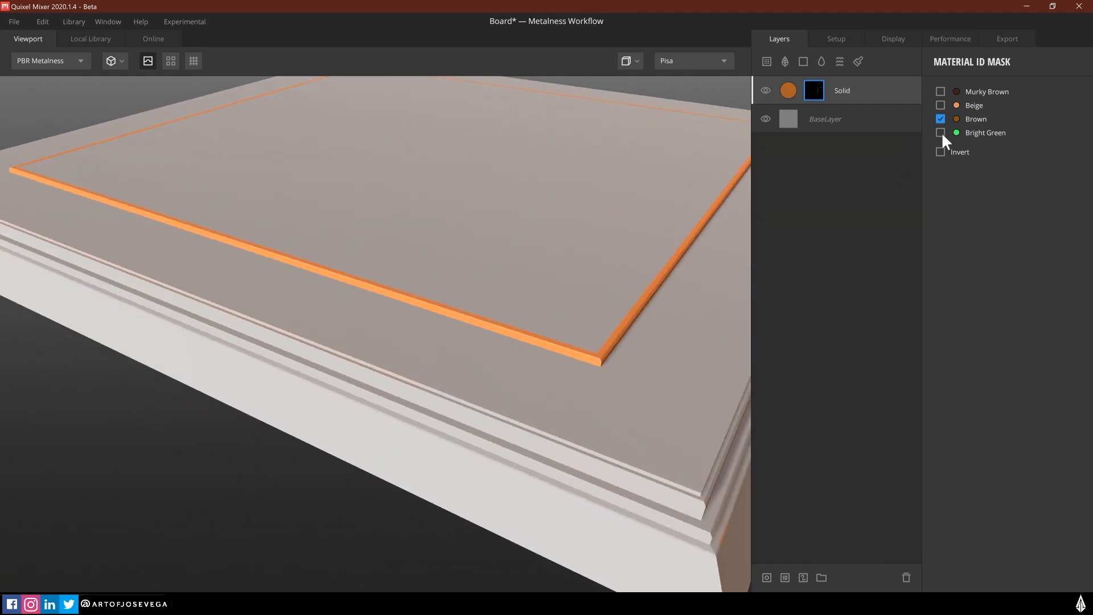
pyautogui.click(940, 133)
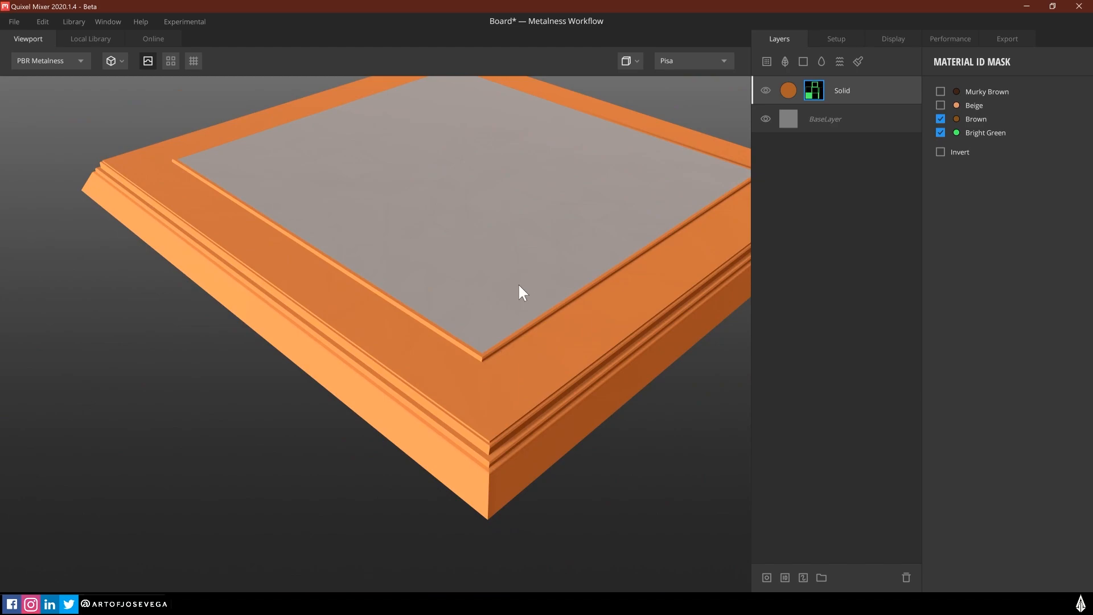
pyautogui.click(940, 119)
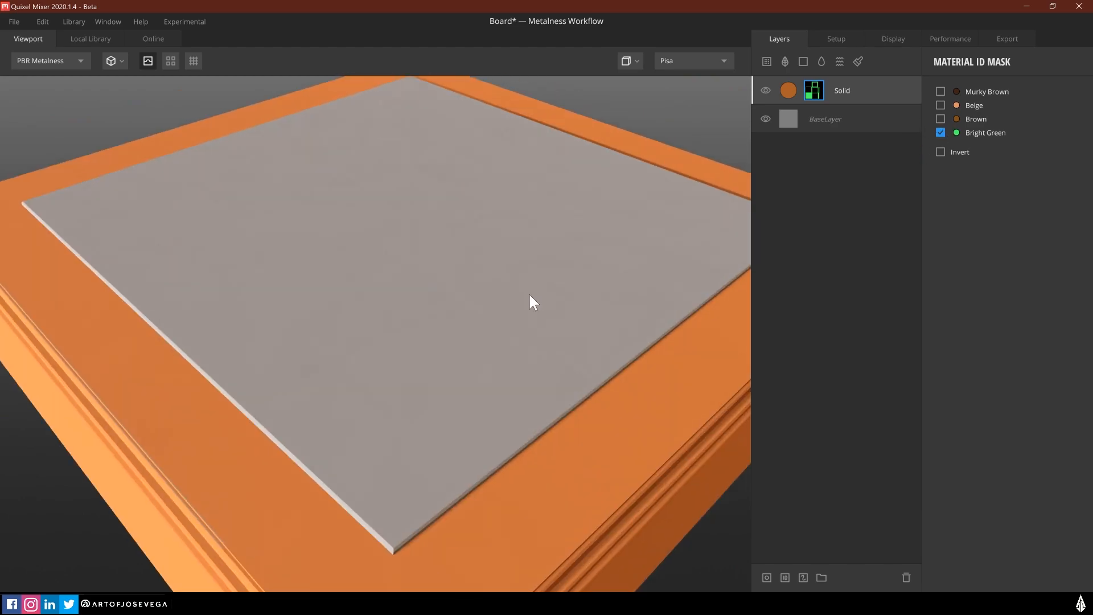
pyautogui.moveTo(531, 301); pyautogui.dragTo(443, 461)
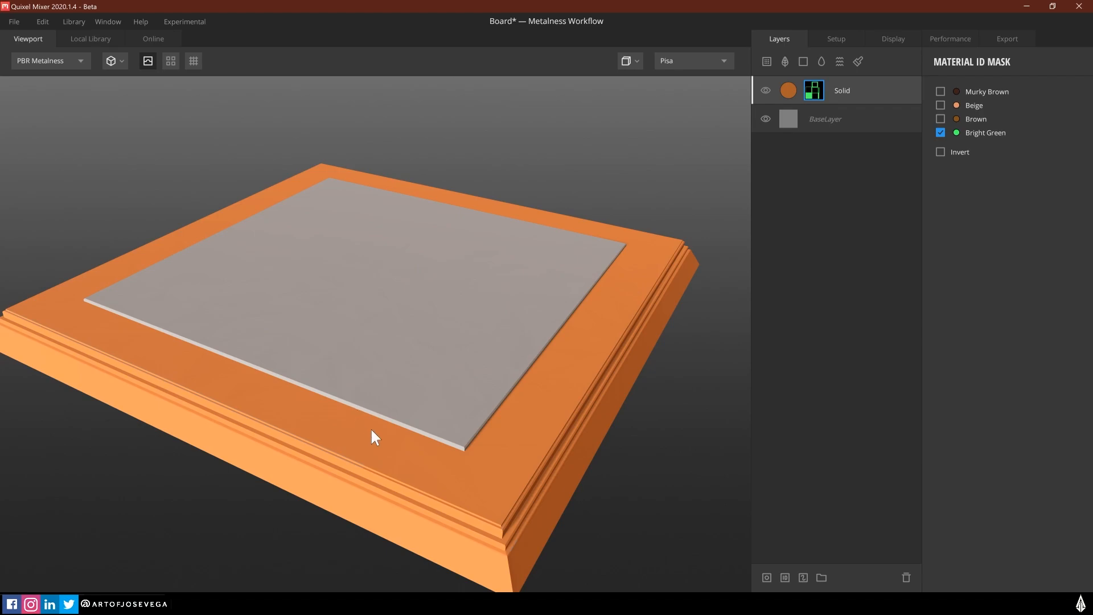
pyautogui.moveTo(597, 287)
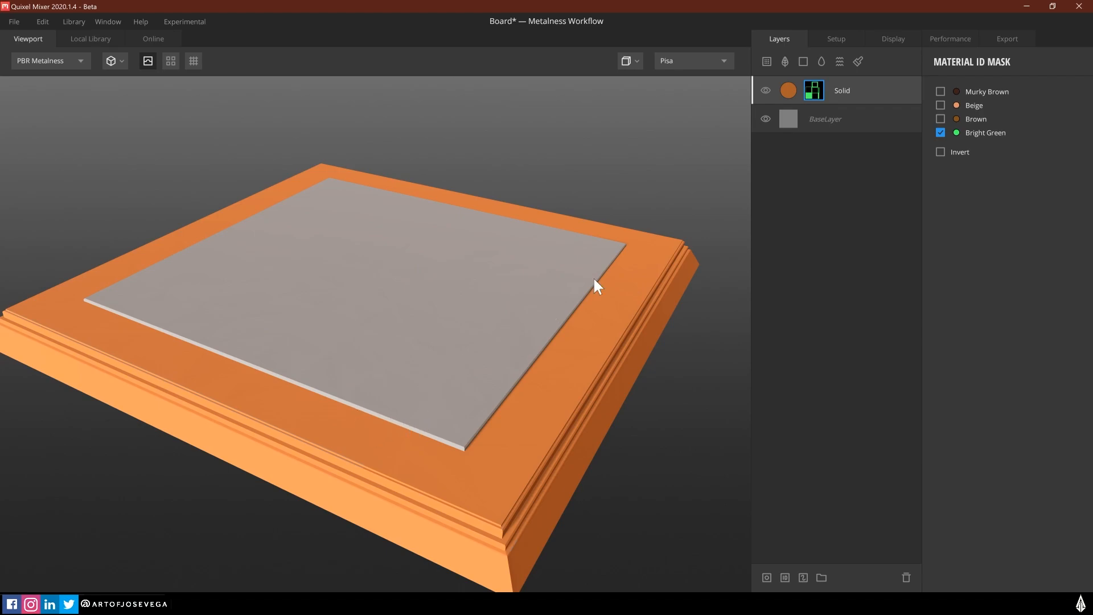
pyautogui.moveTo(814, 90)
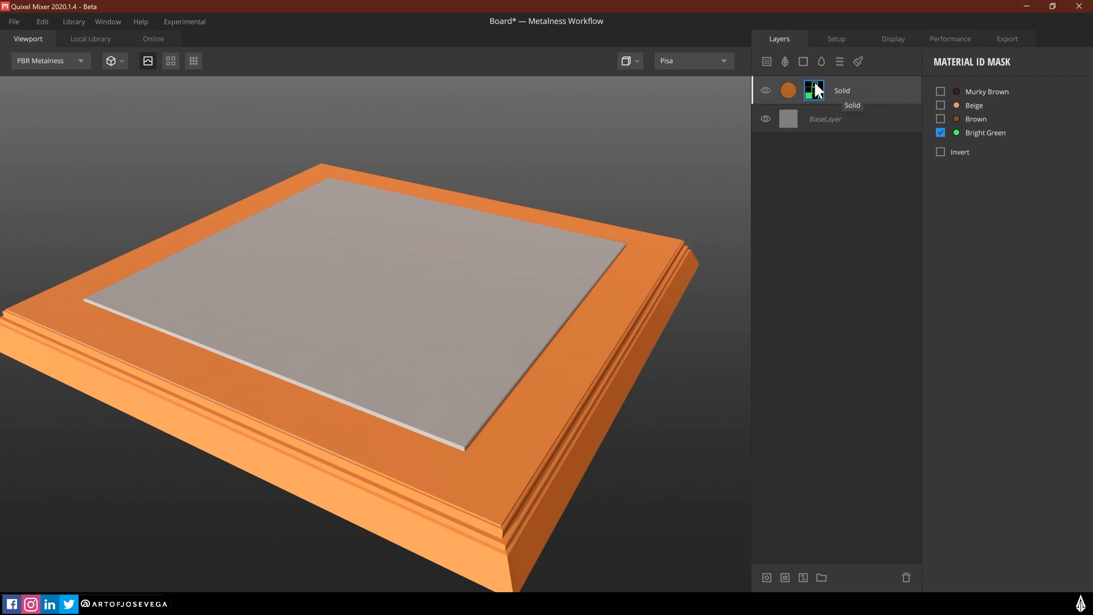